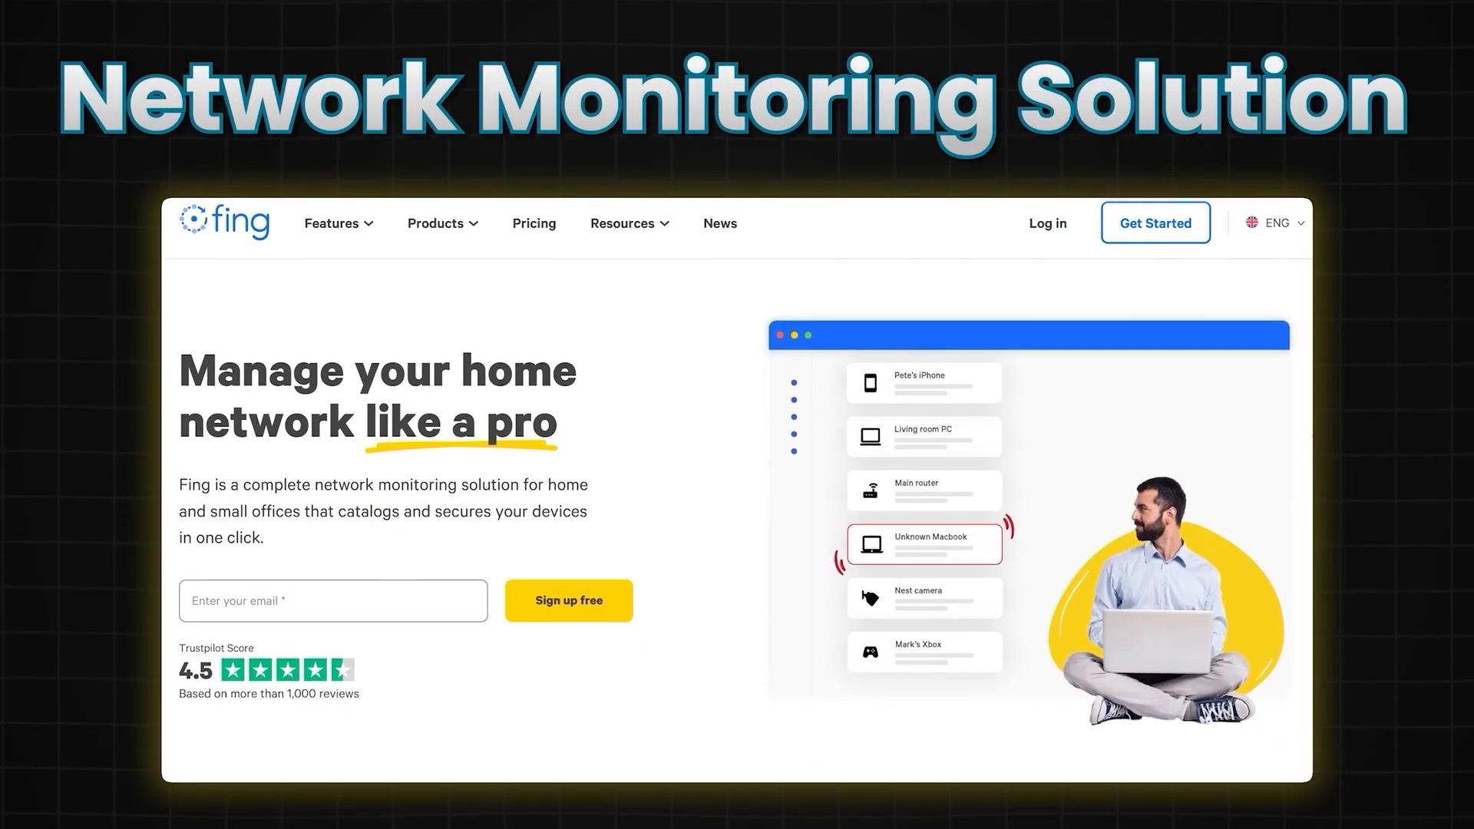
- Browse the signed-in Fing account page and download Fing Desktop for Windows
scroll("down", 3)
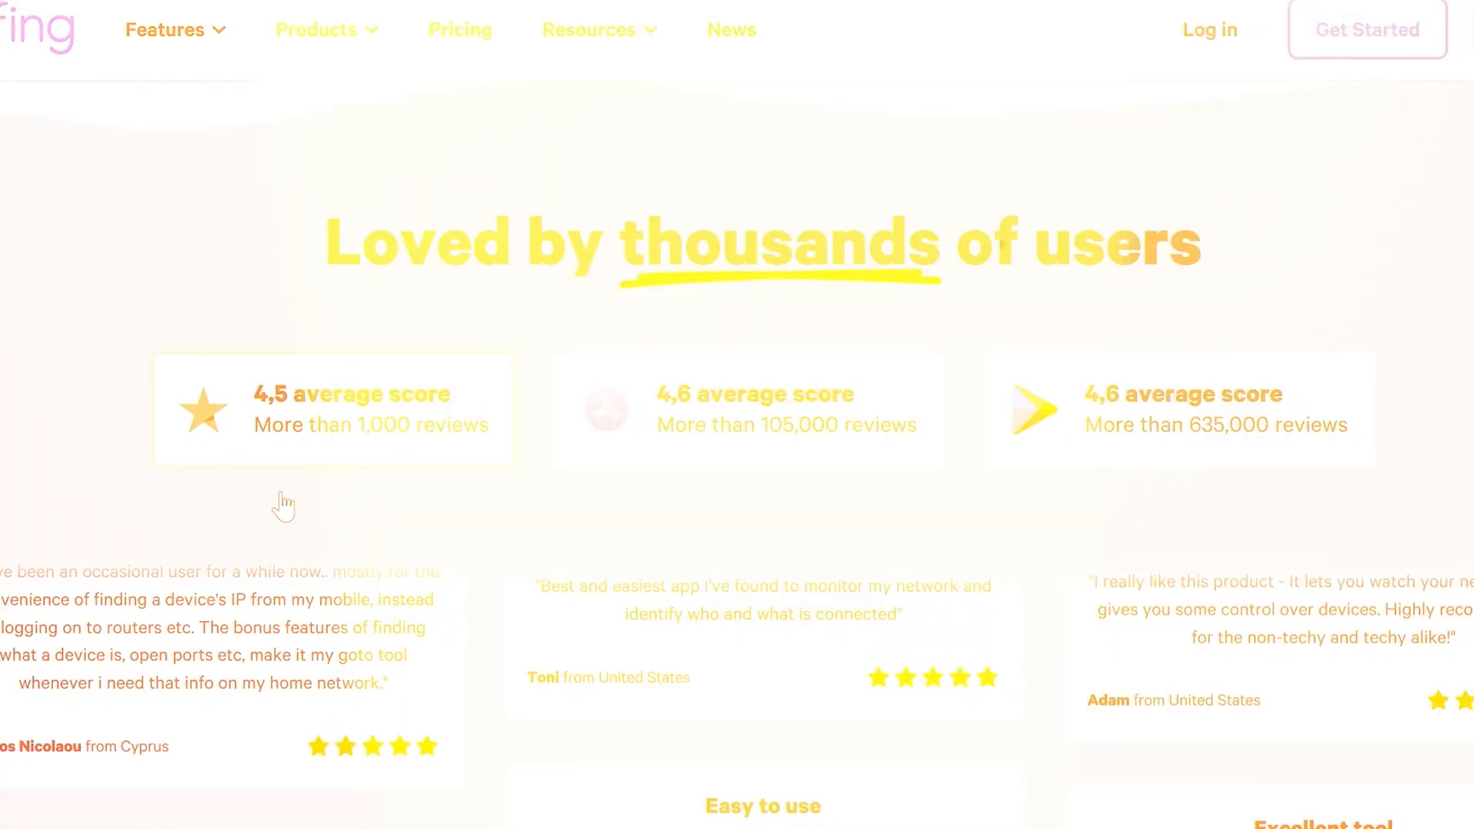
scroll("up", 3)
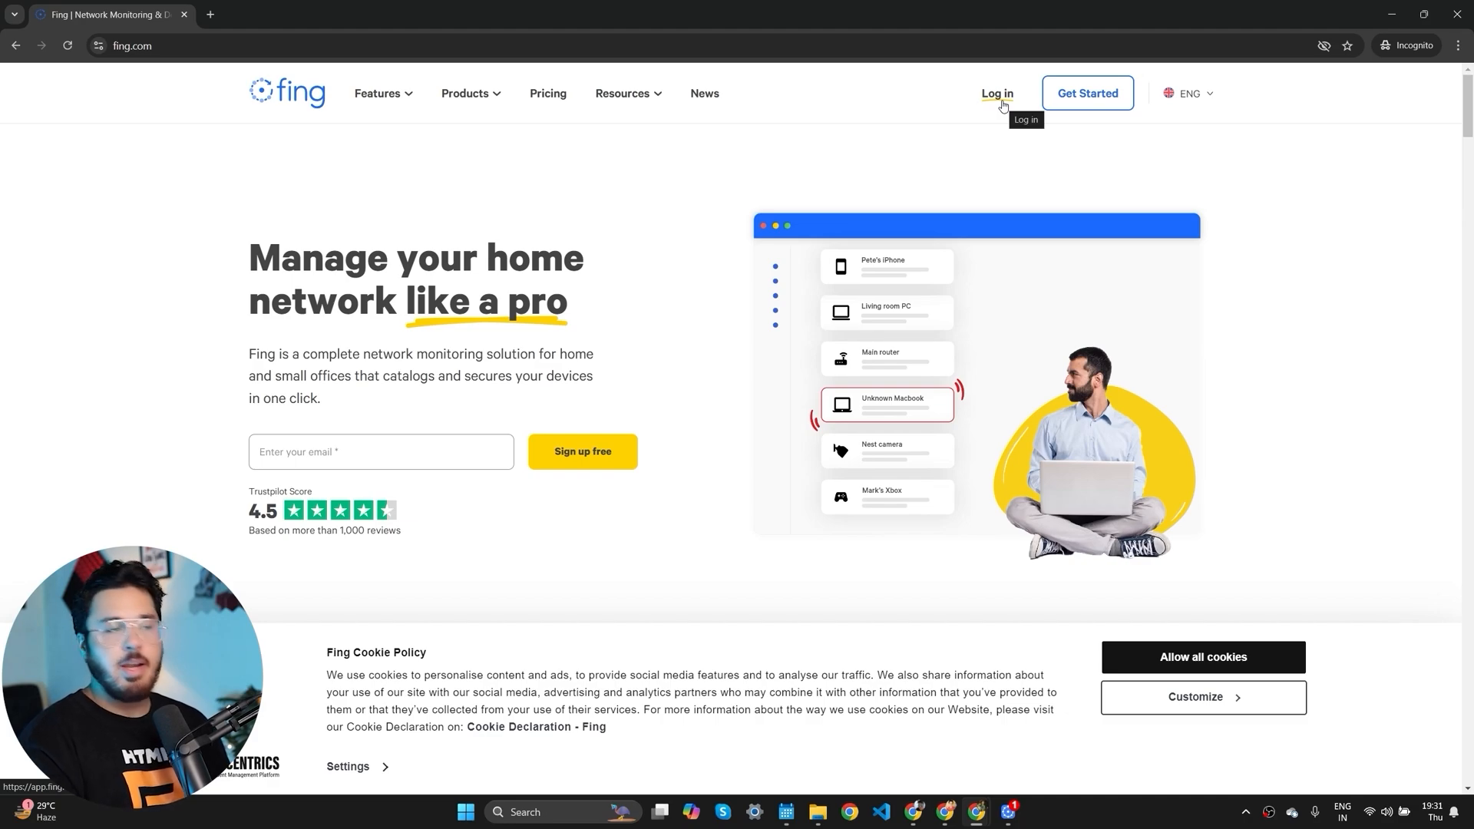
mouse_move(1003, 192)
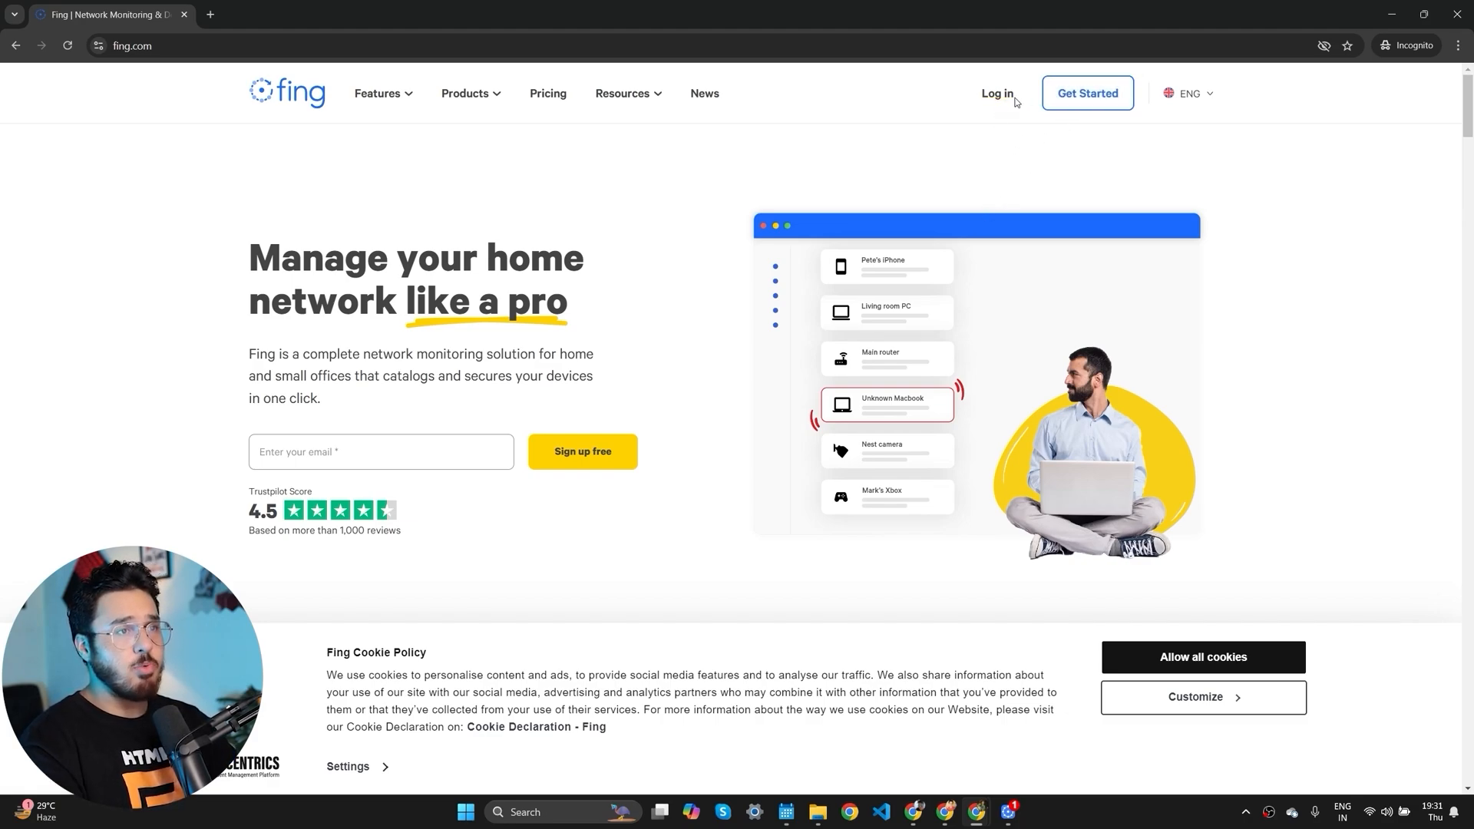
mouse_move(1239, 178)
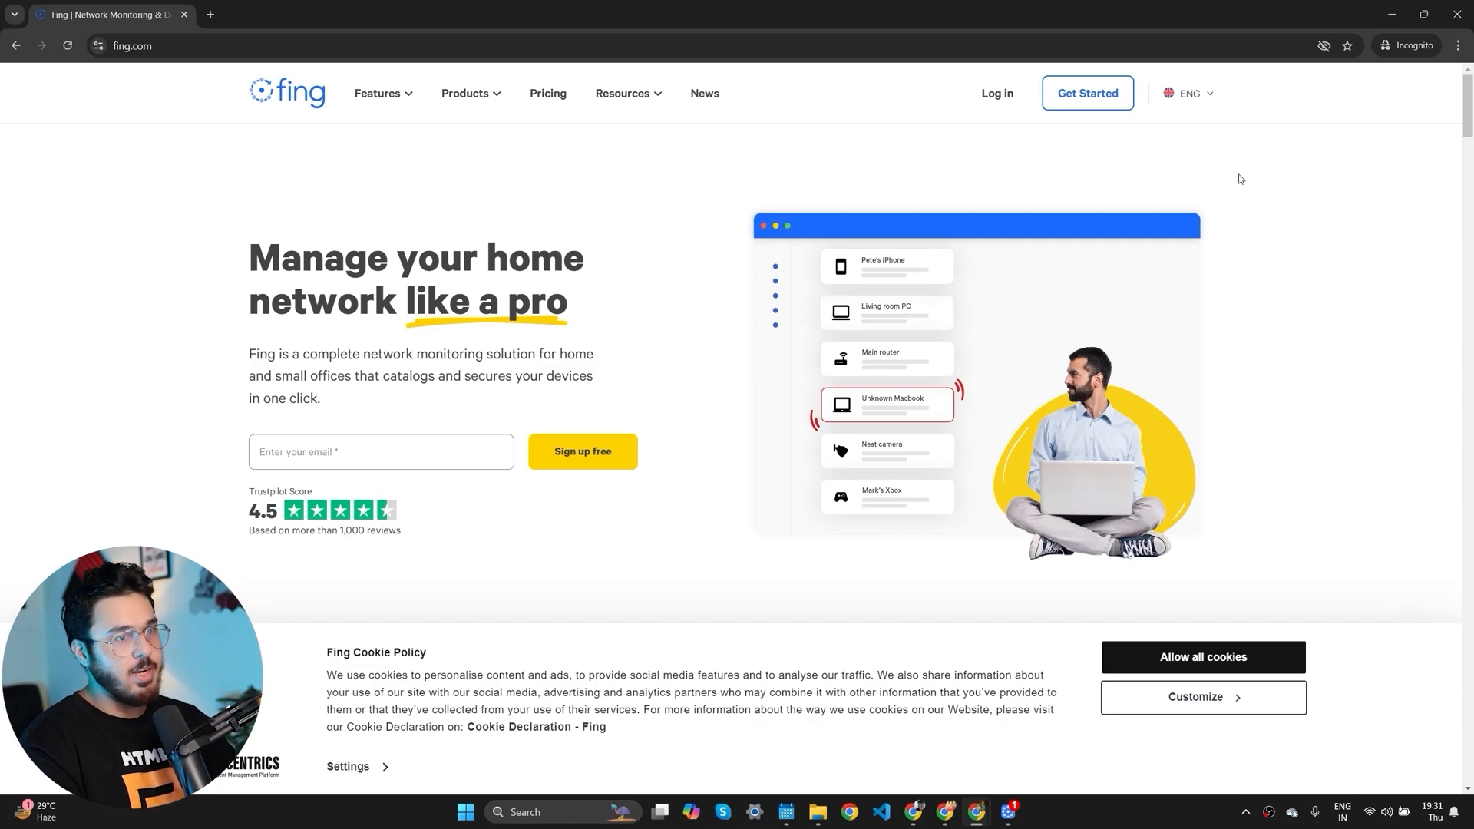
left_click(1201, 657)
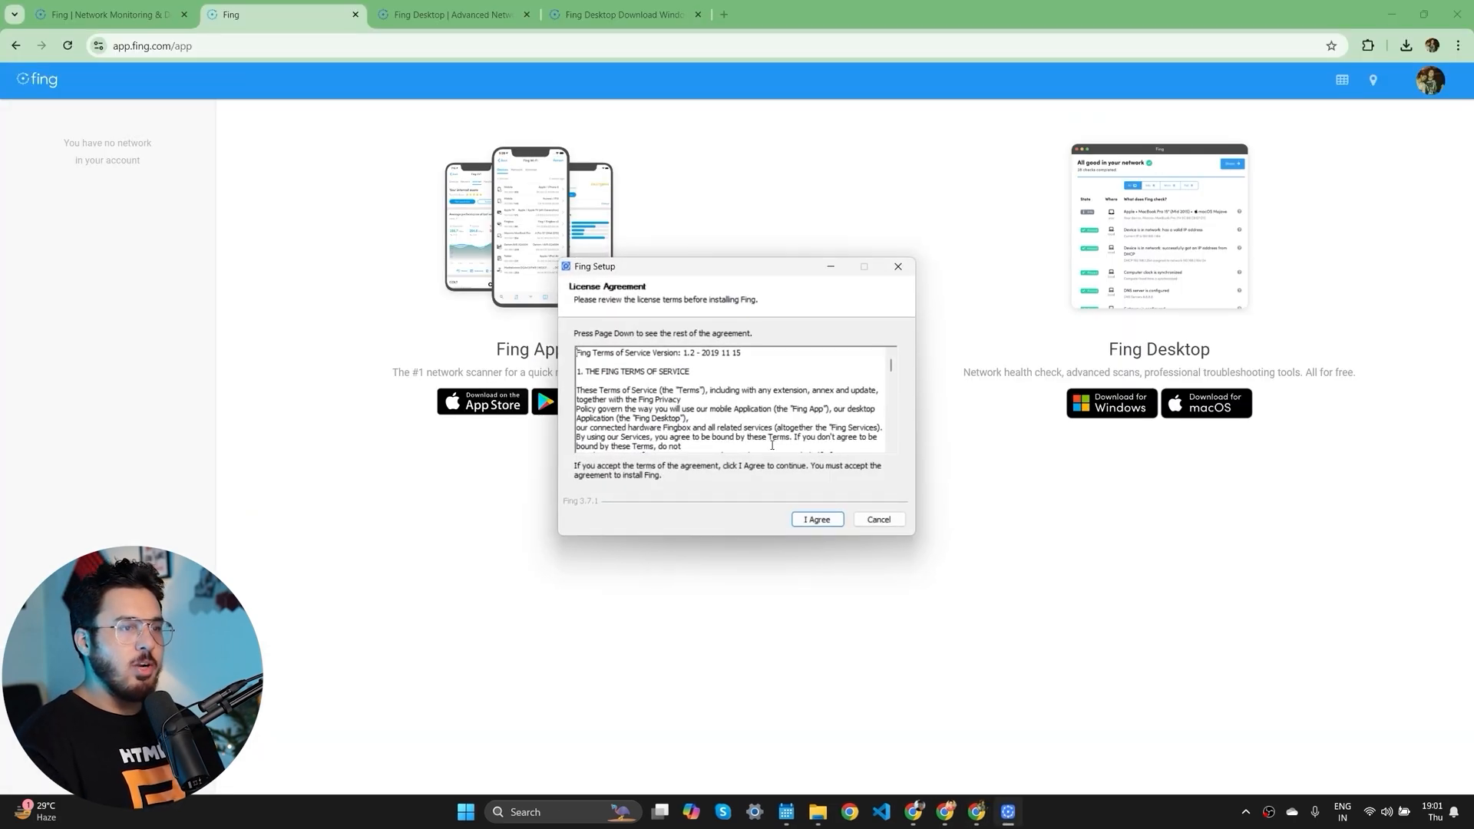
- Accept the installer license and sign in to Fing with the Google account
left_click(815, 519)
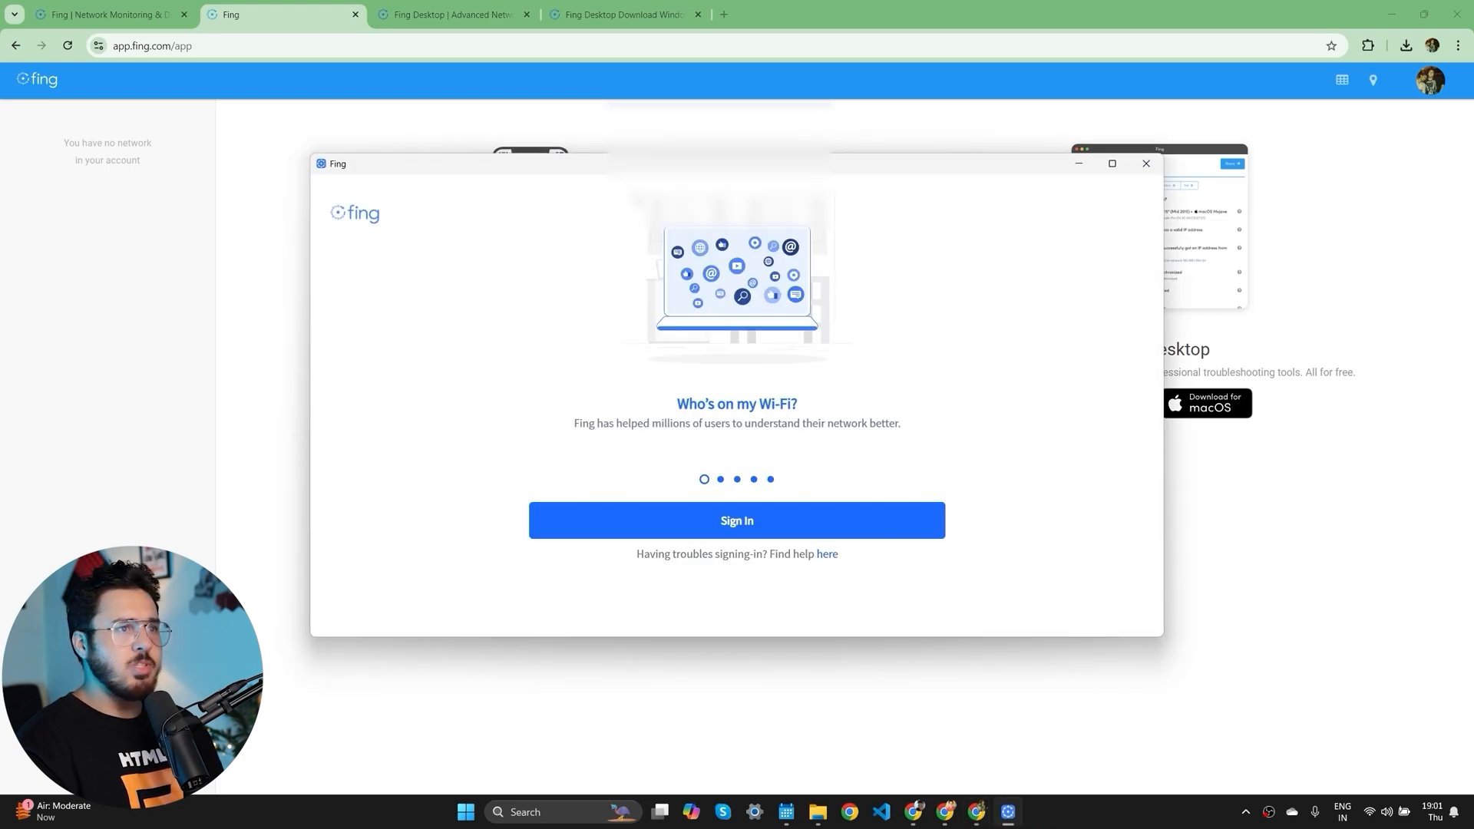
left_click(736, 519)
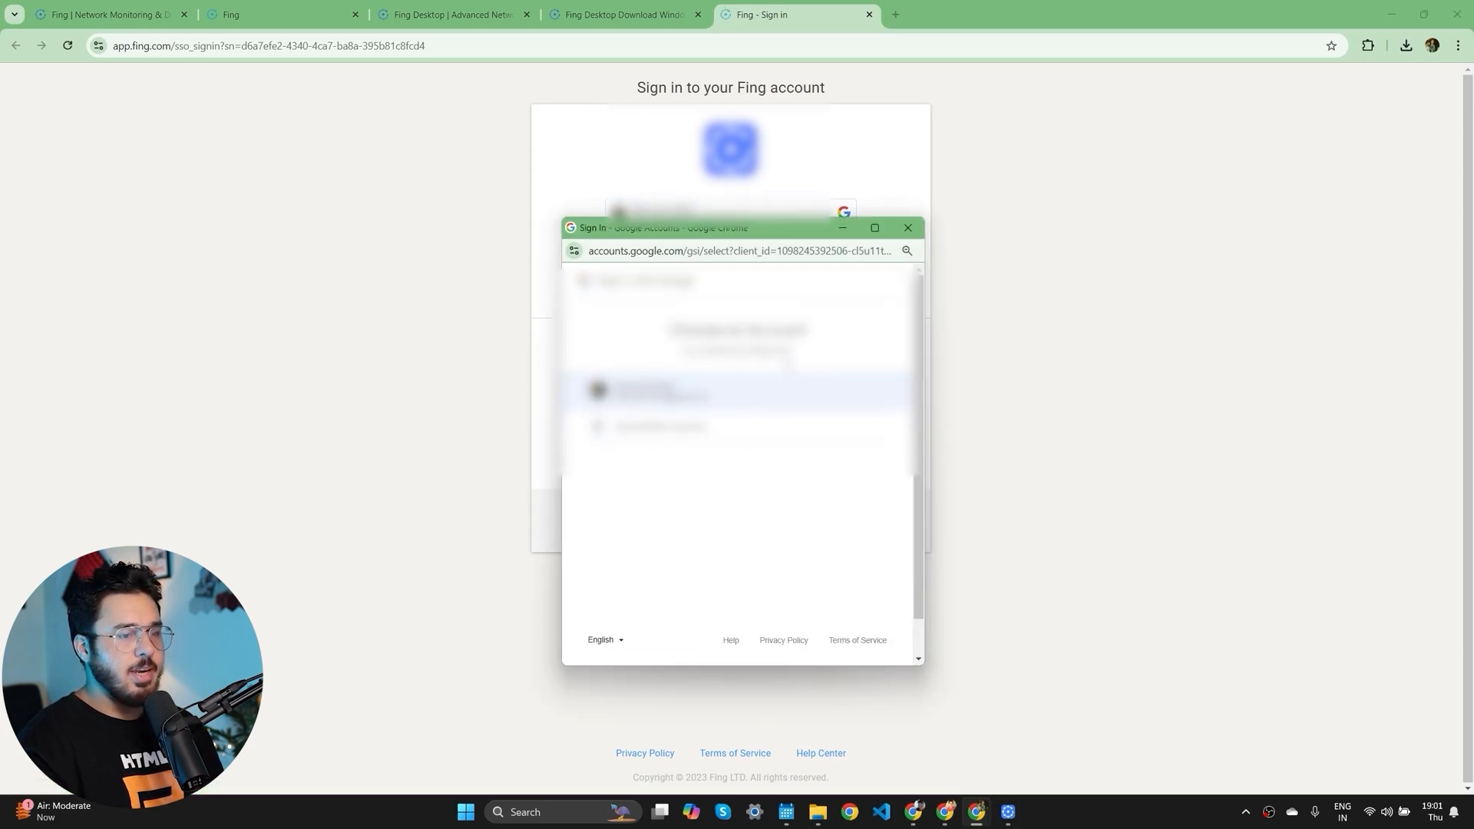
left_click(657, 393)
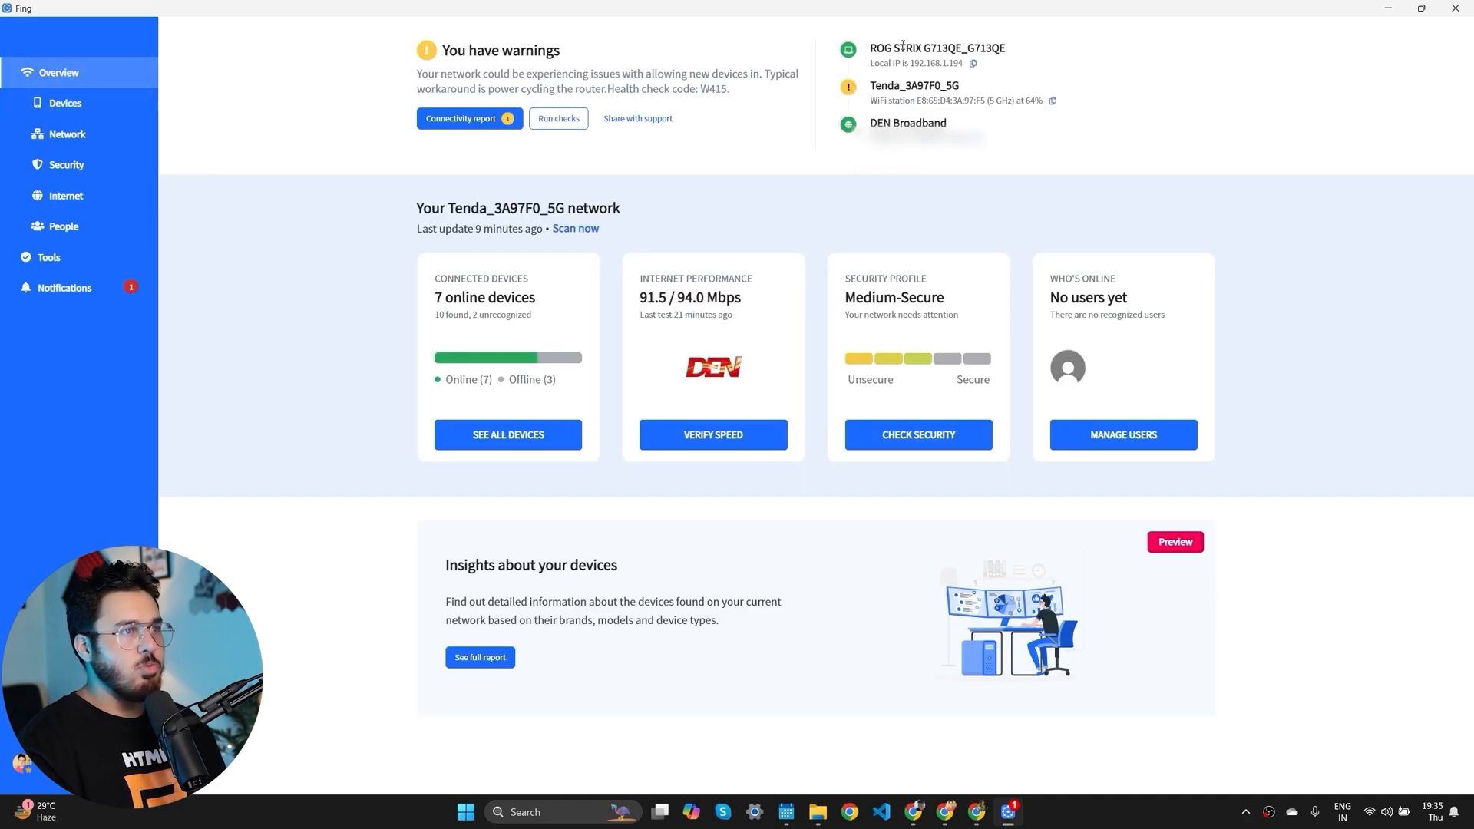
- Run an internet speed test on Tenda_3A97F0_5G: 91.6 Mbps down, 94.0 Mbps up
double_click(903, 47)
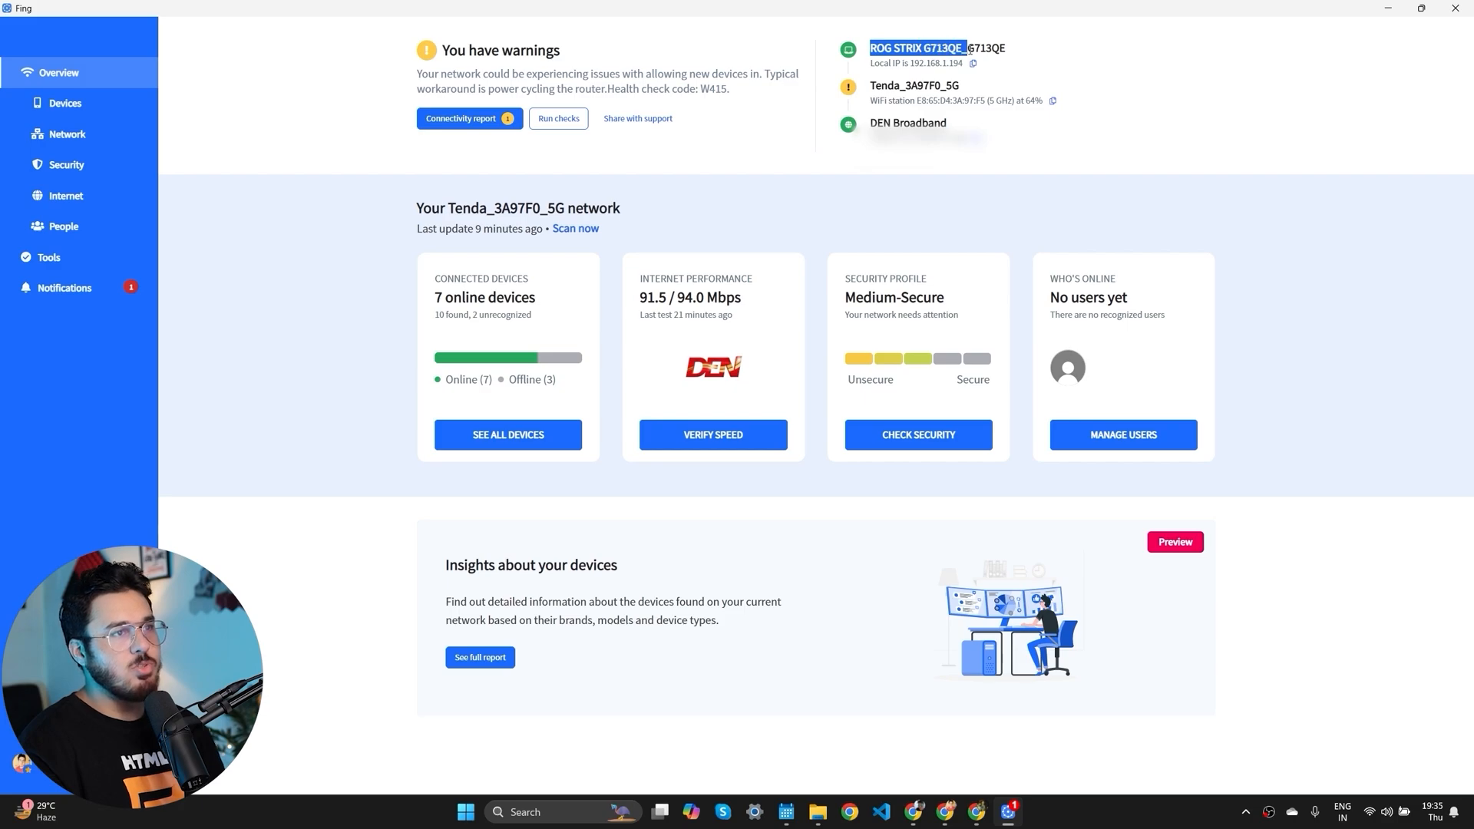
left_click(1020, 54)
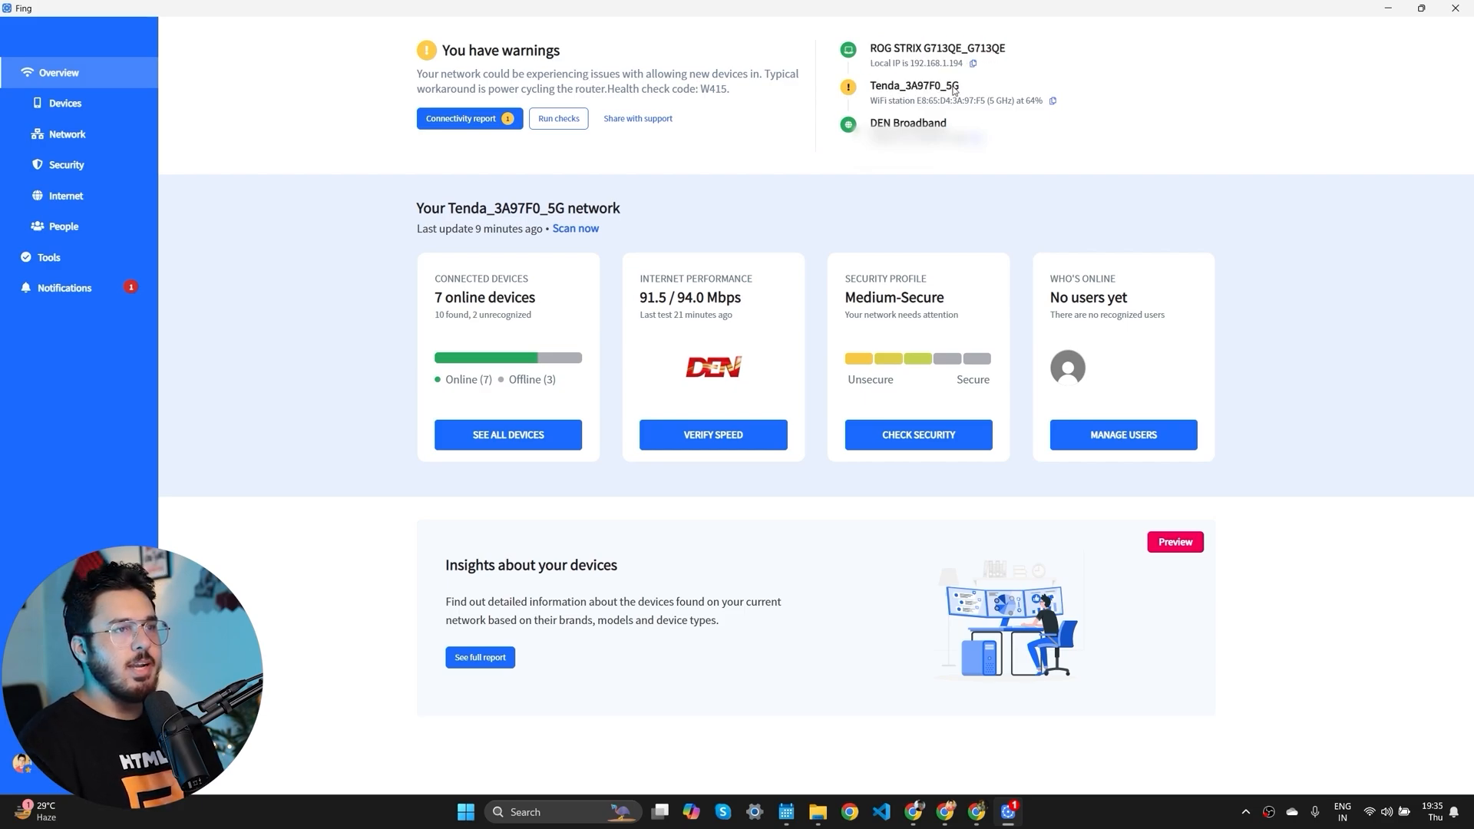
double_click(911, 85)
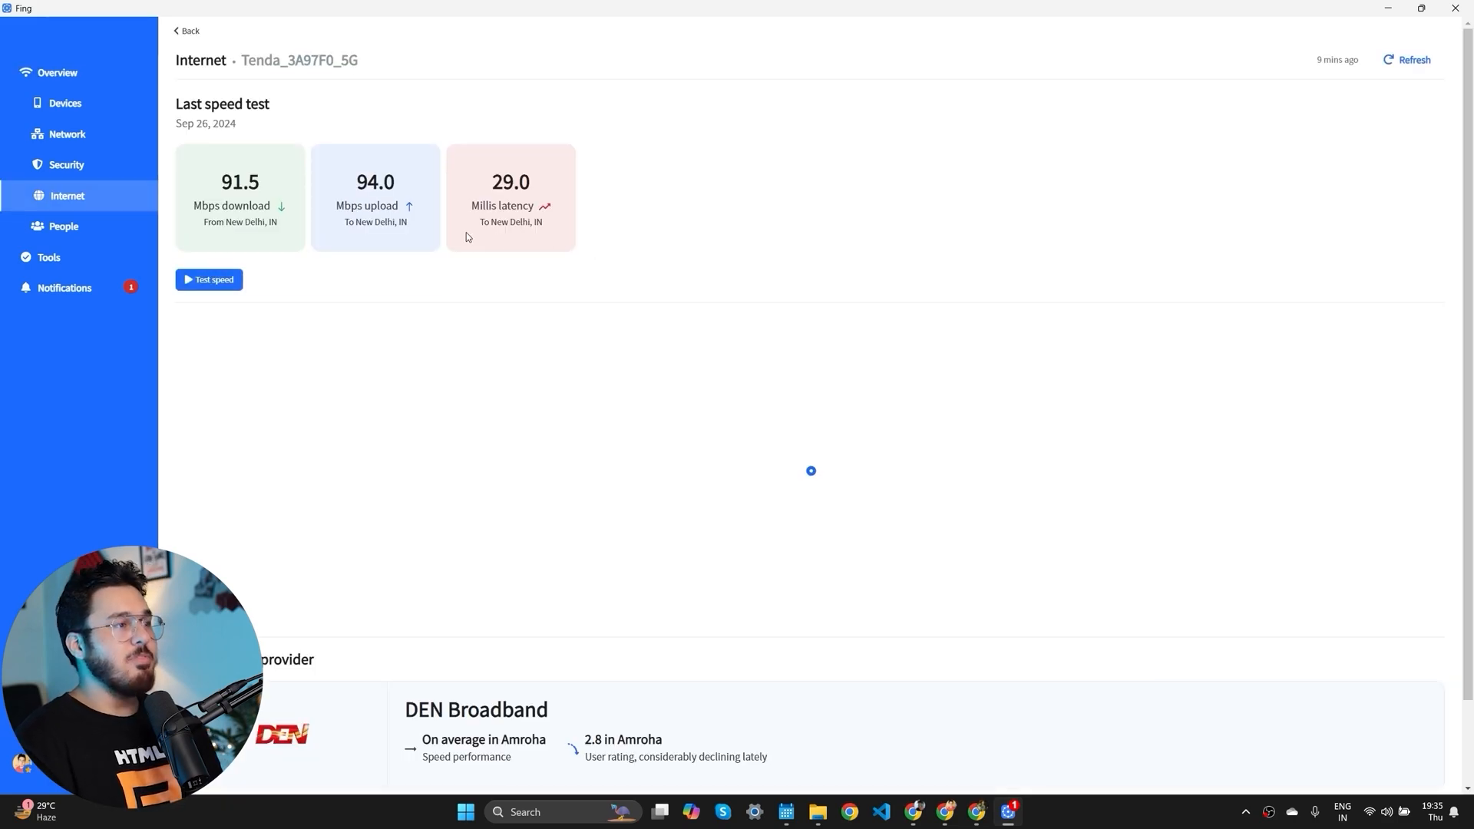
left_click(209, 279)
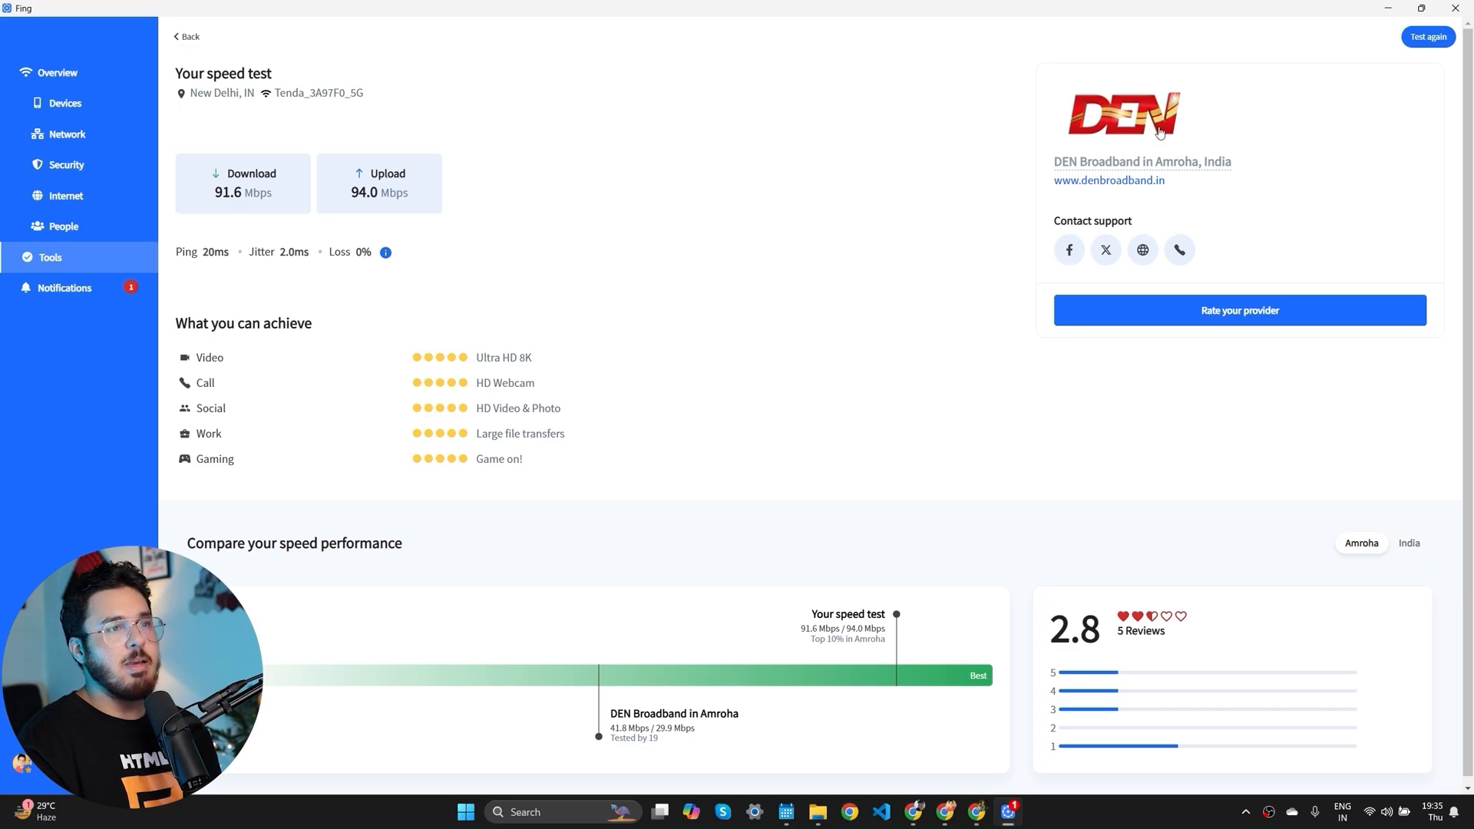
left_click(65, 102)
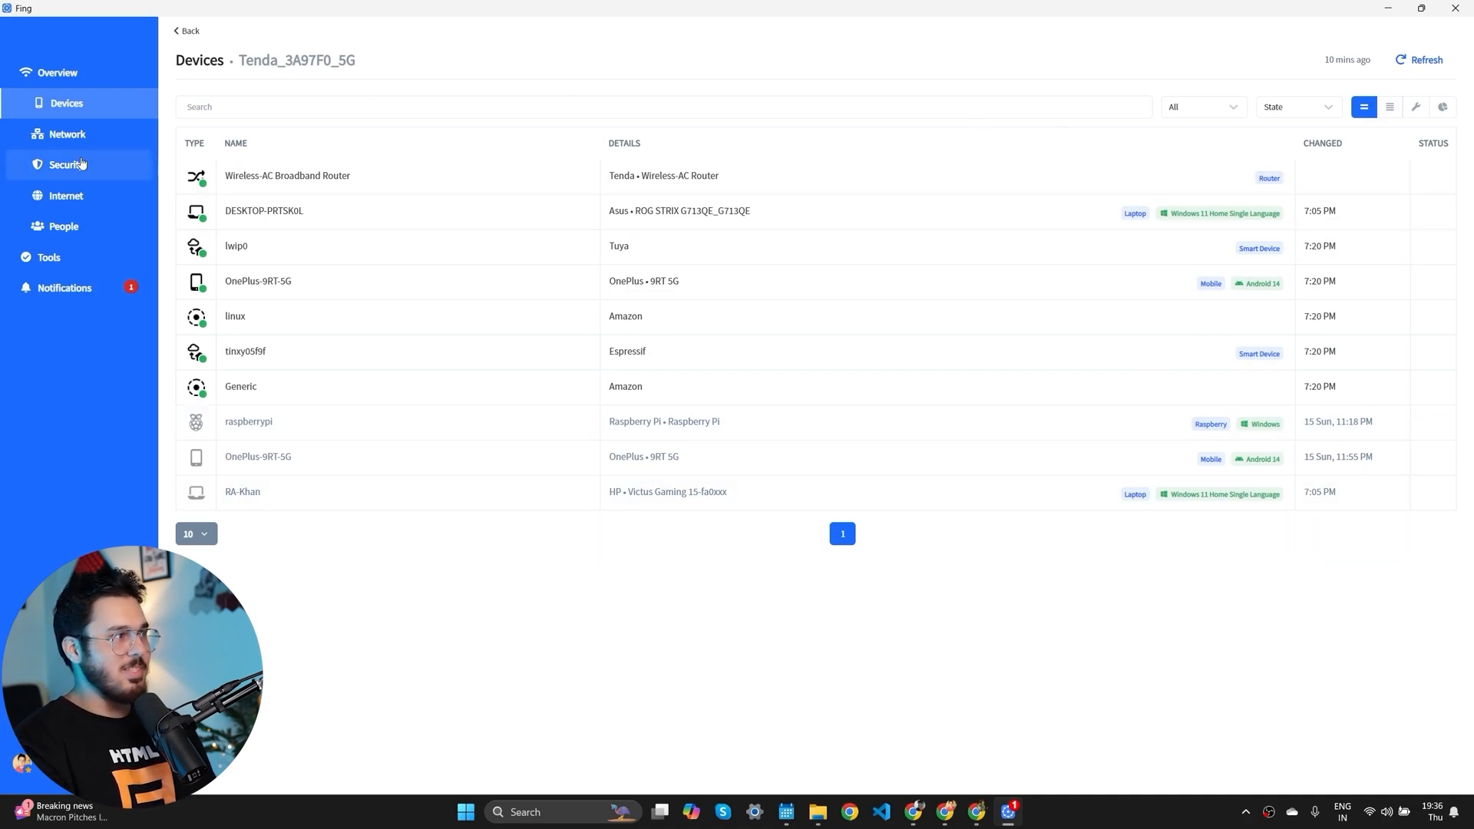
- Review security checks needing attention (score 41/100), then view the 89.6/92.8 Mbps 7-day average
left_click(66, 164)
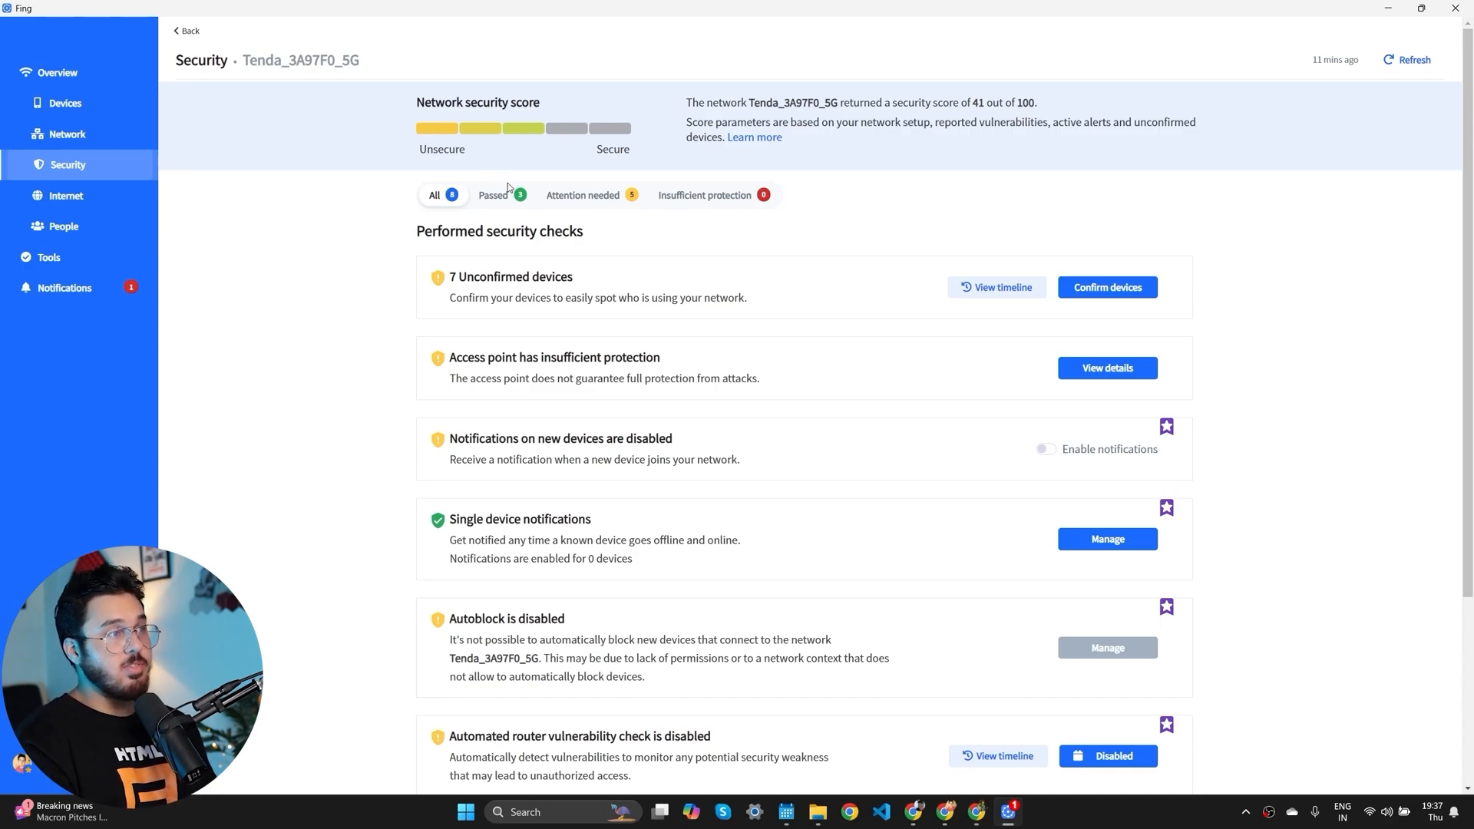
left_click(589, 194)
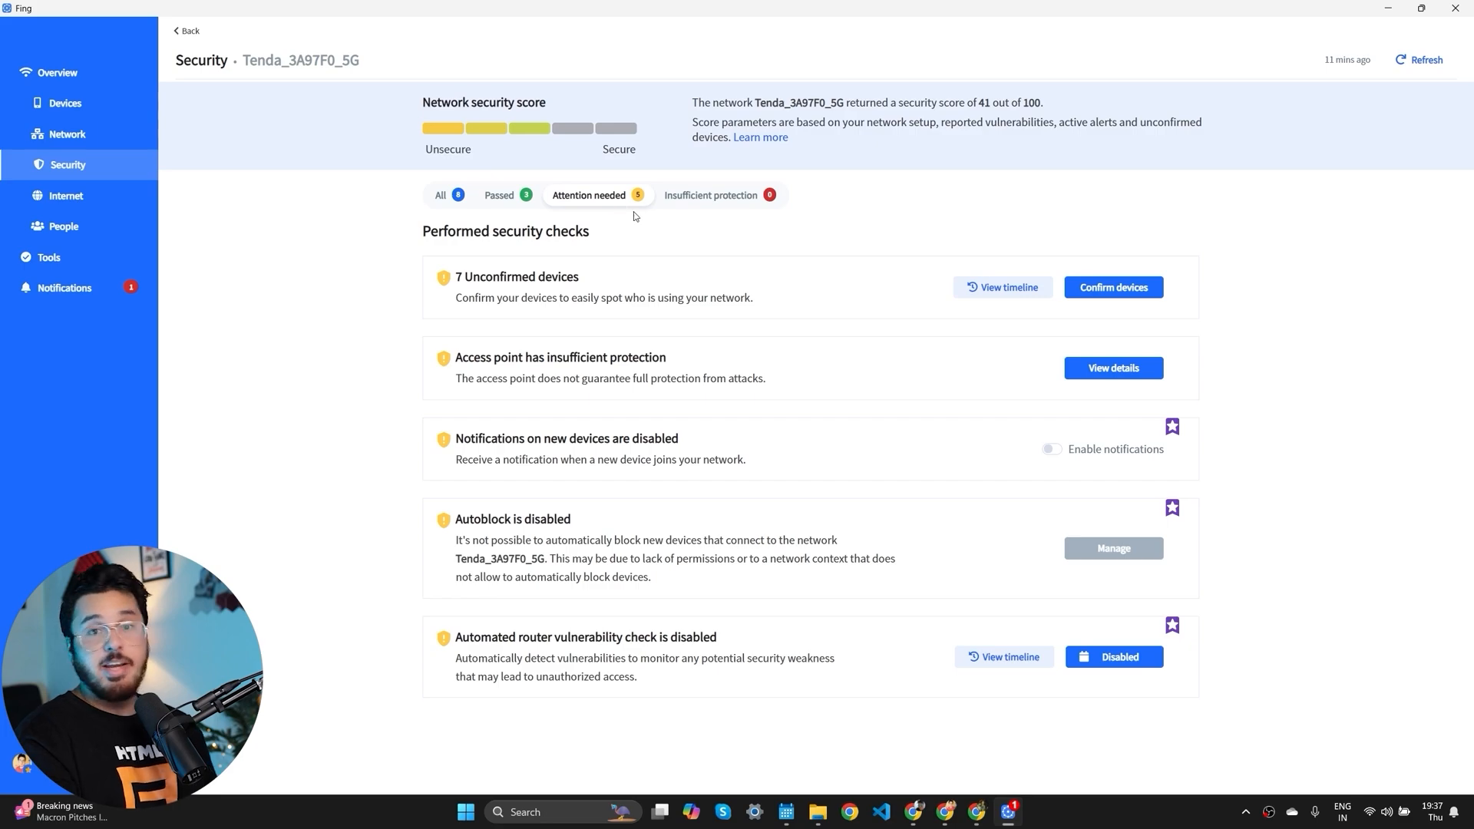
left_click(67, 196)
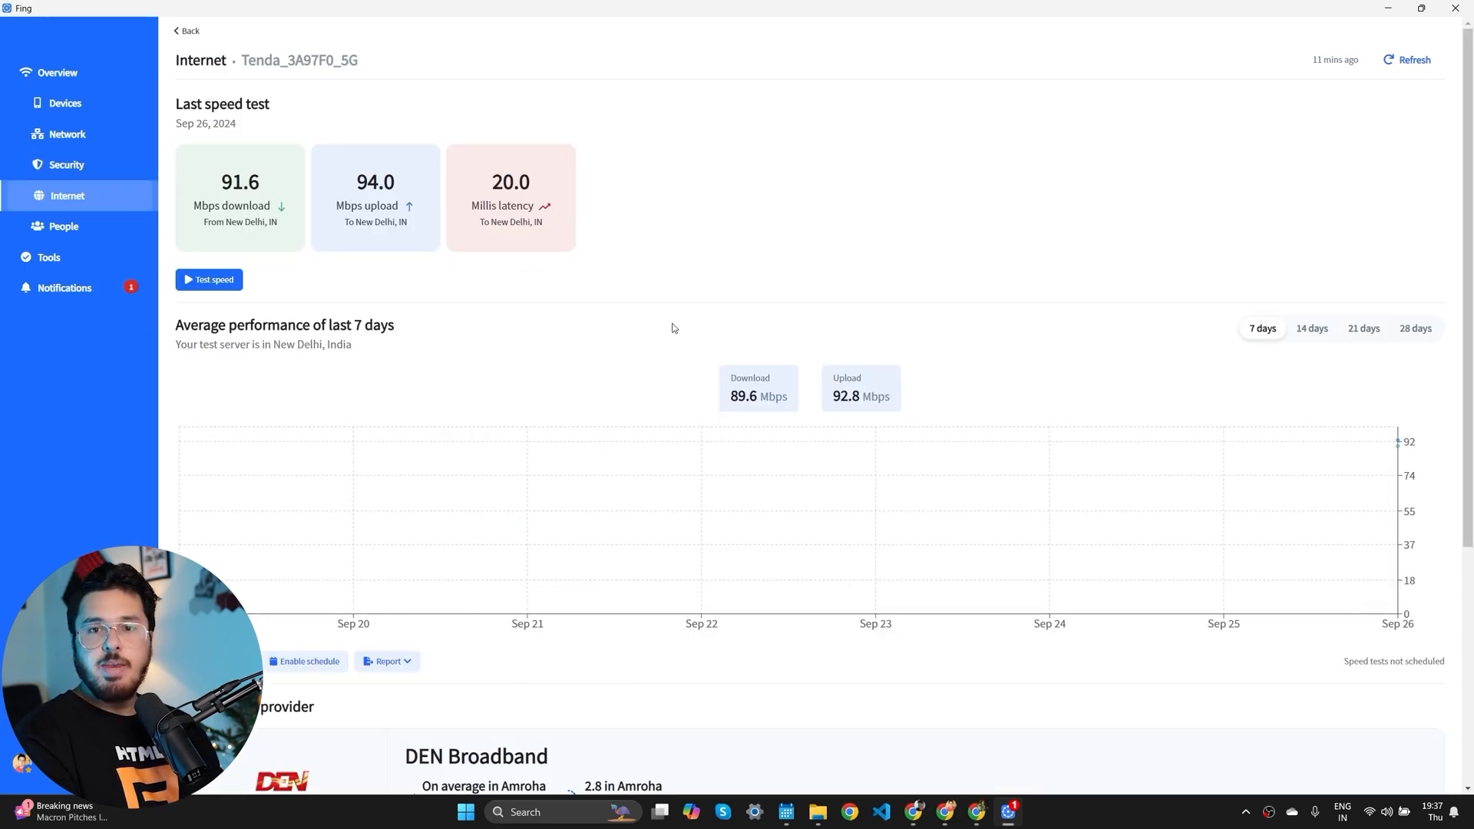
mouse_move(673, 346)
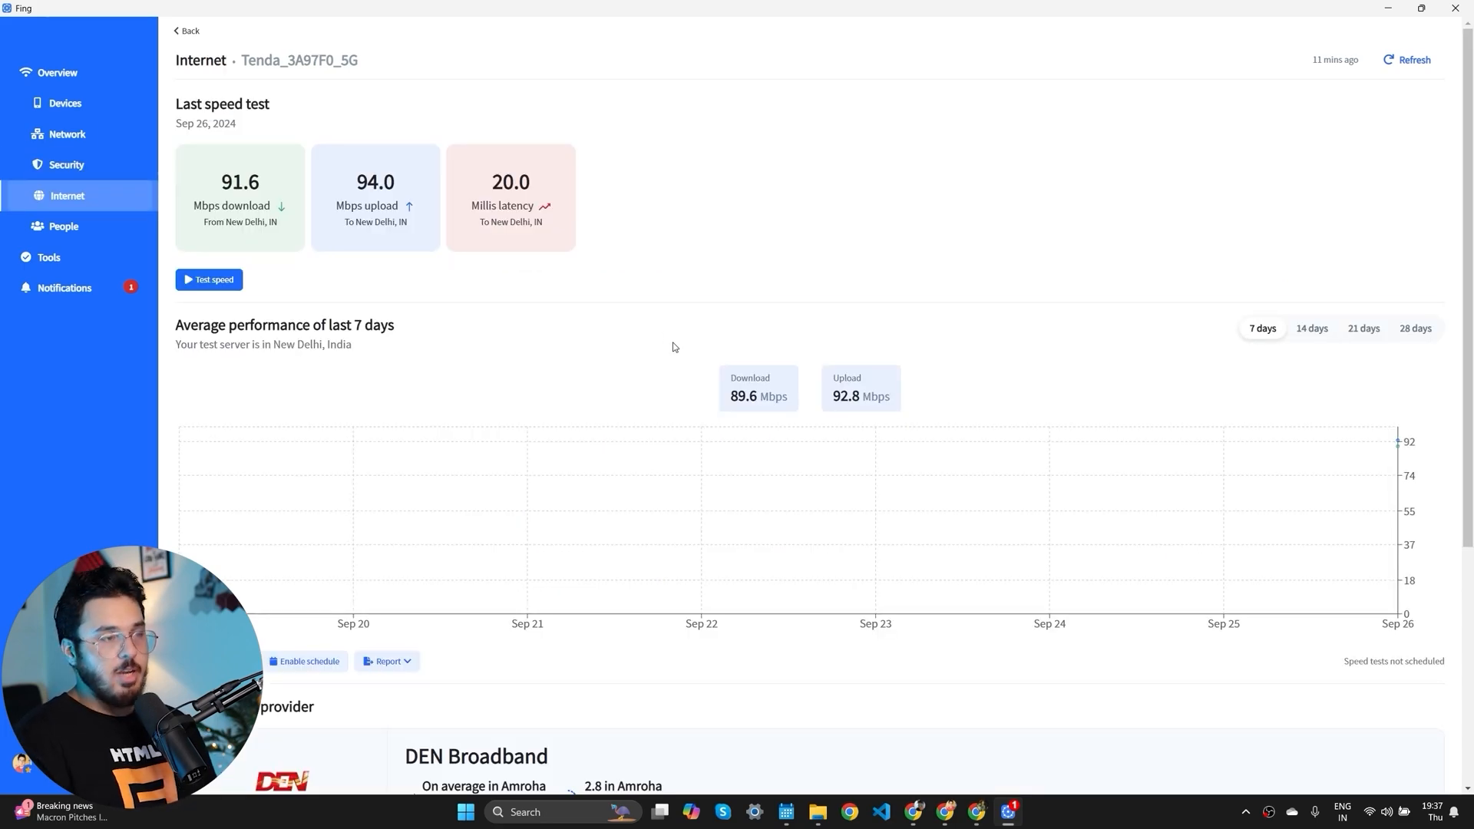
mouse_move(875, 611)
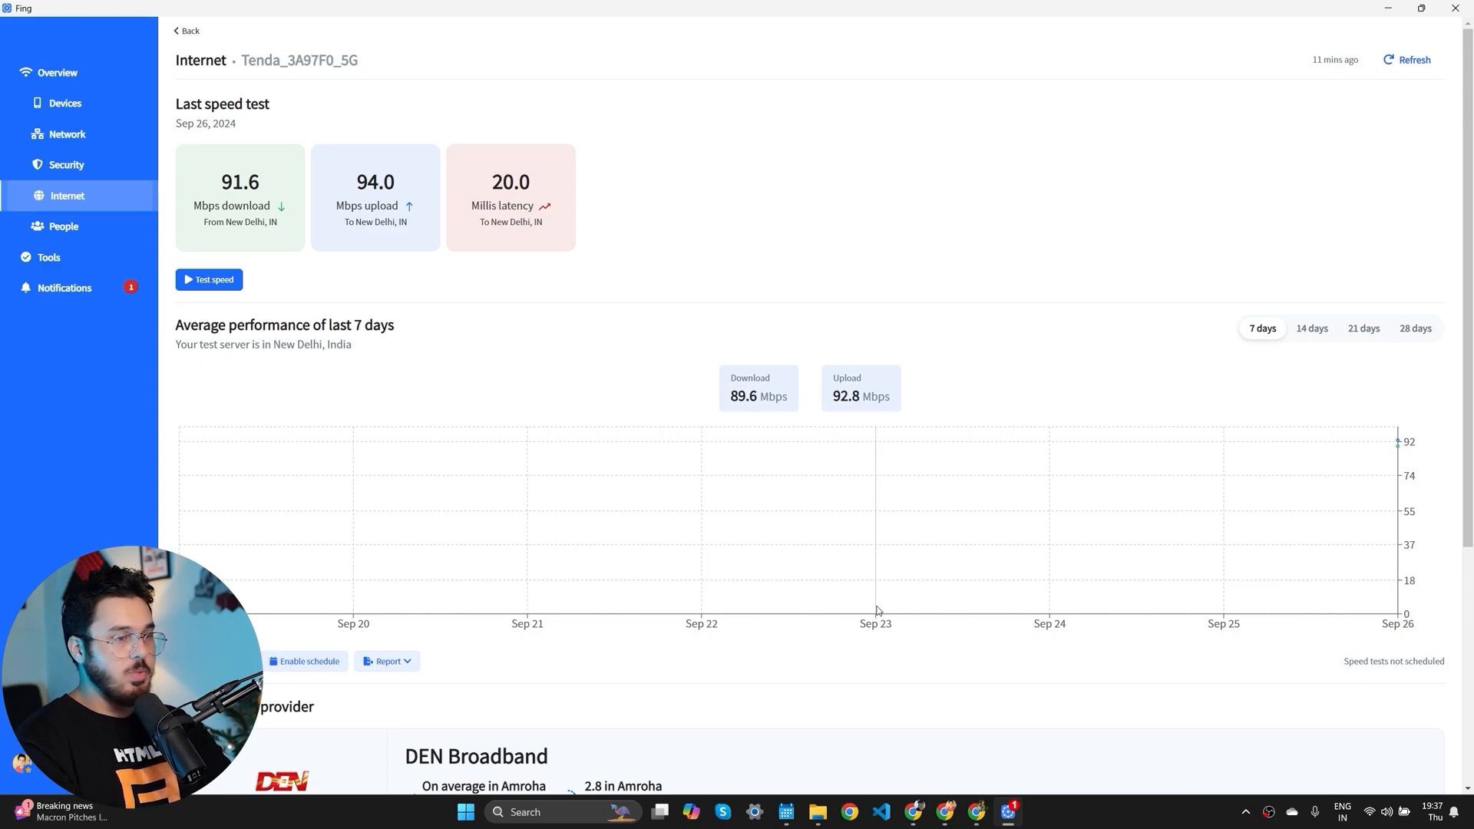
- Show the Local API preferences (port 49090, API key) and test the devices endpoint in a browser
left_click(76, 763)
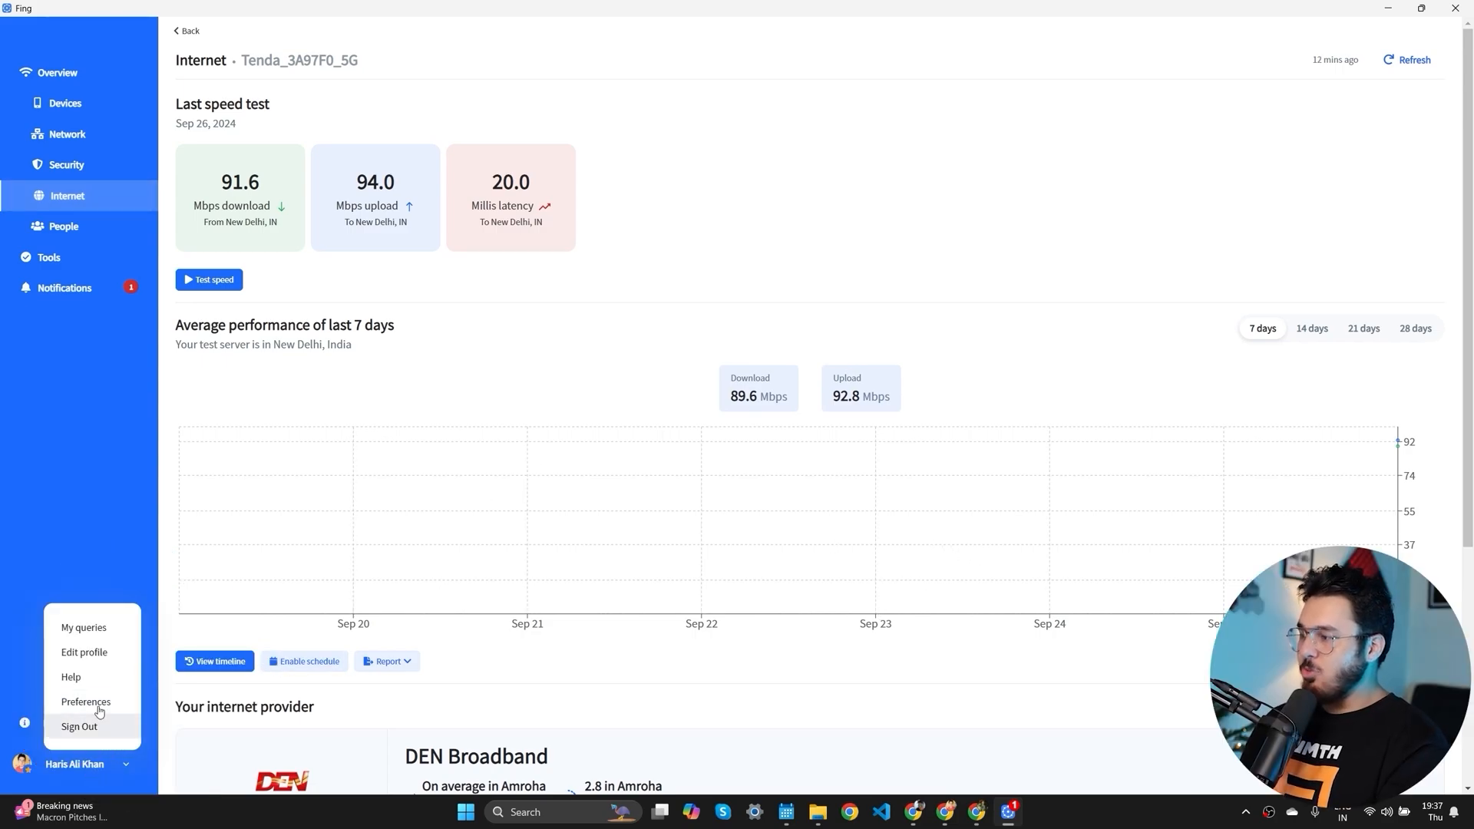
left_click(86, 700)
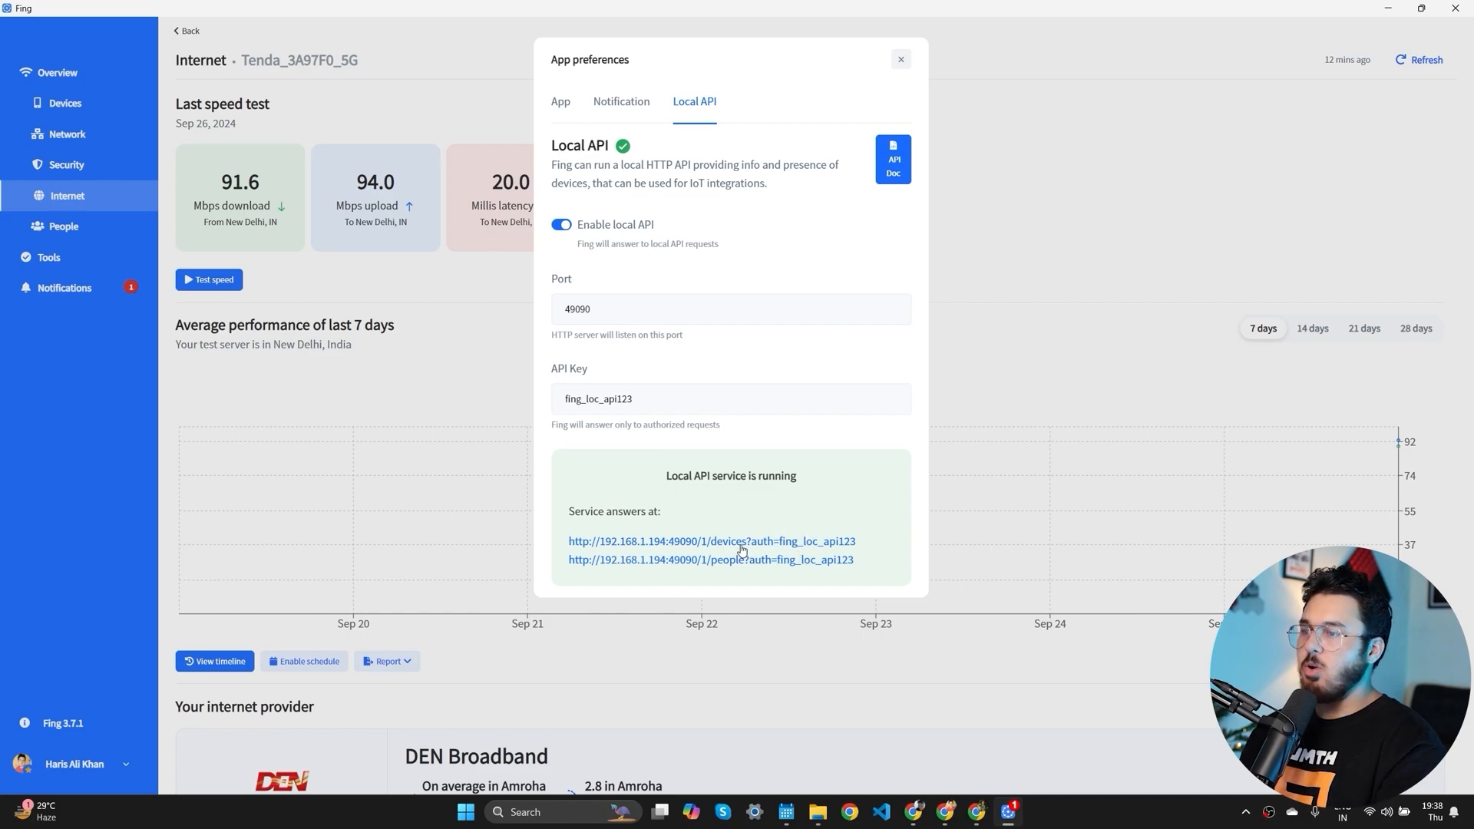
left_click(710, 540)
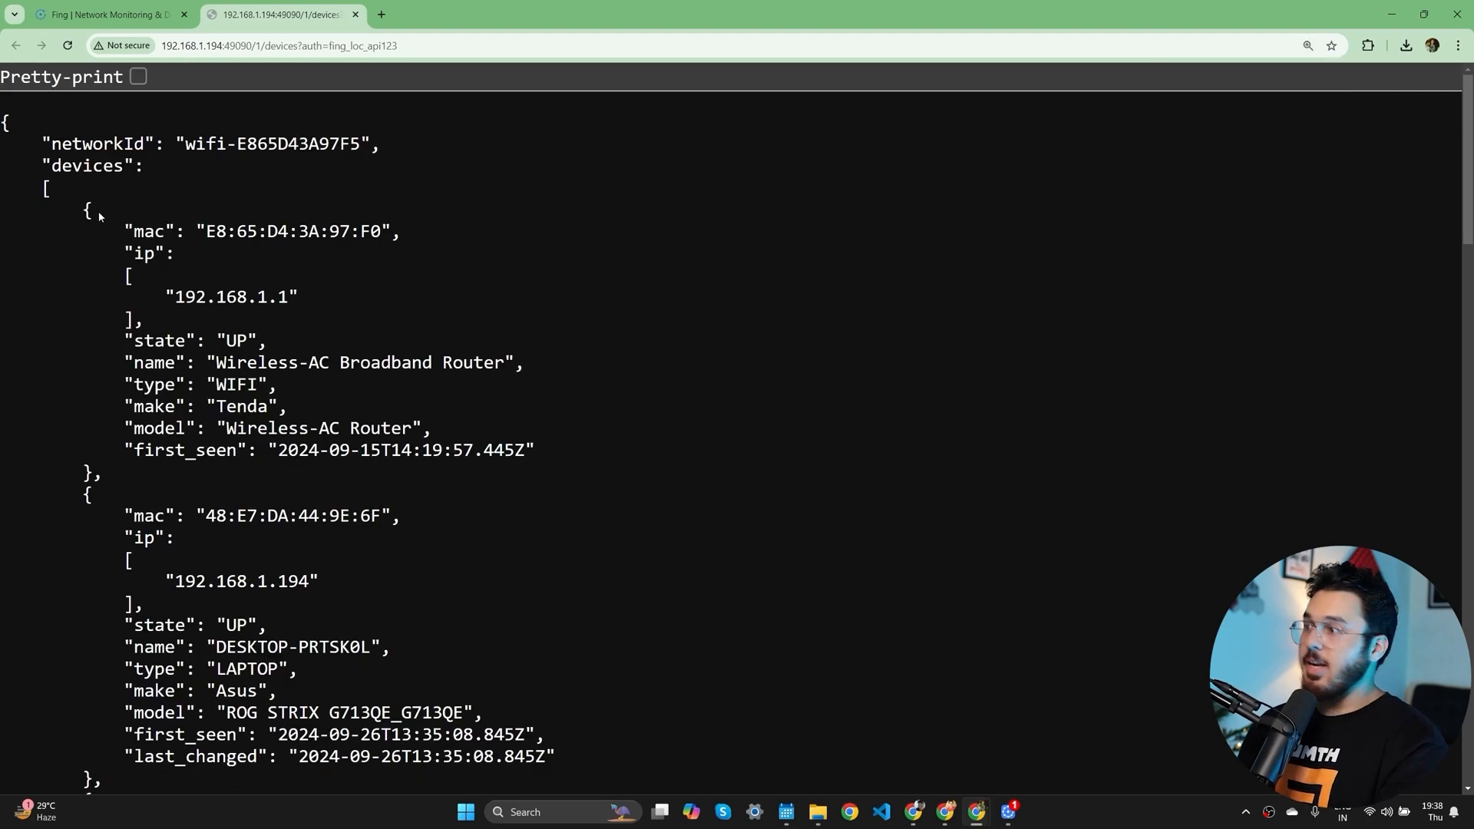
double_click(193, 340)
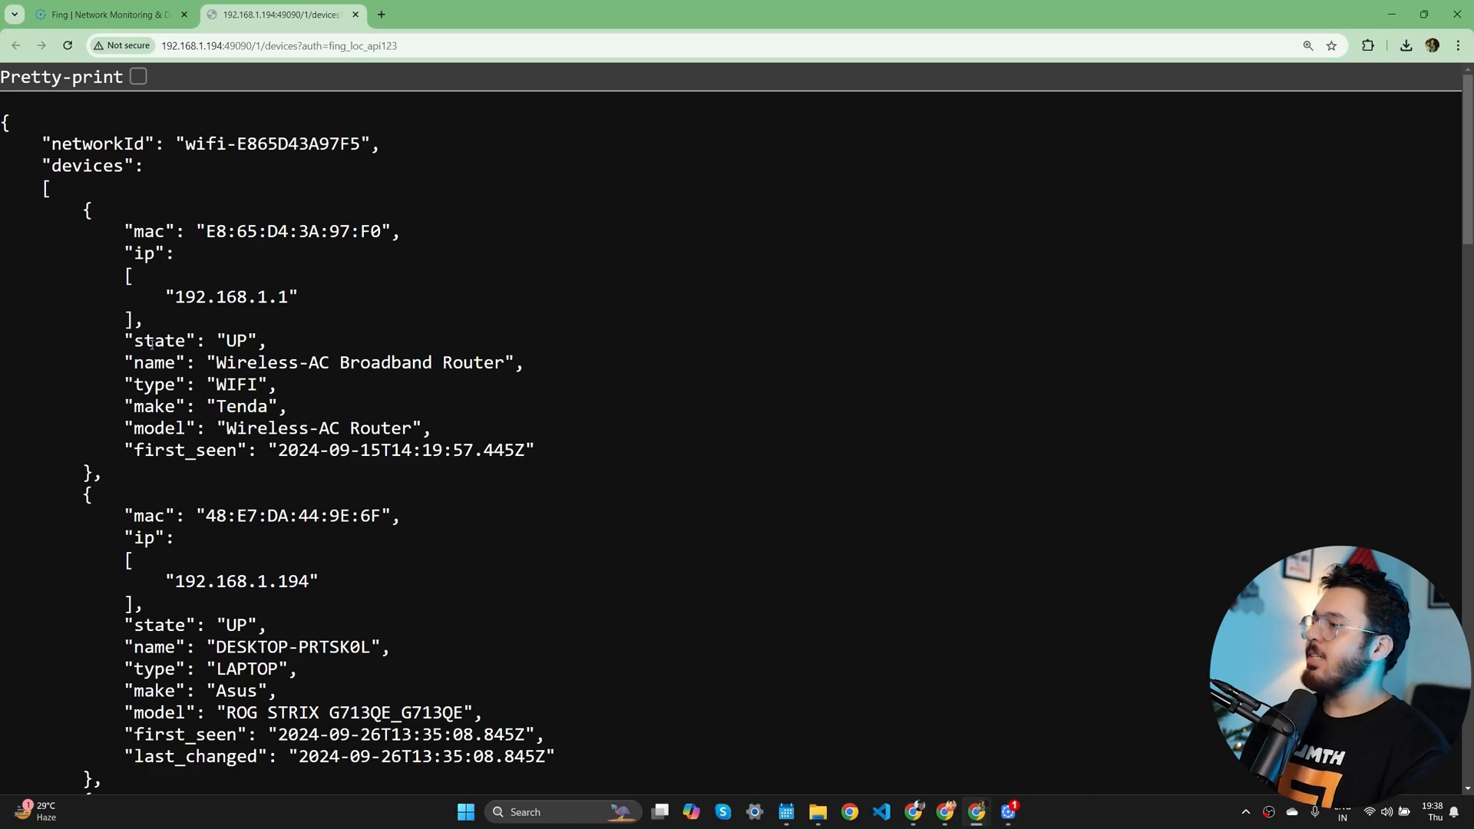
scroll("down", 3)
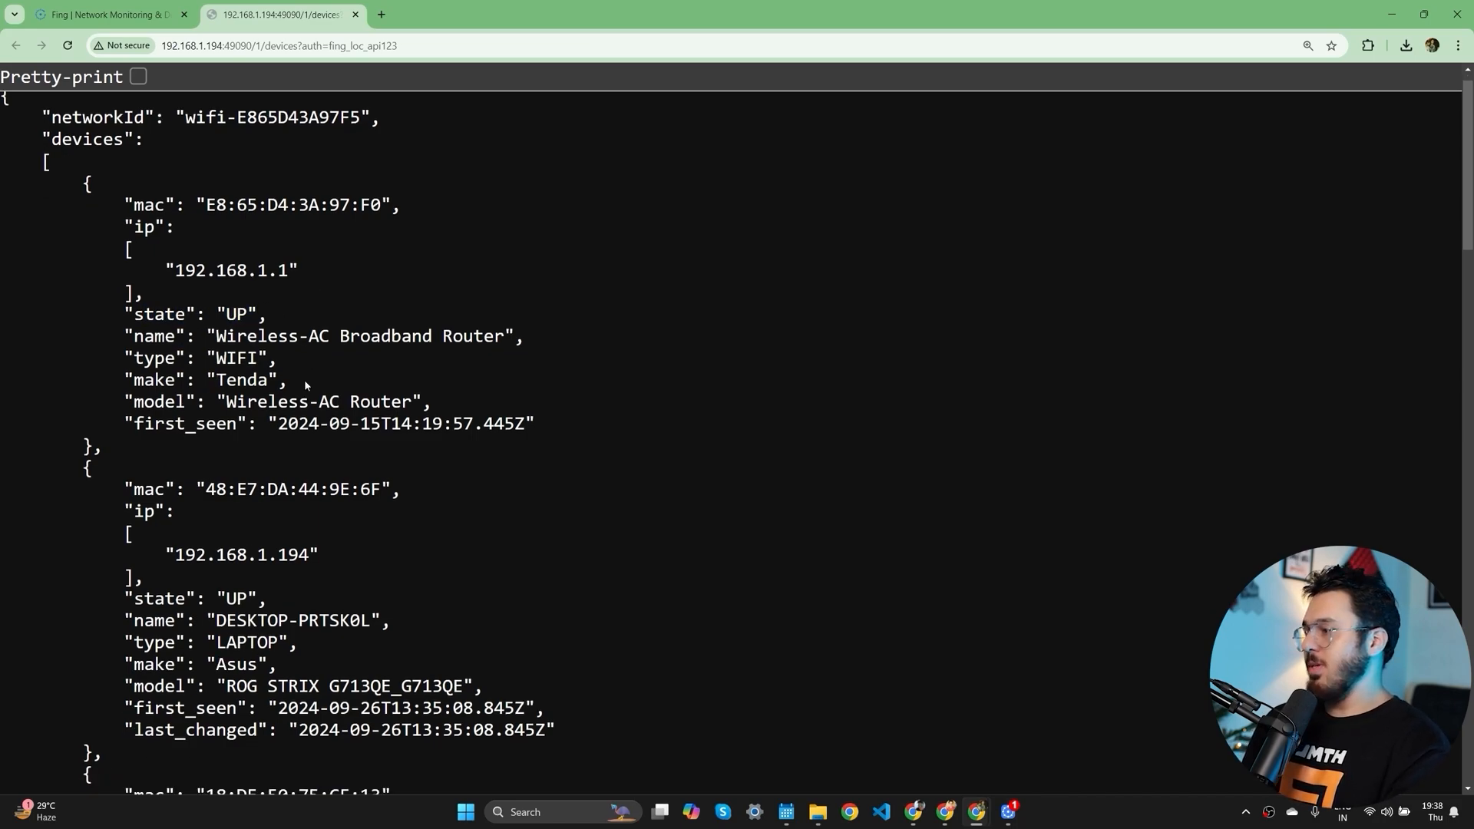
scroll("down", 3)
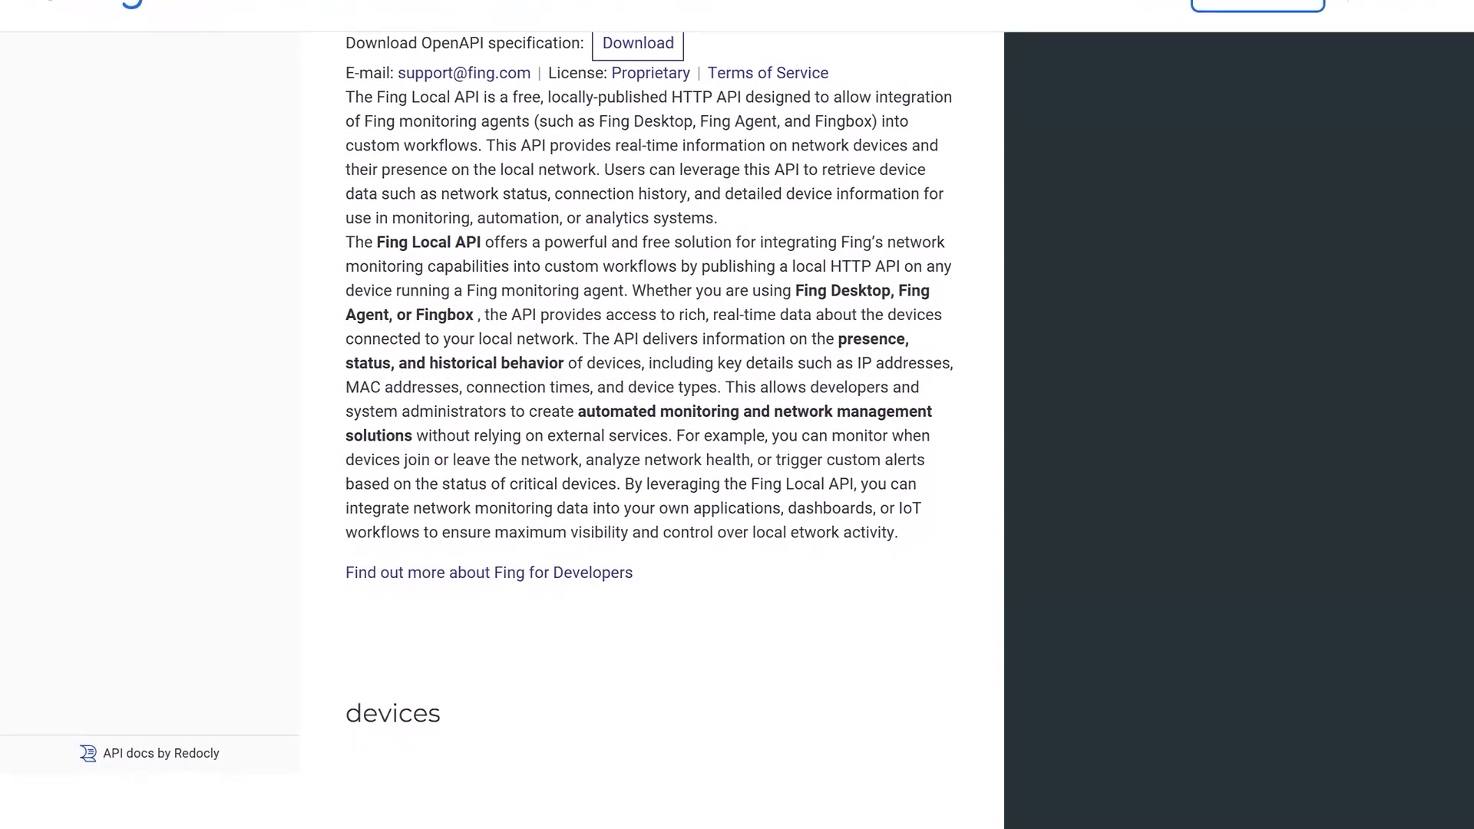
- Scroll the Local API docs to the /devices List devices operation and its JSON sample
scroll("down", 3)
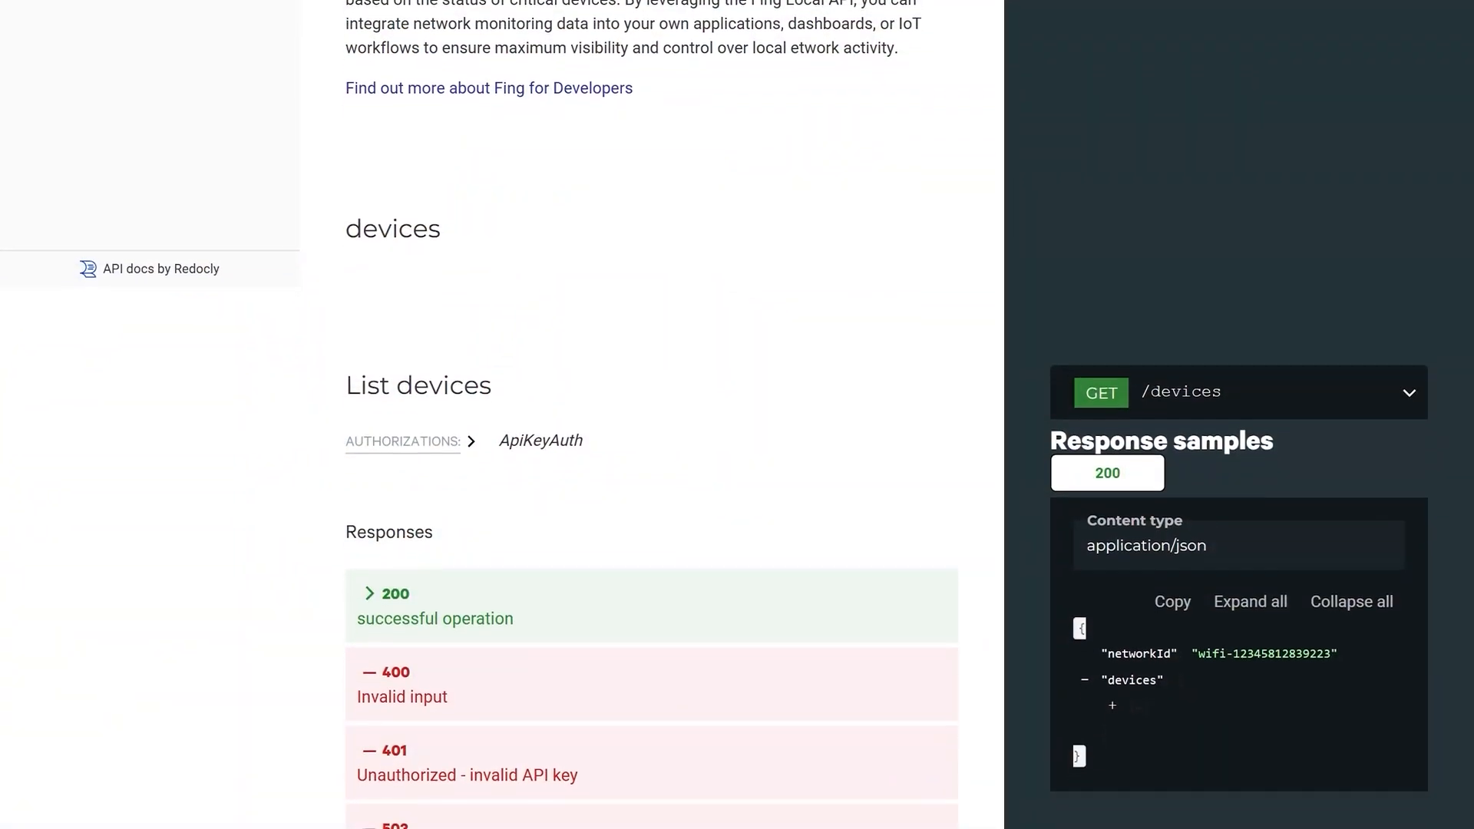
scroll("down", 3)
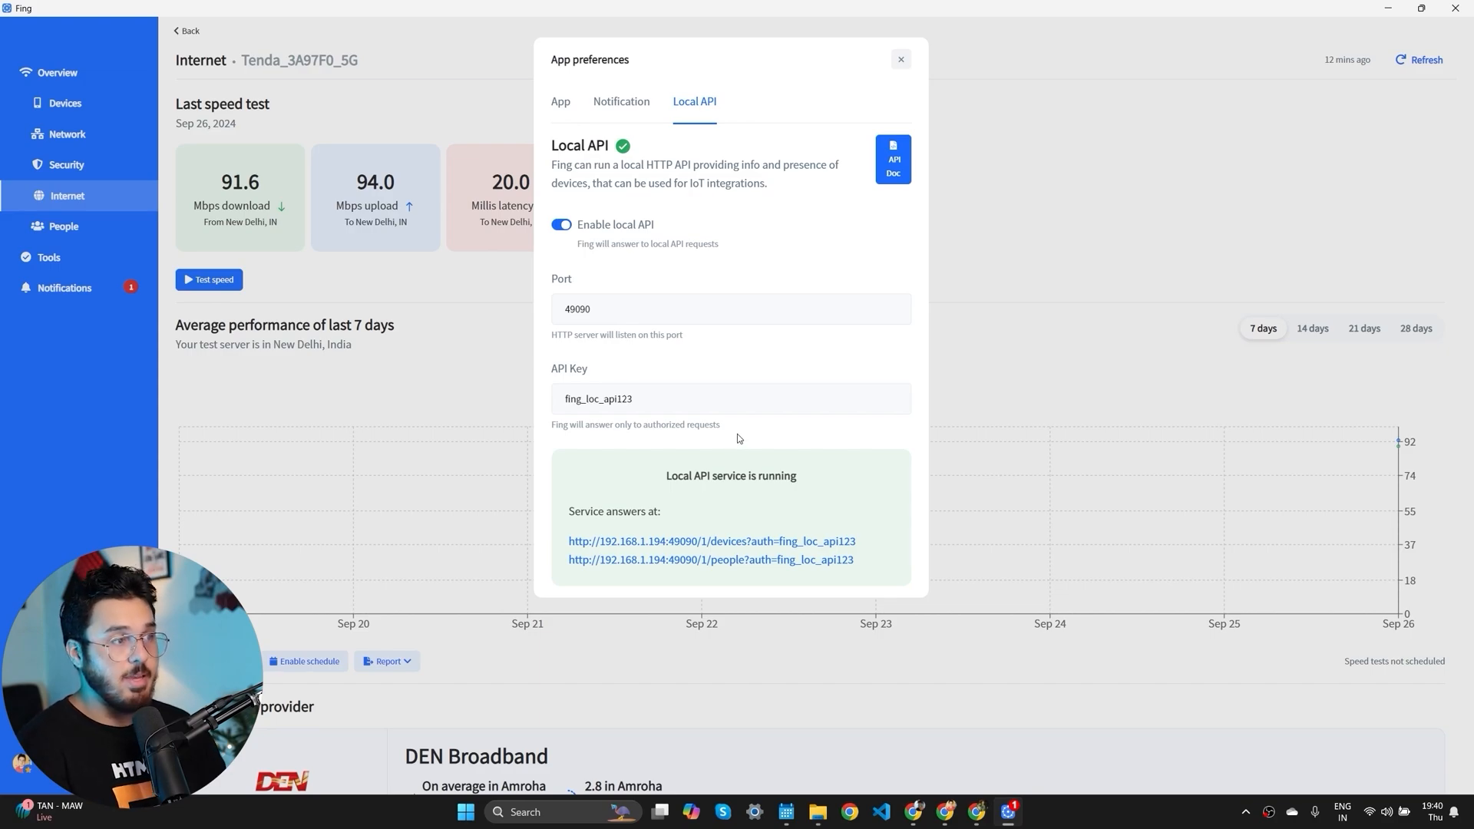
double_click(598, 398)
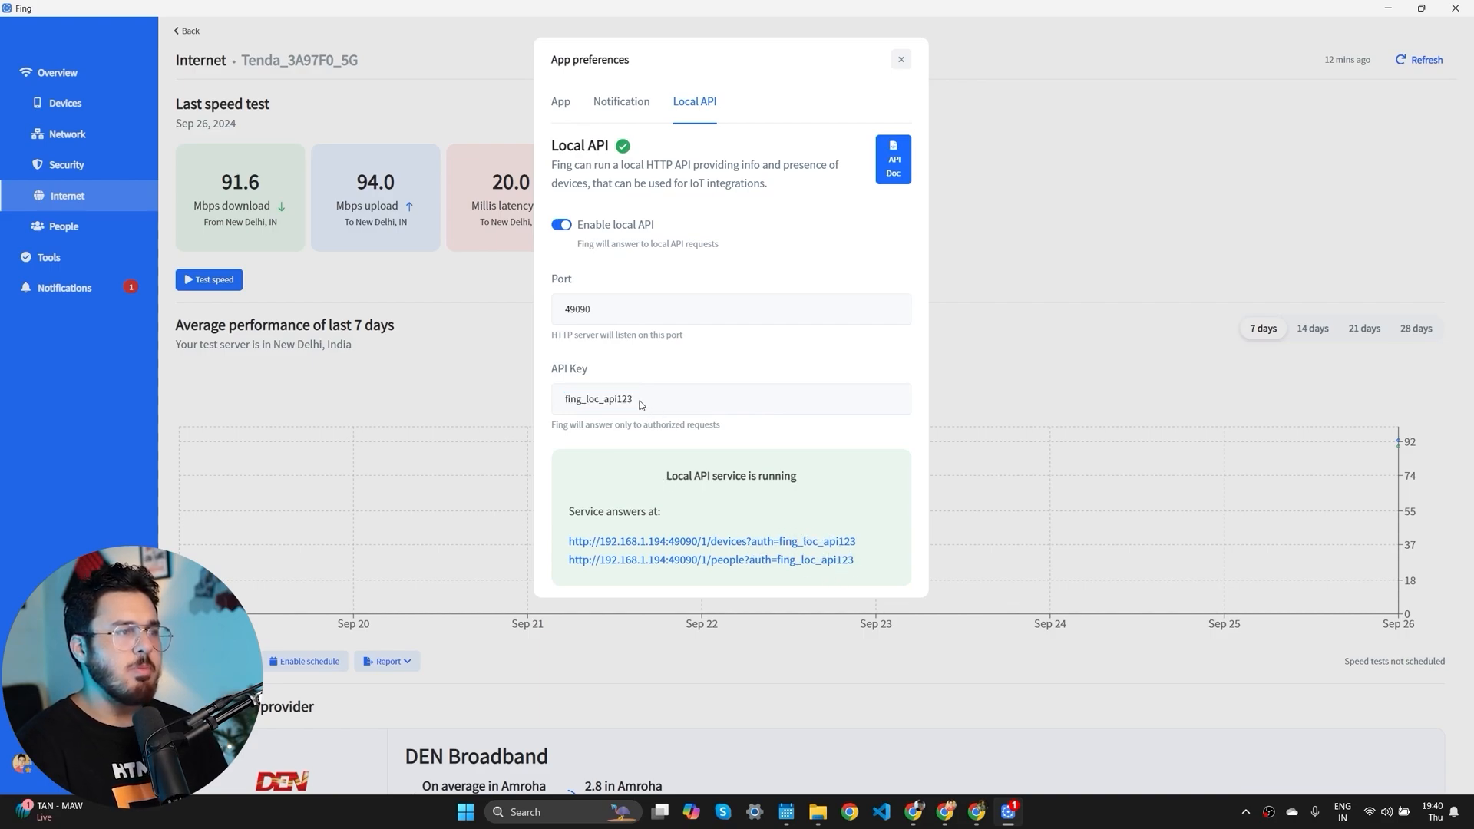
double_click(598, 398)
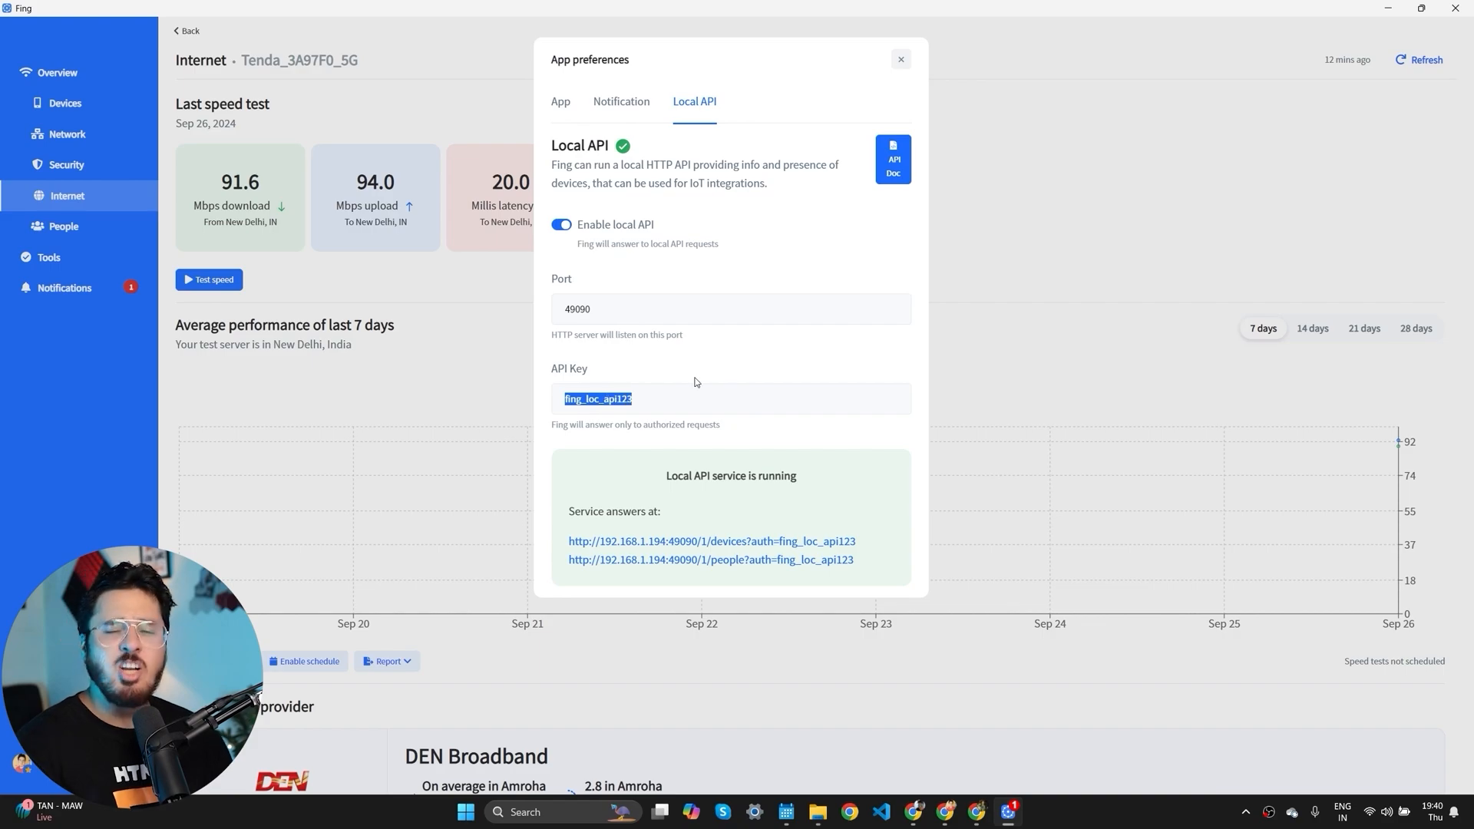
left_click(598, 398)
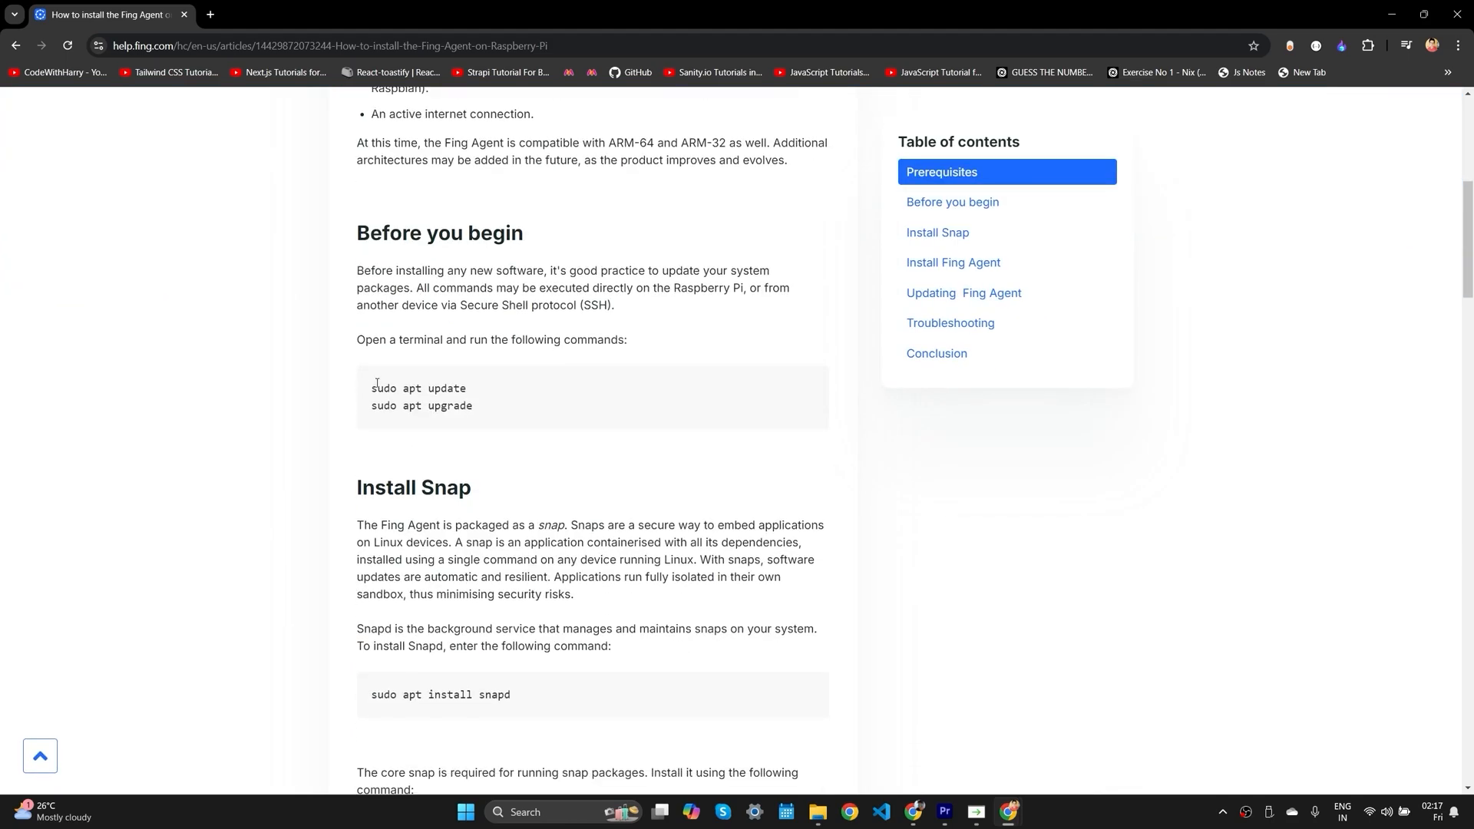
mouse_move(494, 436)
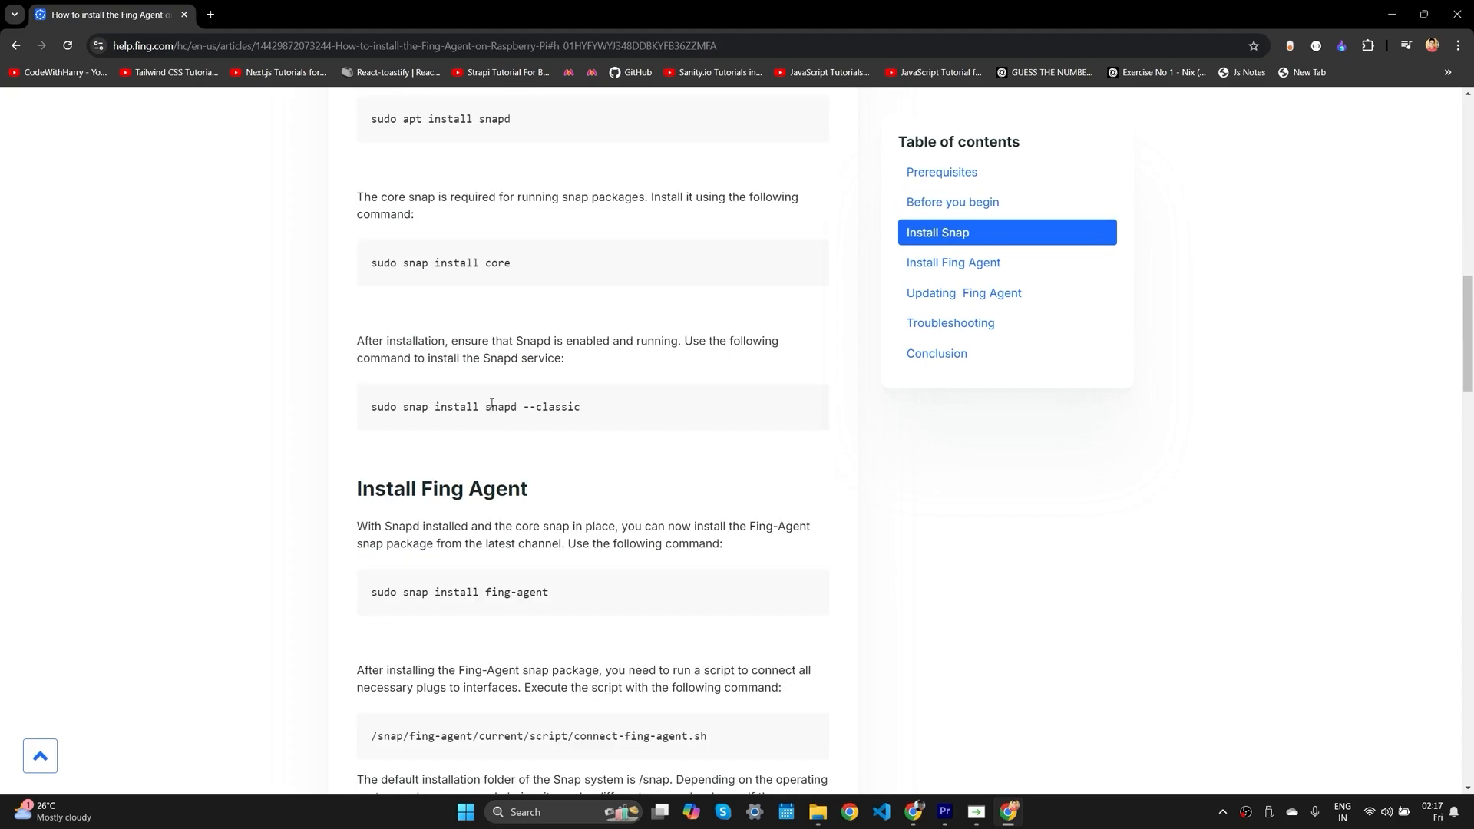
scroll("down", 3)
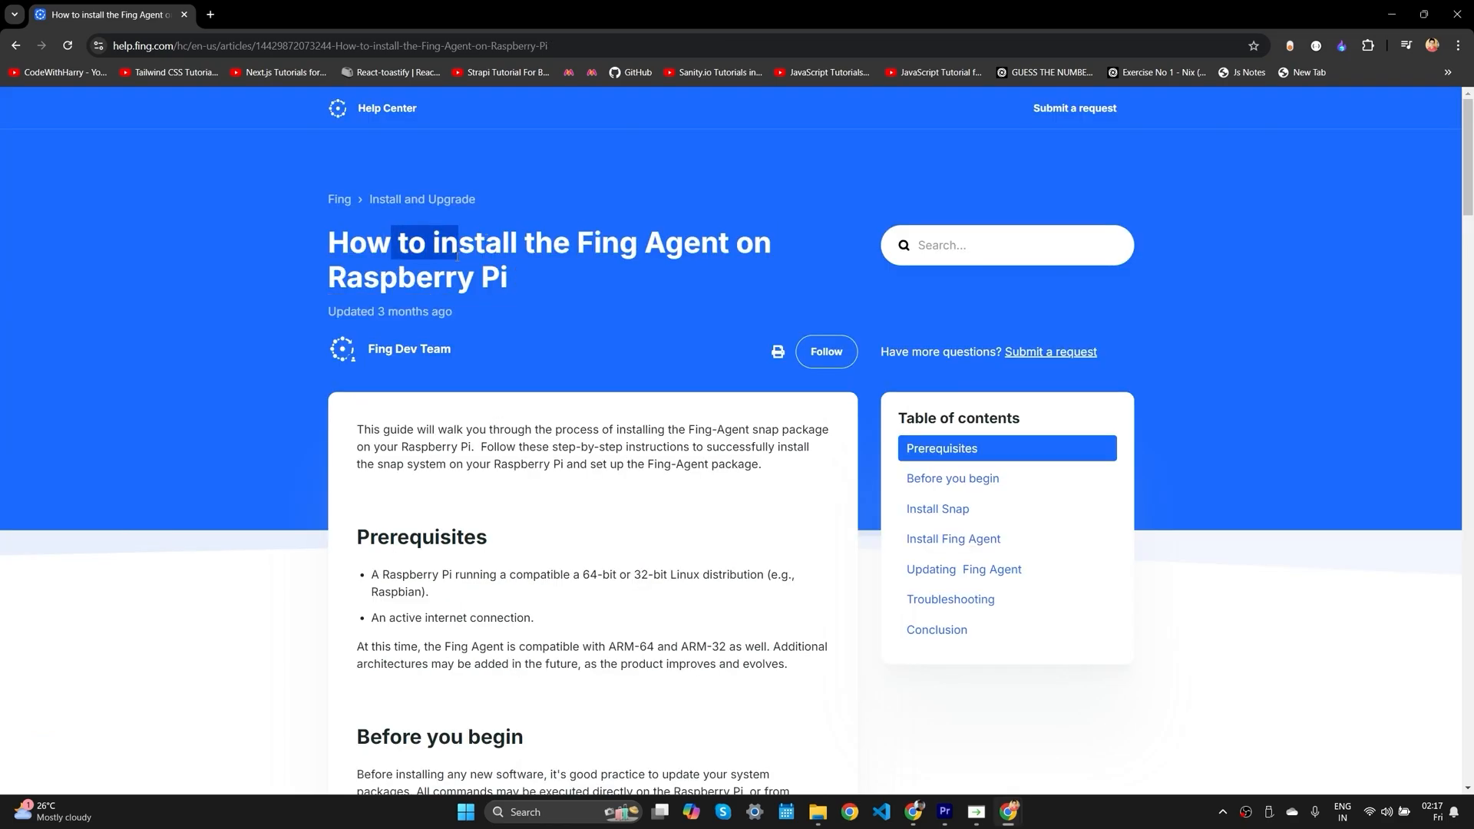
scroll("down", 3)
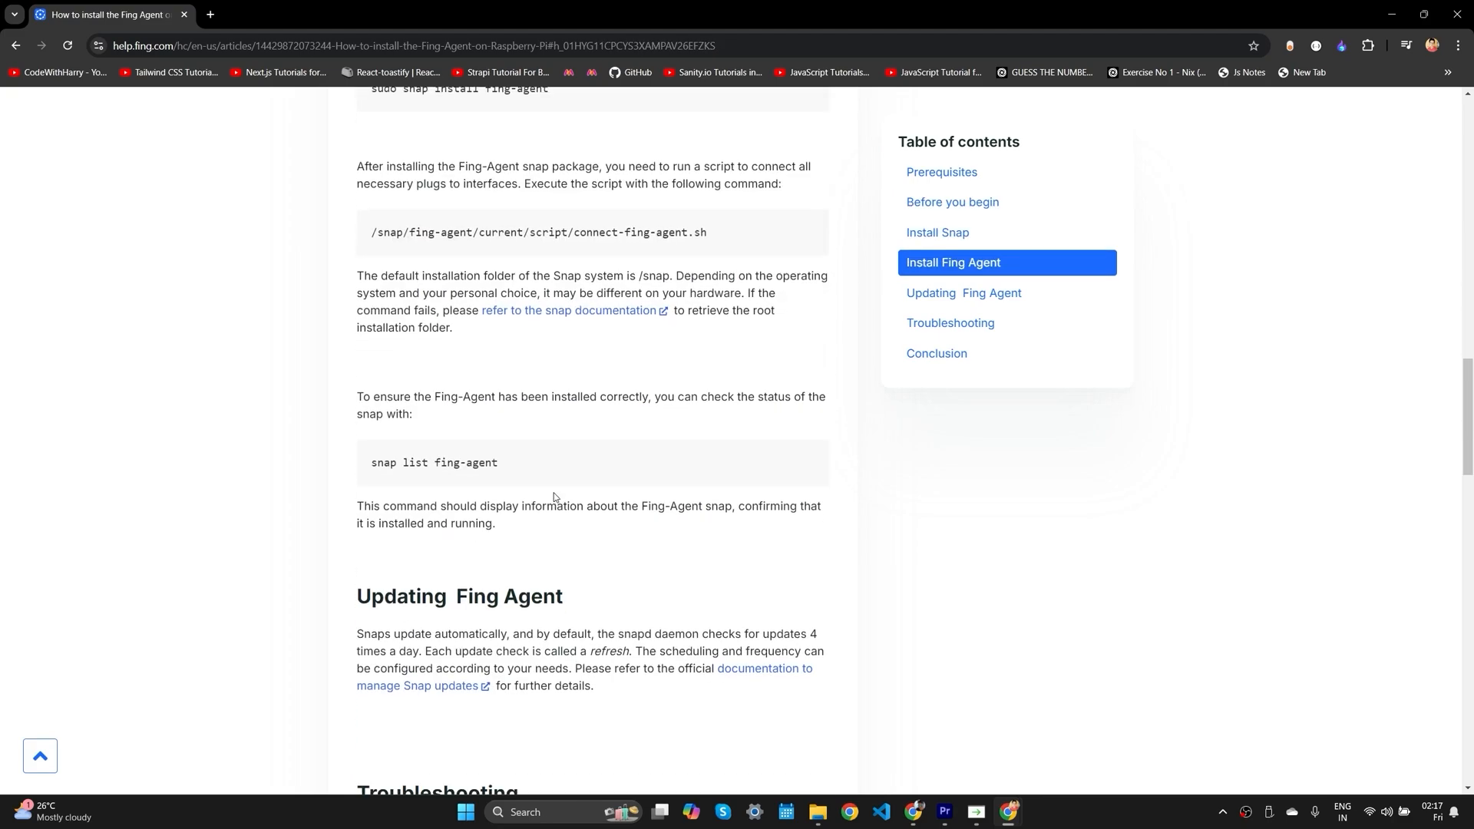
scroll("down", 3)
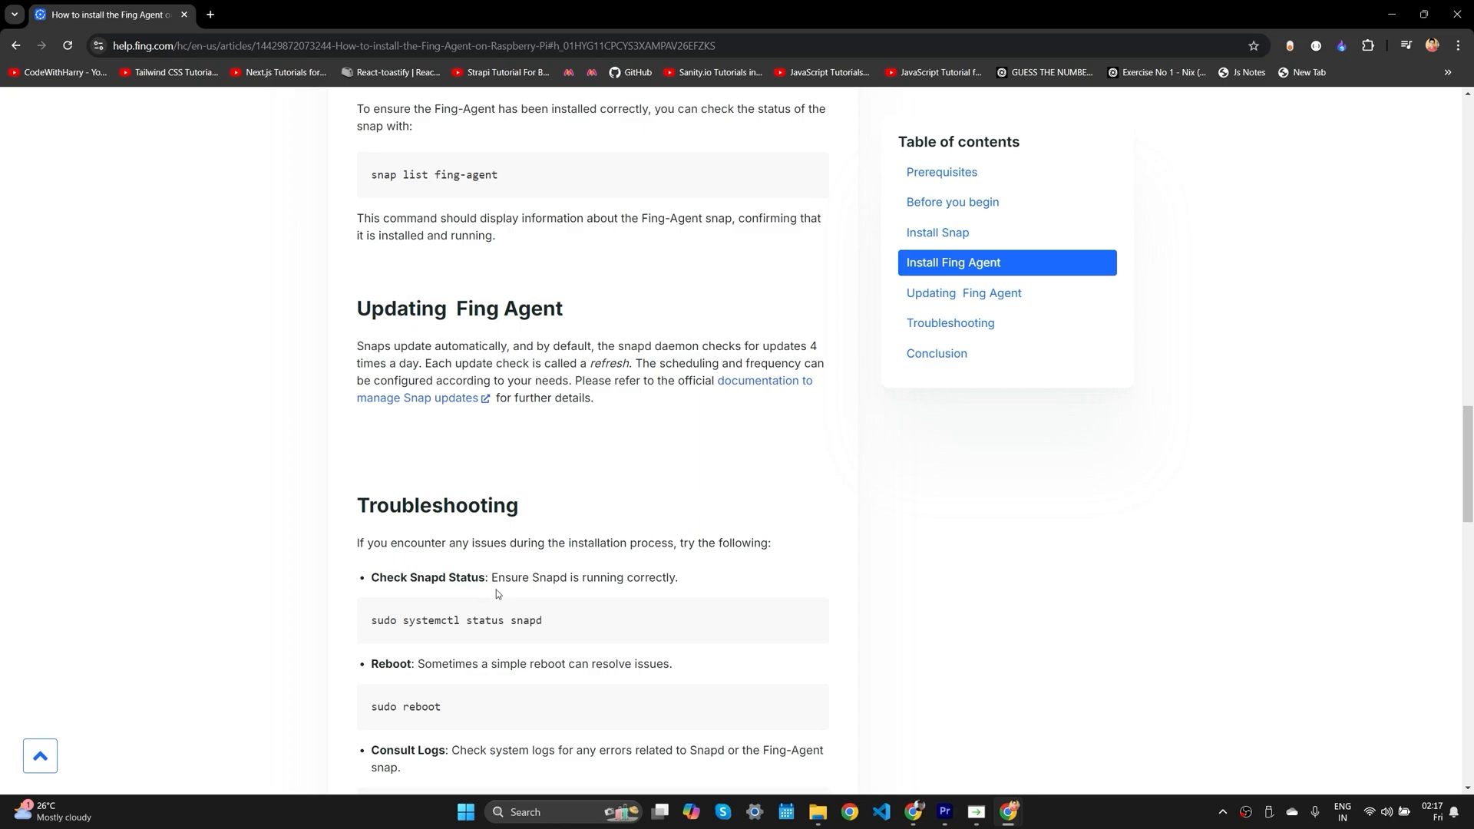
scroll("down", 3)
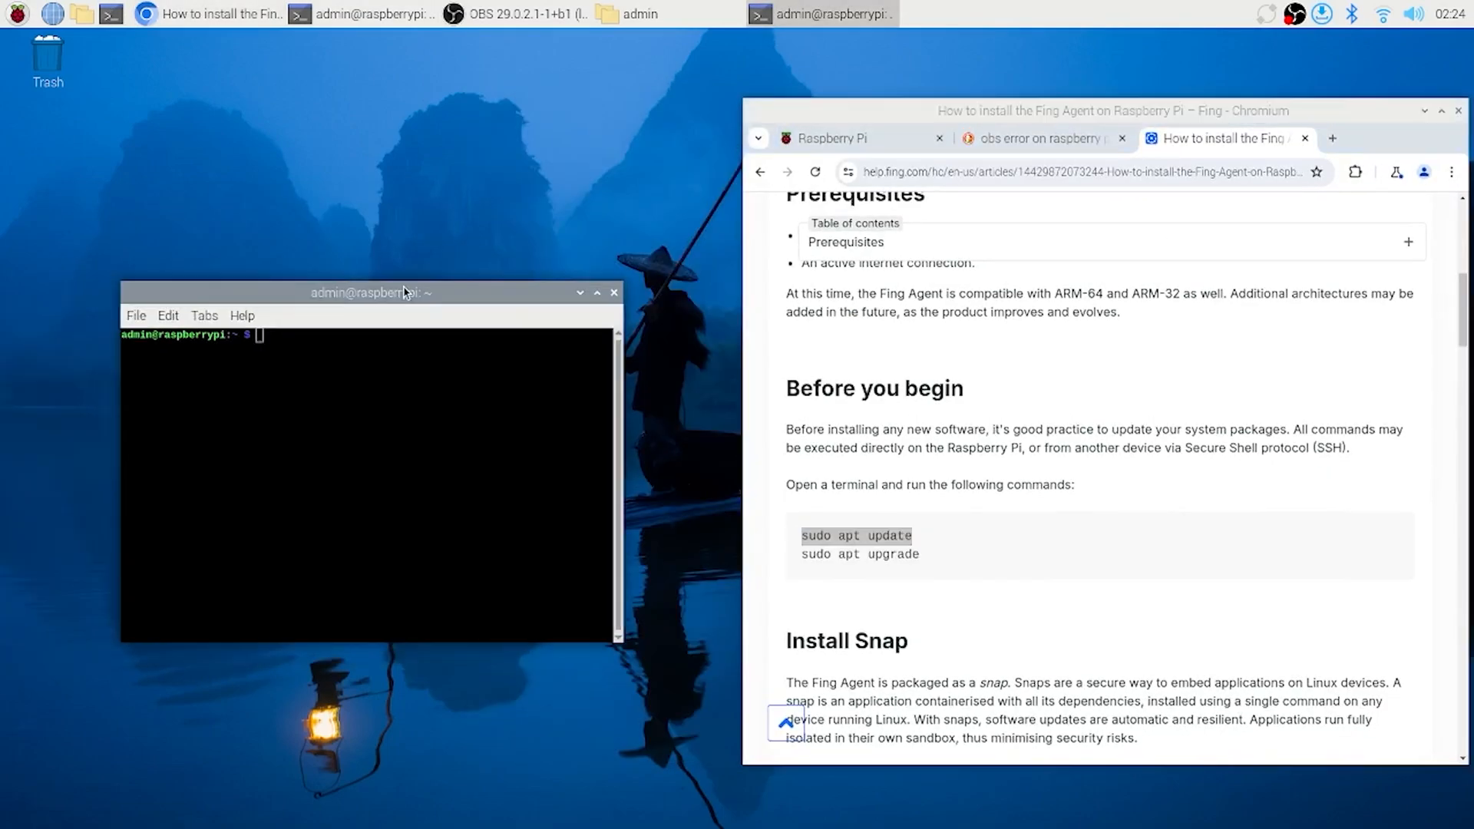
- Run sudo apt update and sudo apt upgrade, fetching 646 MB of packages
type("sudo apt update")
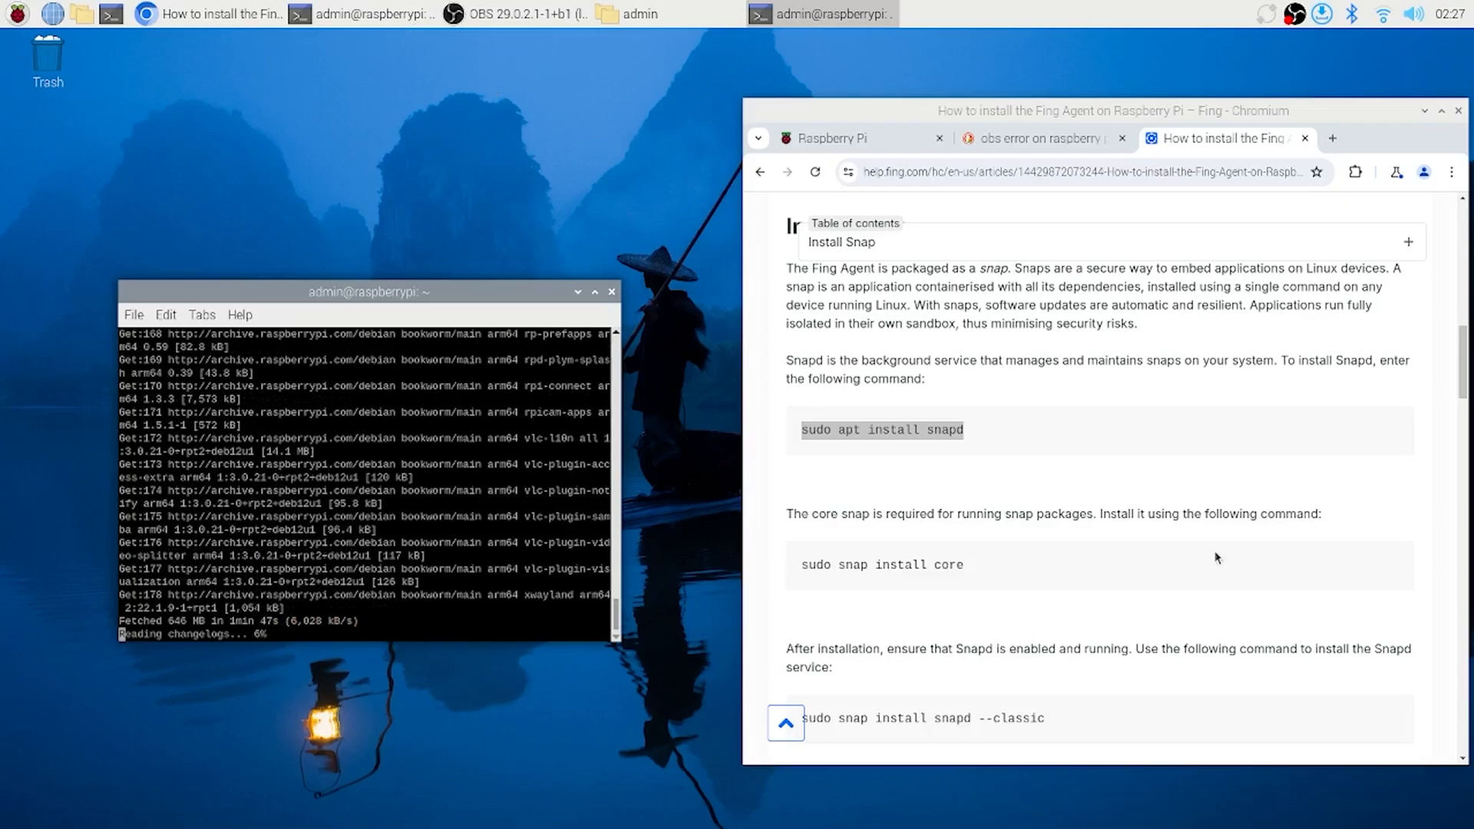
mouse_move(1212, 547)
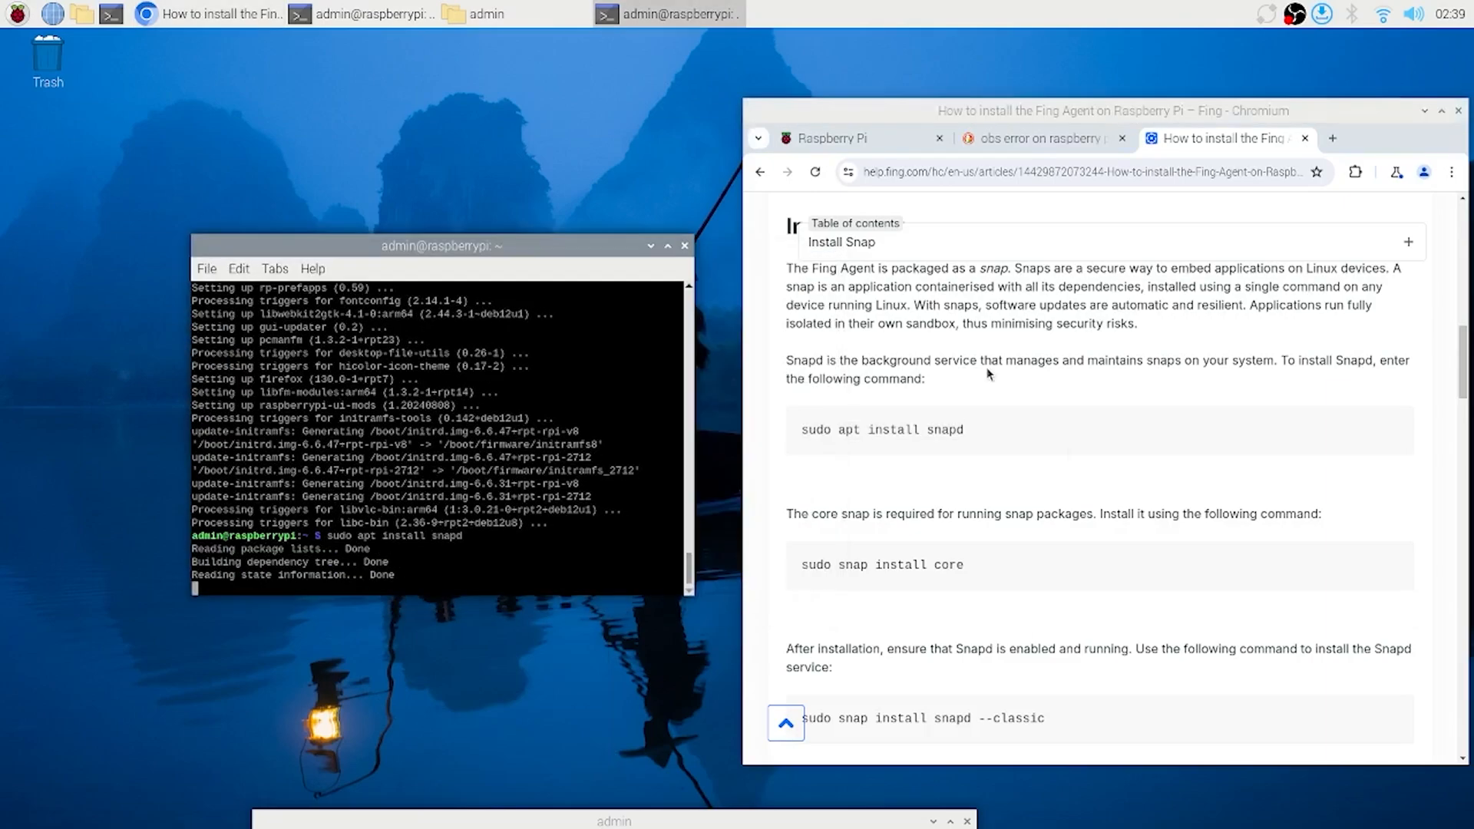
- Install snapd, the core snap and fing-agent 1.0.1, then run connect-fing-agent.sh
double_click(813, 565)
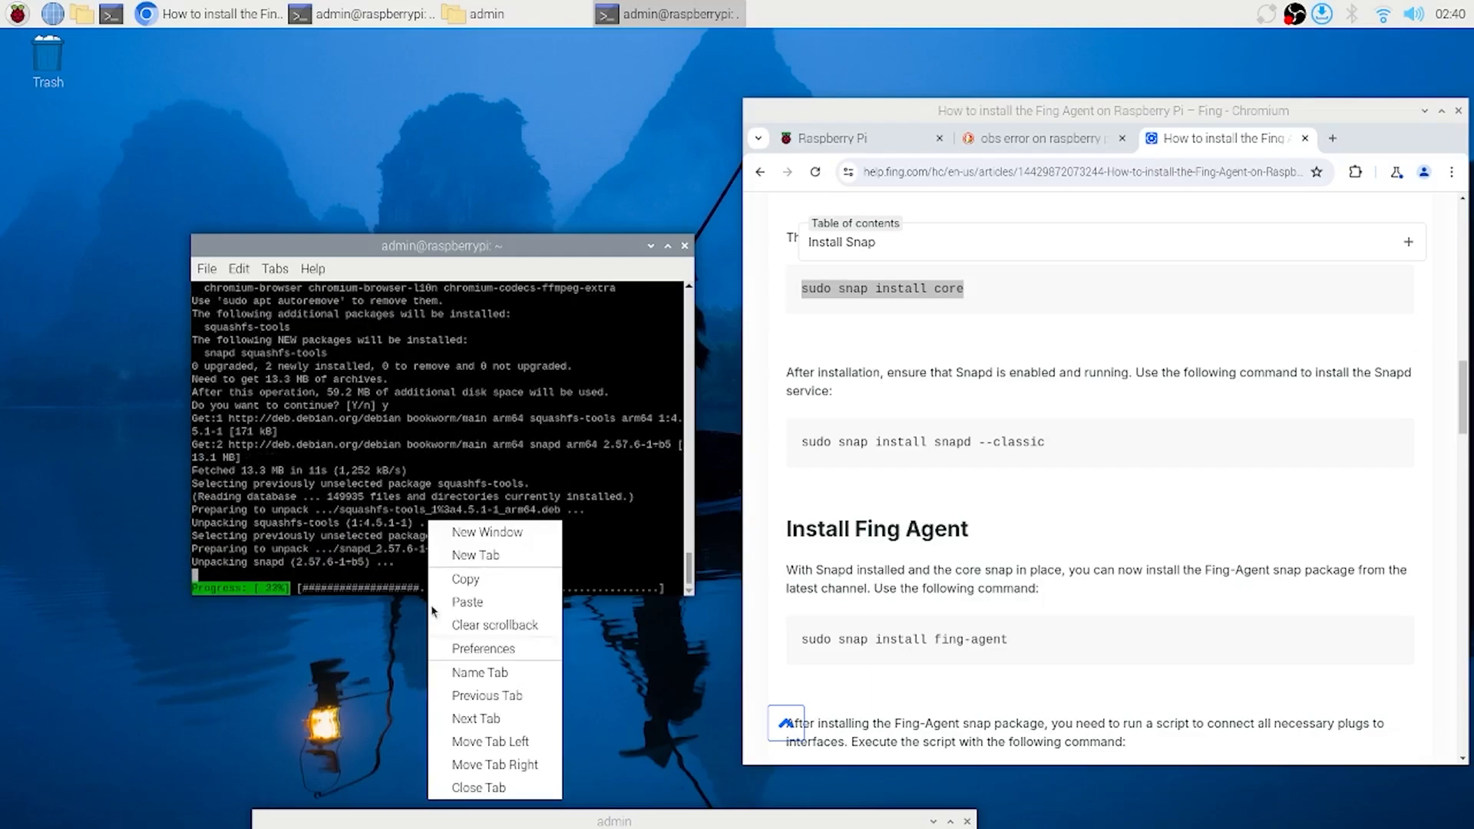
left_click(581, 455)
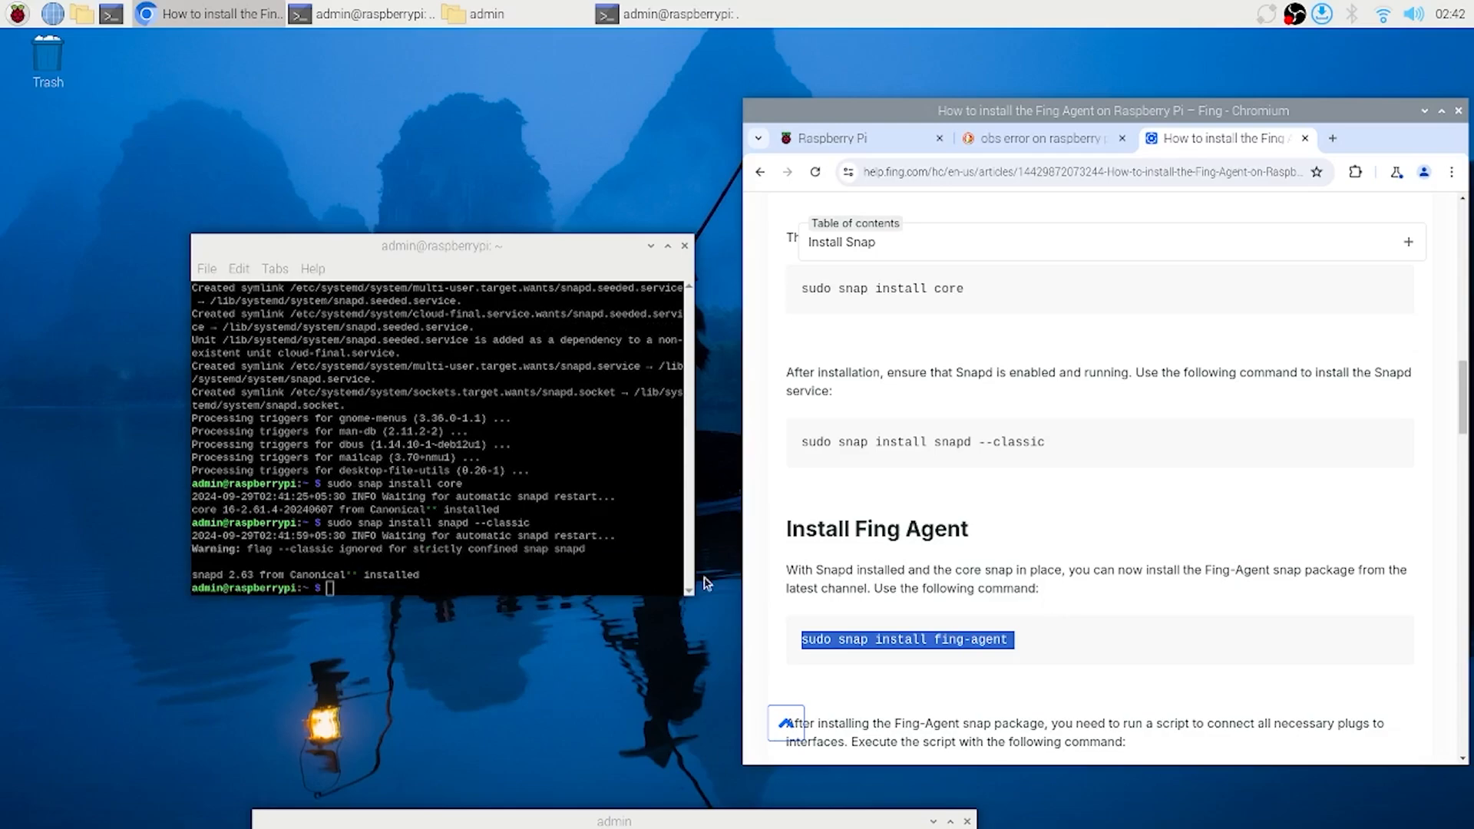
mouse_move(461, 487)
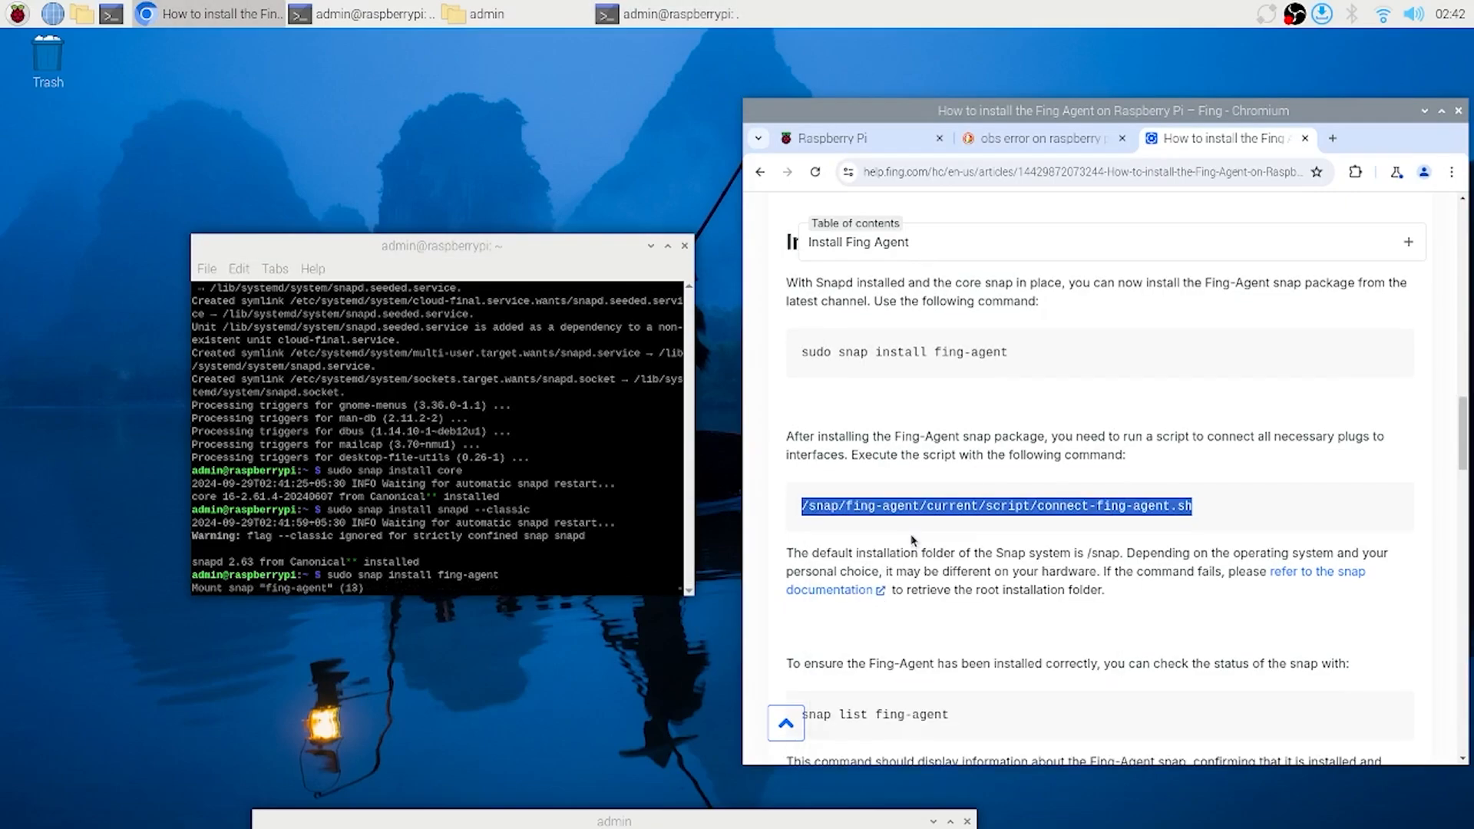
scroll("down", 3)
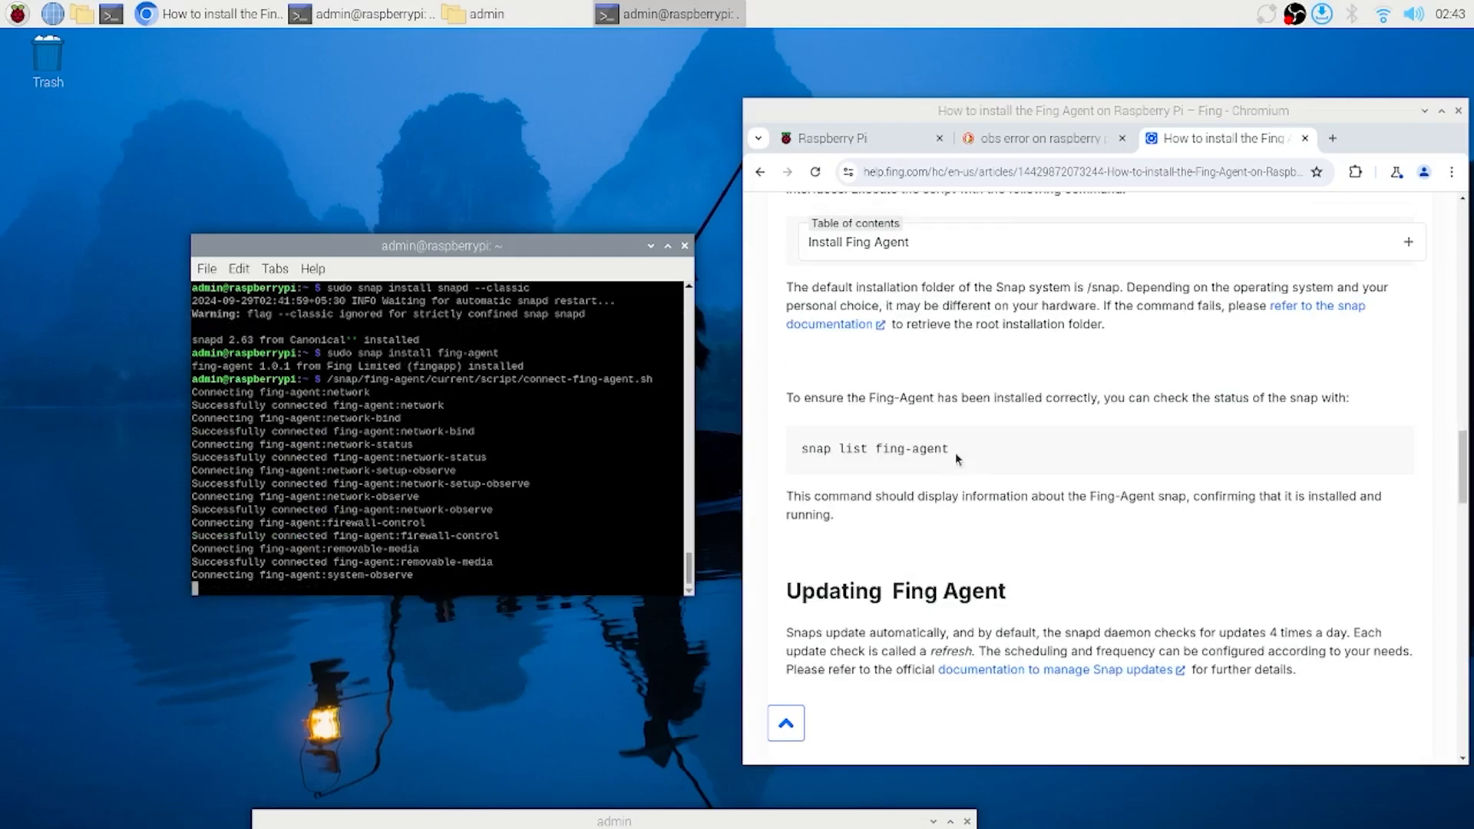
- Confirm with snap list fing-agent that version 1.0.1 is installed from latest/stable
right_click(874, 449)
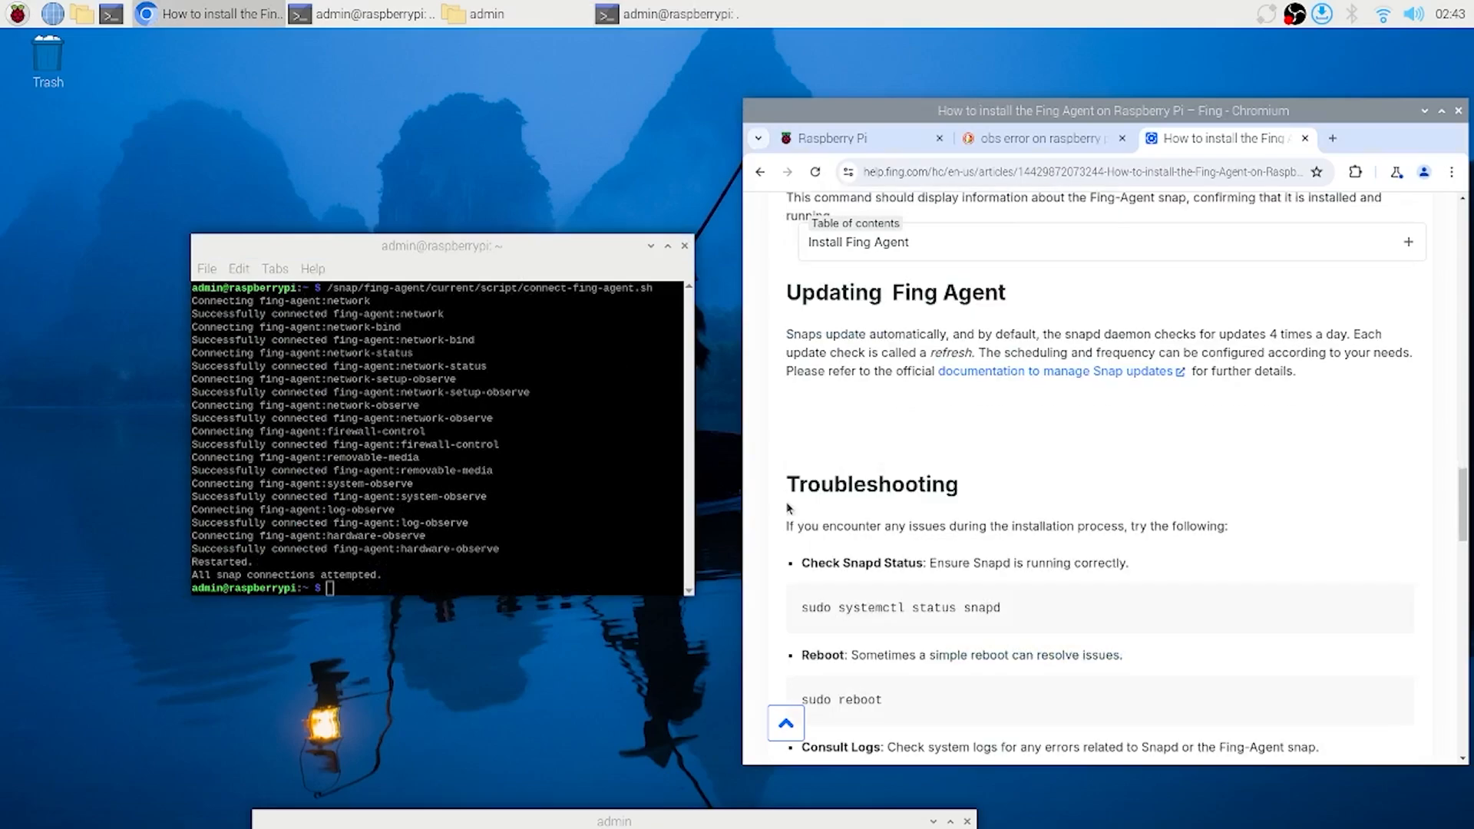
scroll("down", 3)
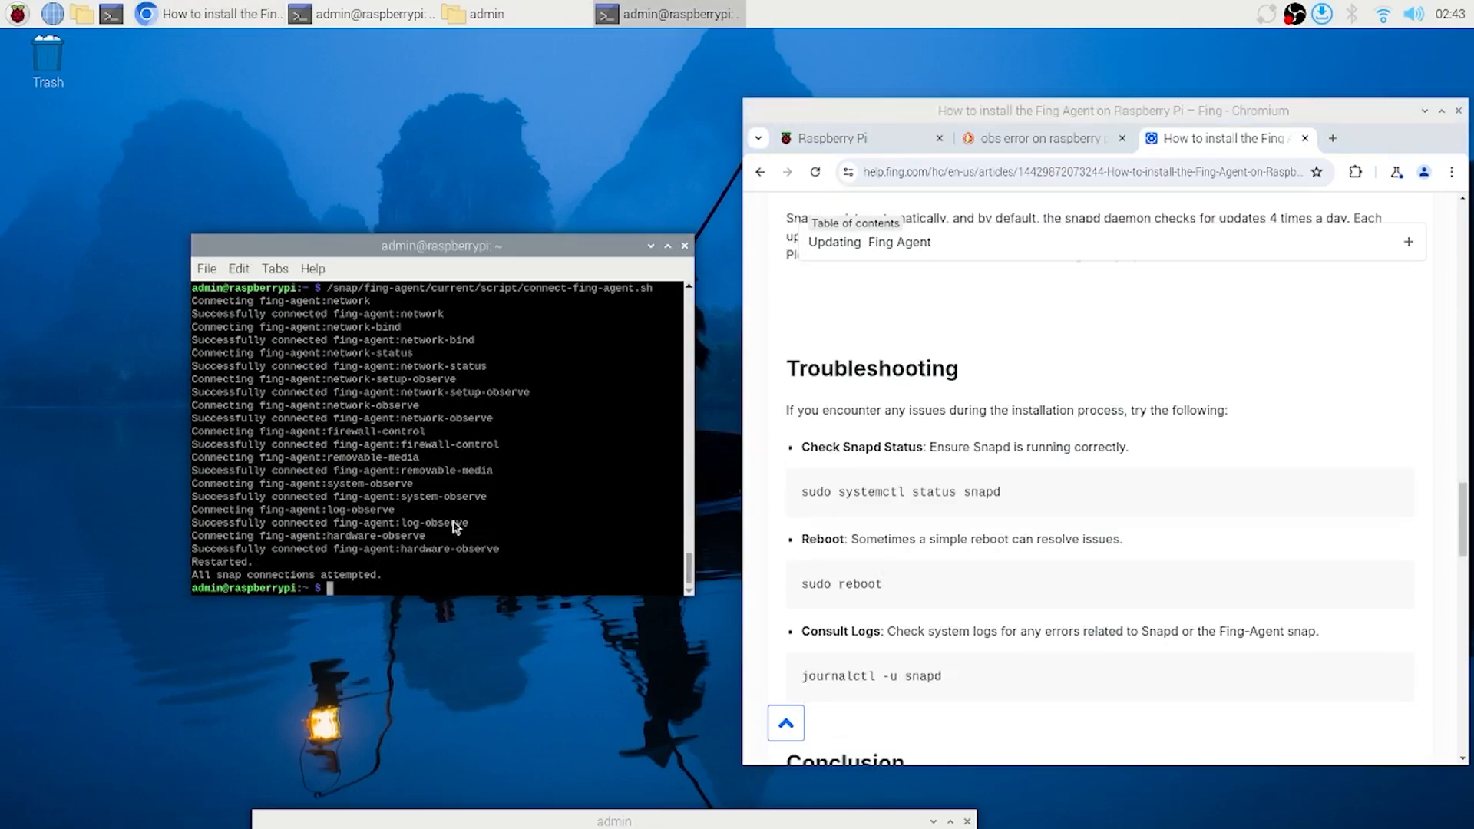
type("snap list fing-agent")
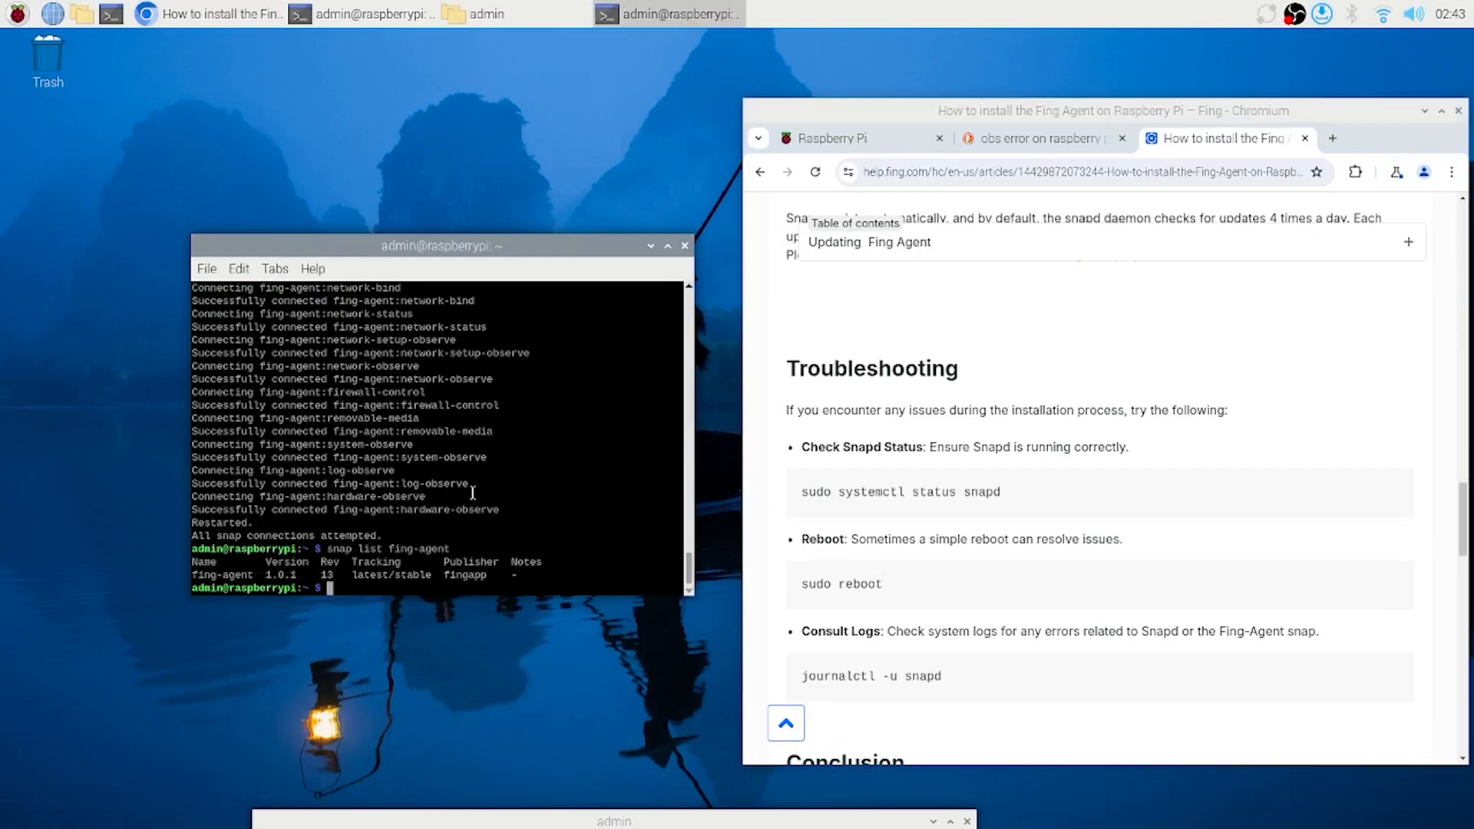
mouse_move(669, 518)
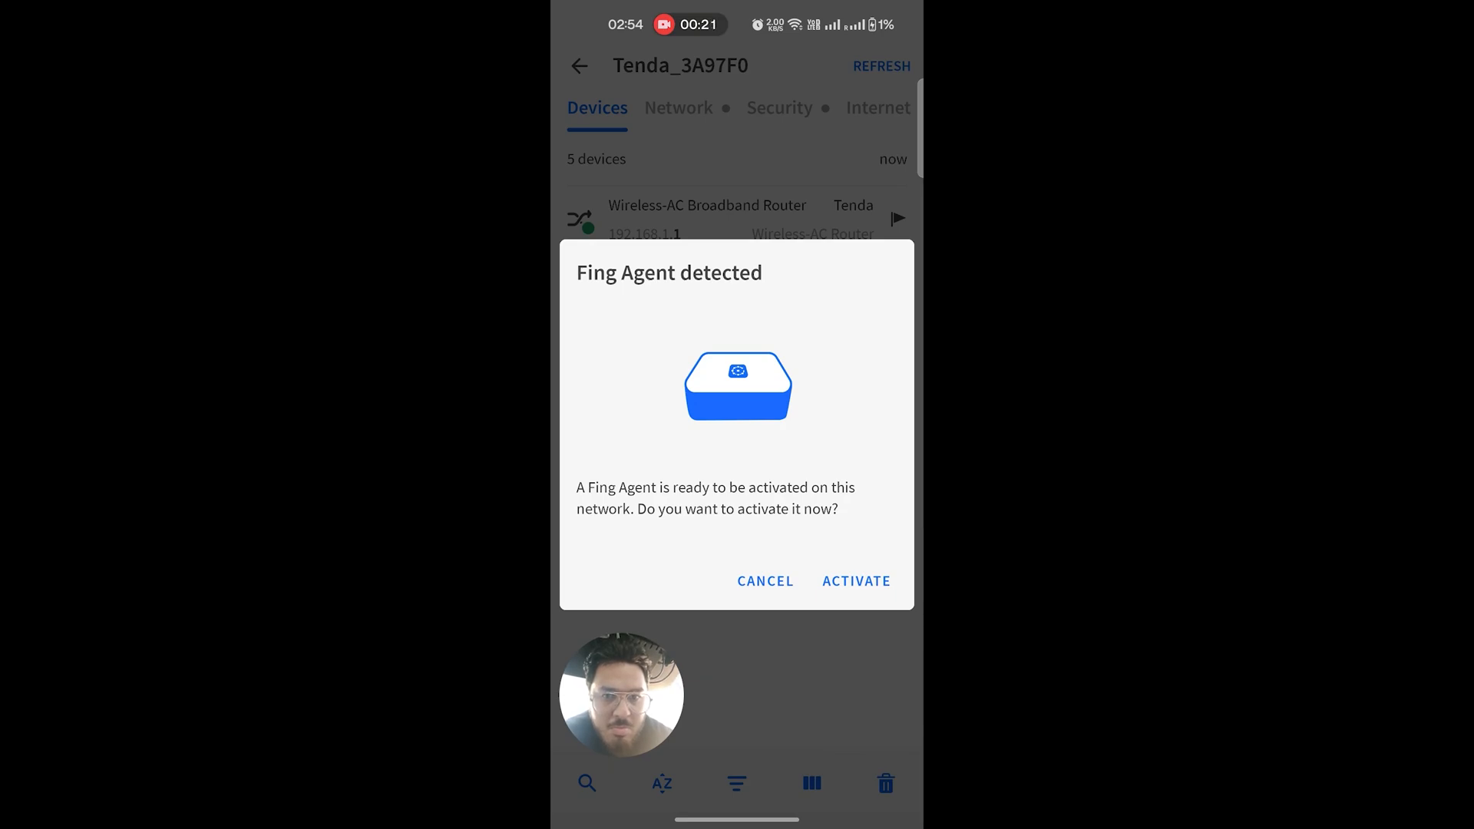
- Activate the Fing Agent as a Home monitoring unit and open the Windows desktop's details
left_click(855, 581)
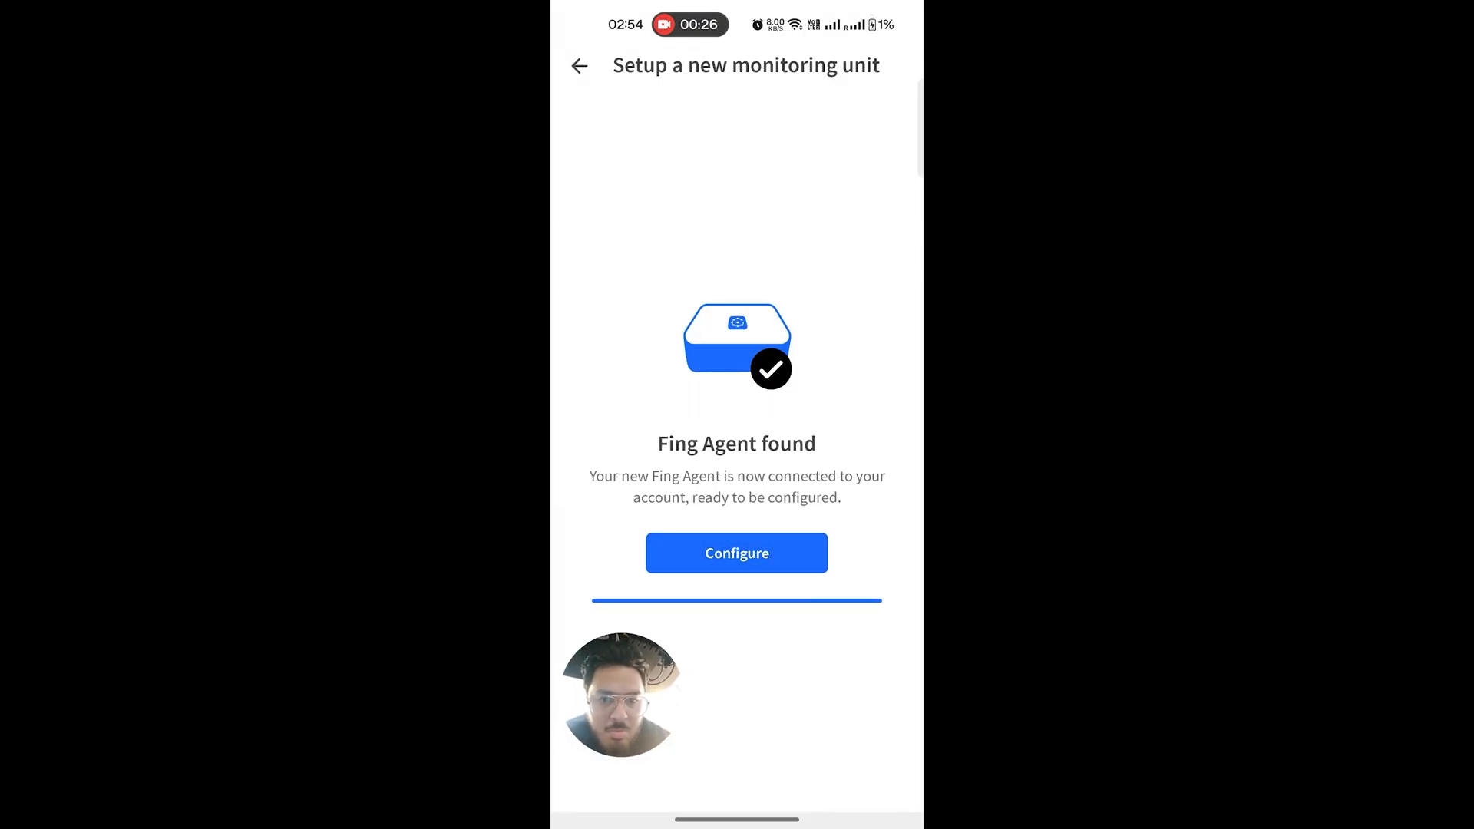
left_click(737, 552)
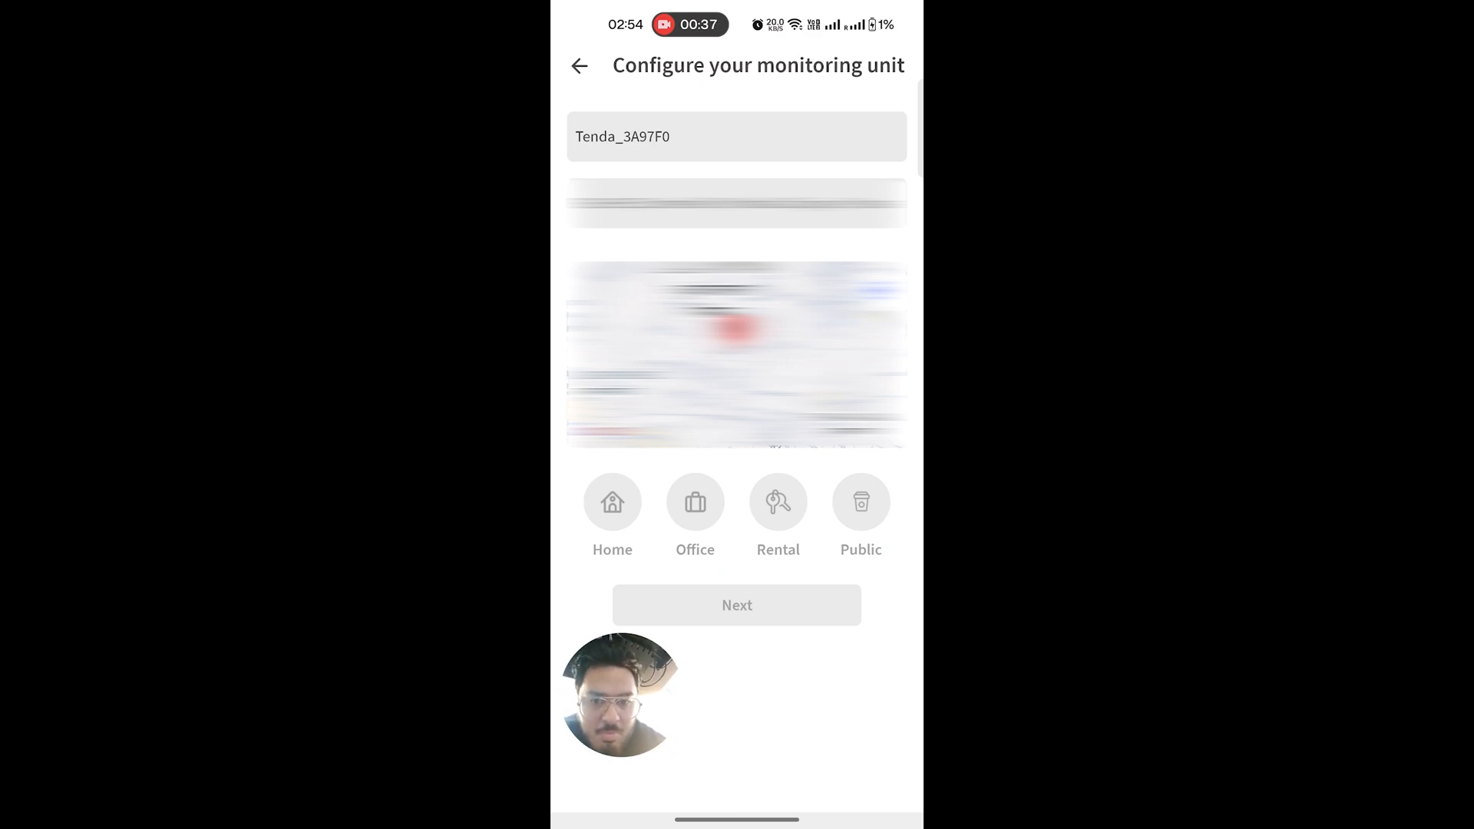
left_click(612, 501)
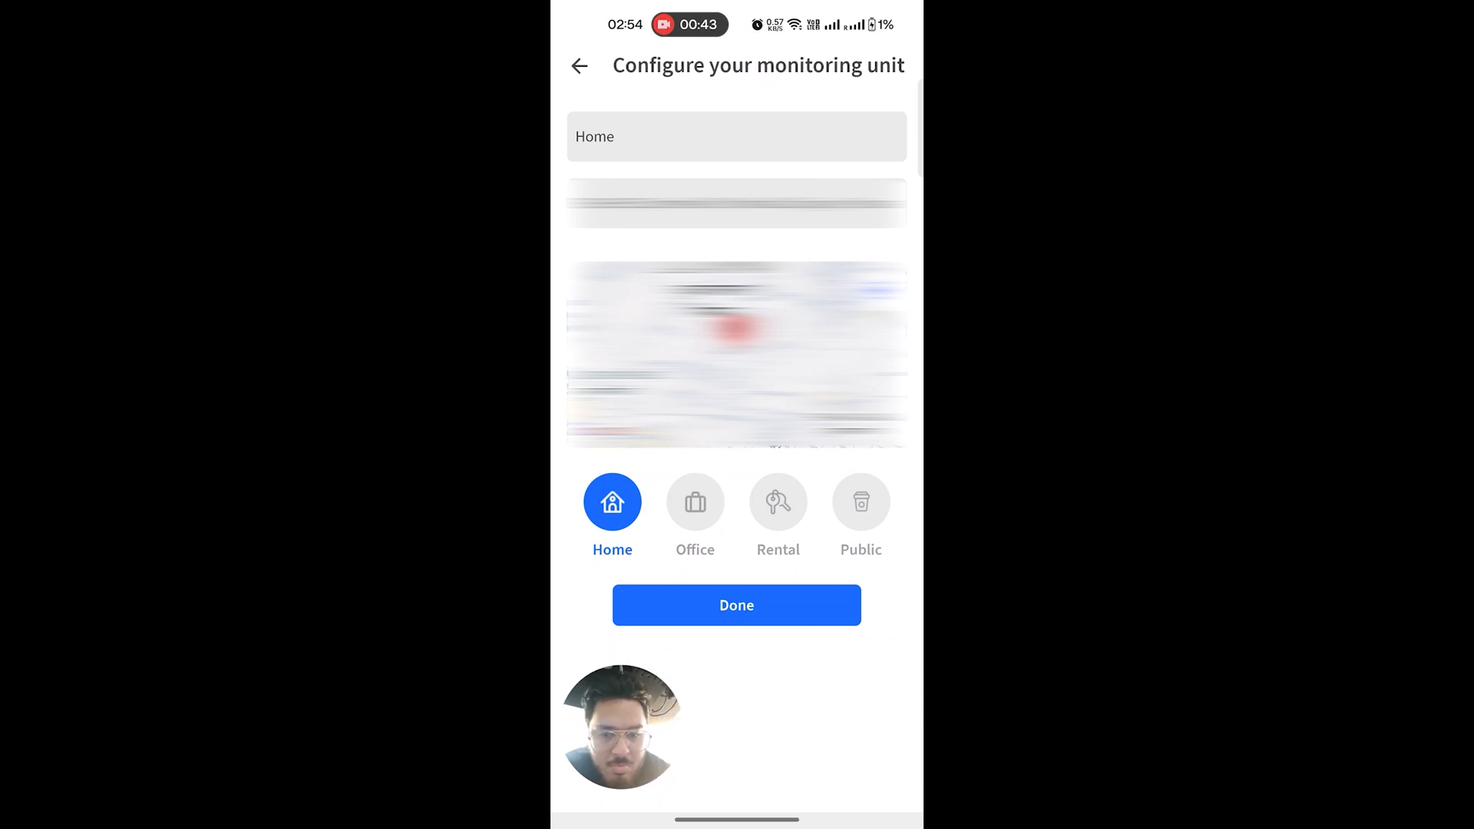
left_click(736, 604)
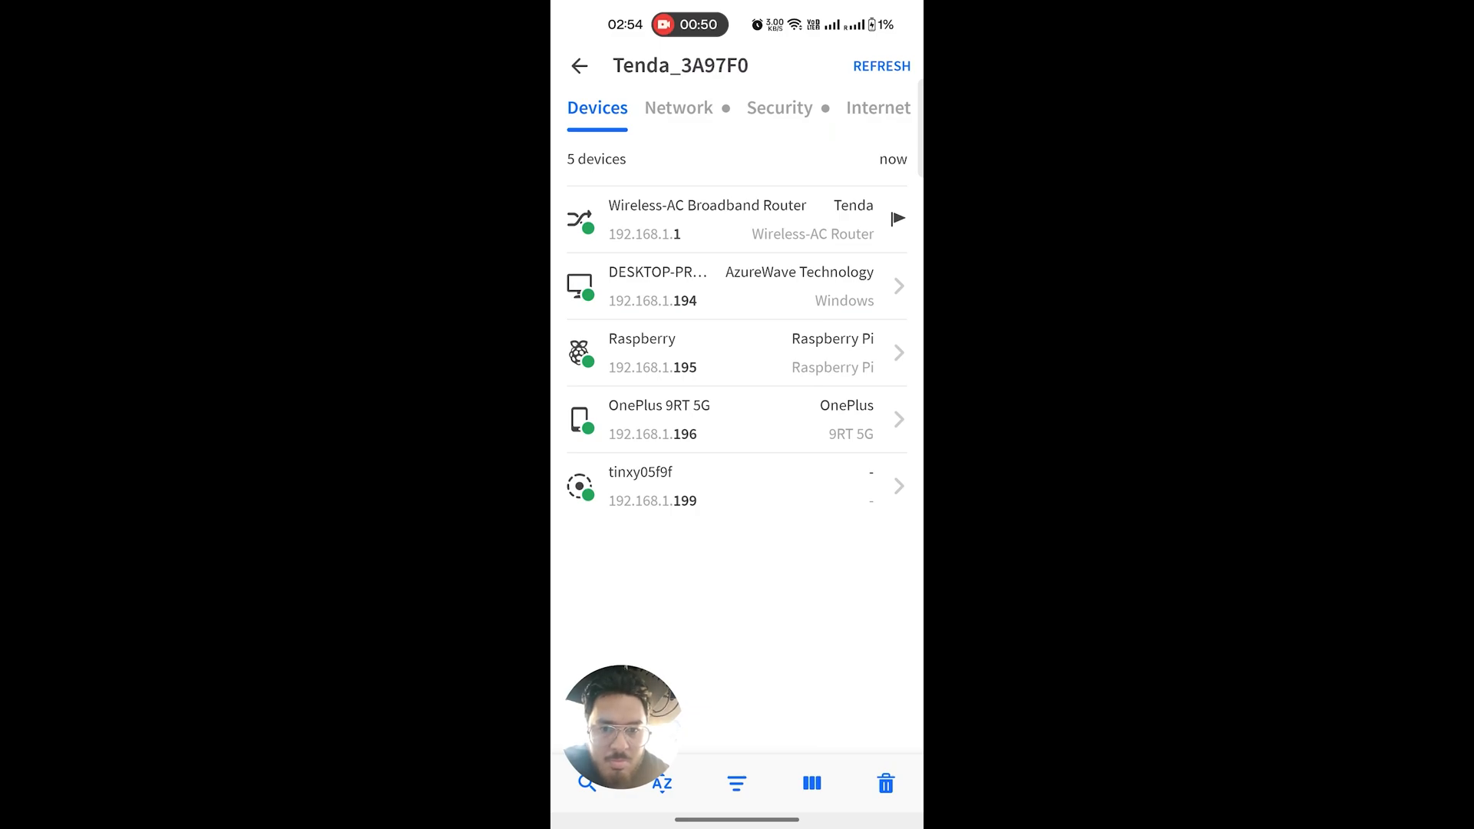
left_click(736, 353)
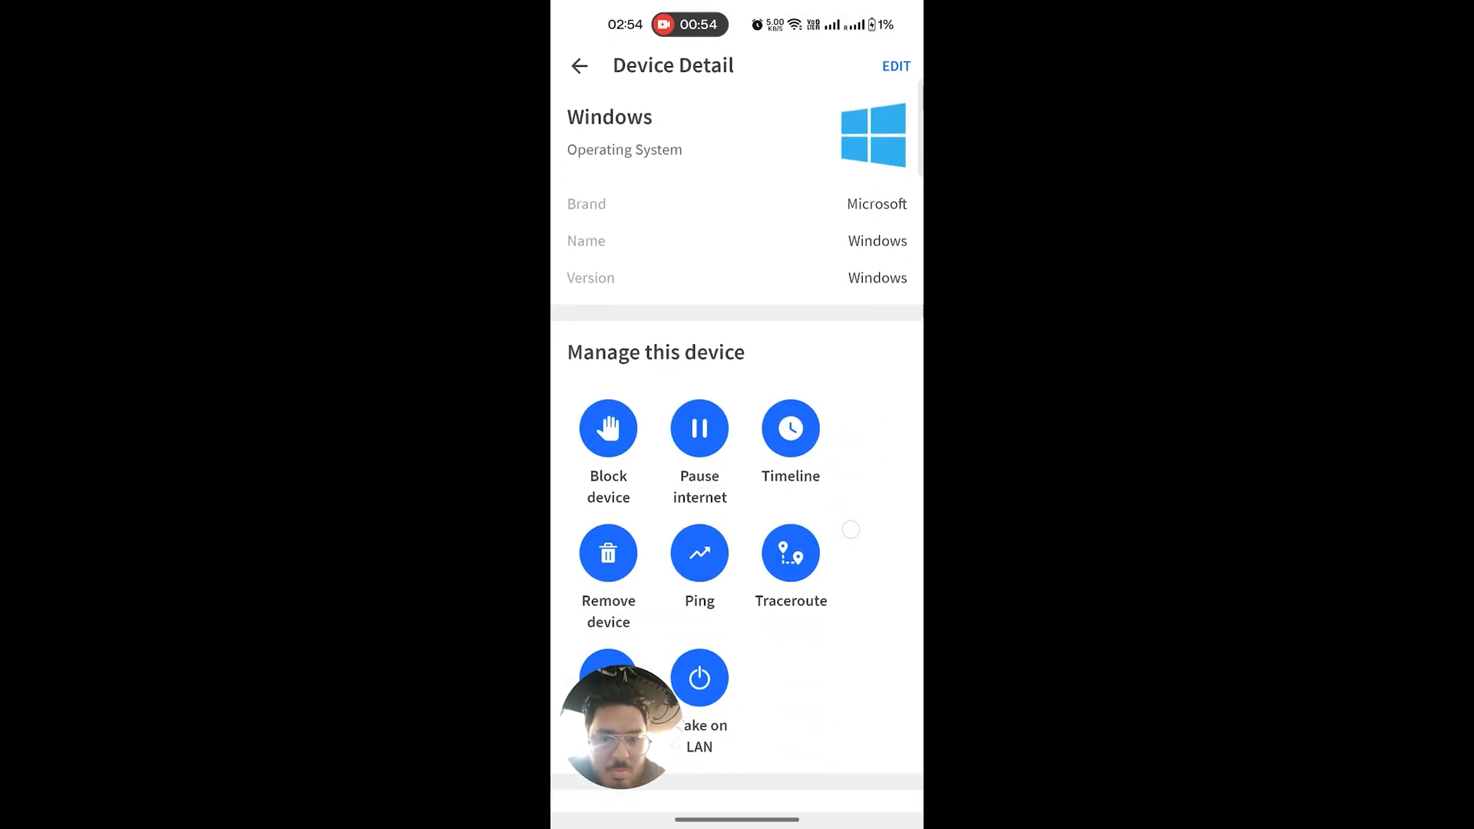
scroll("down", 3)
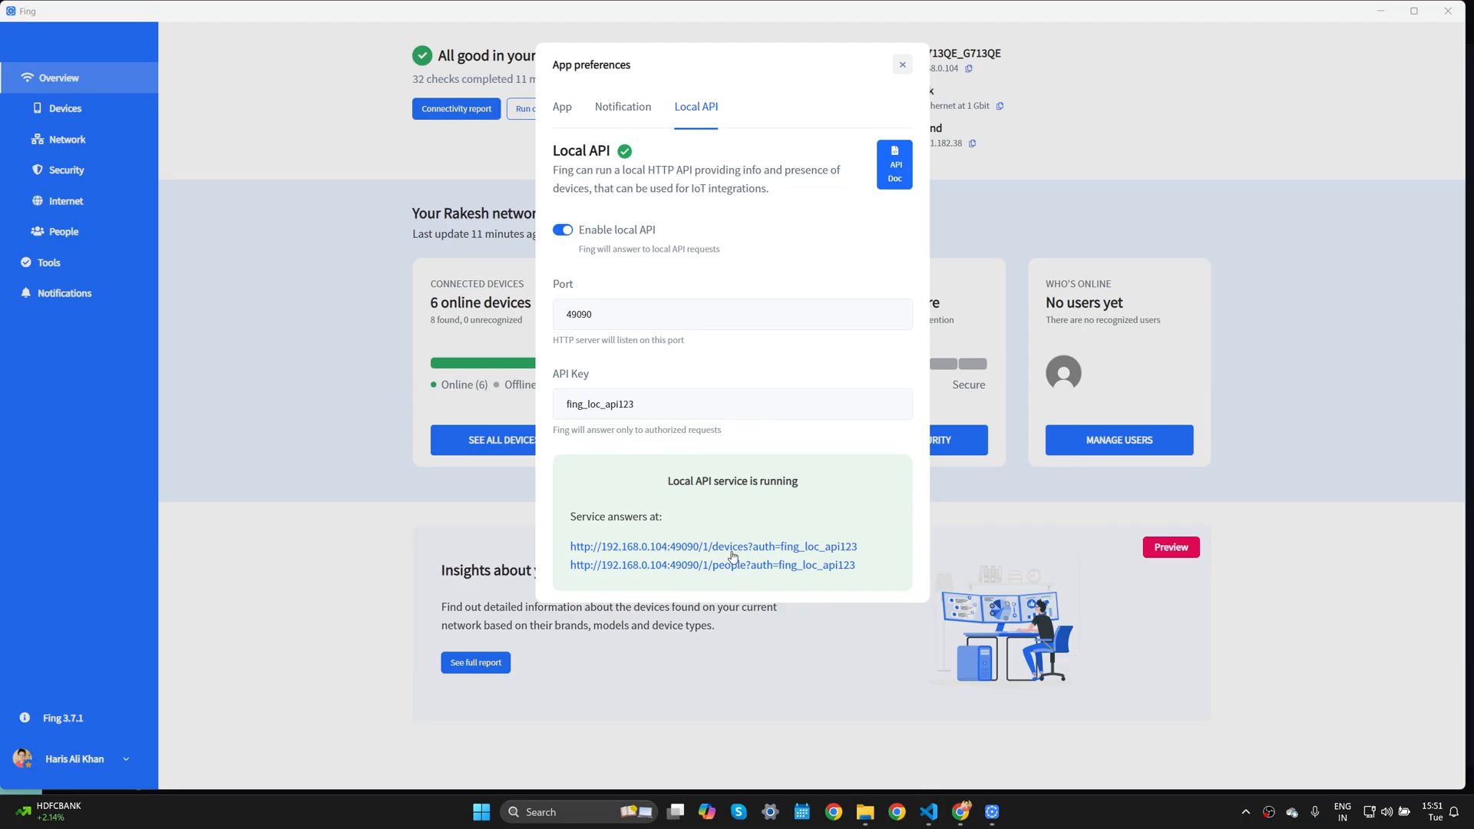
- Open the Fing local API devices JSON in Chrome, copy its address, and add a ChatGPT tab
left_click(713, 545)
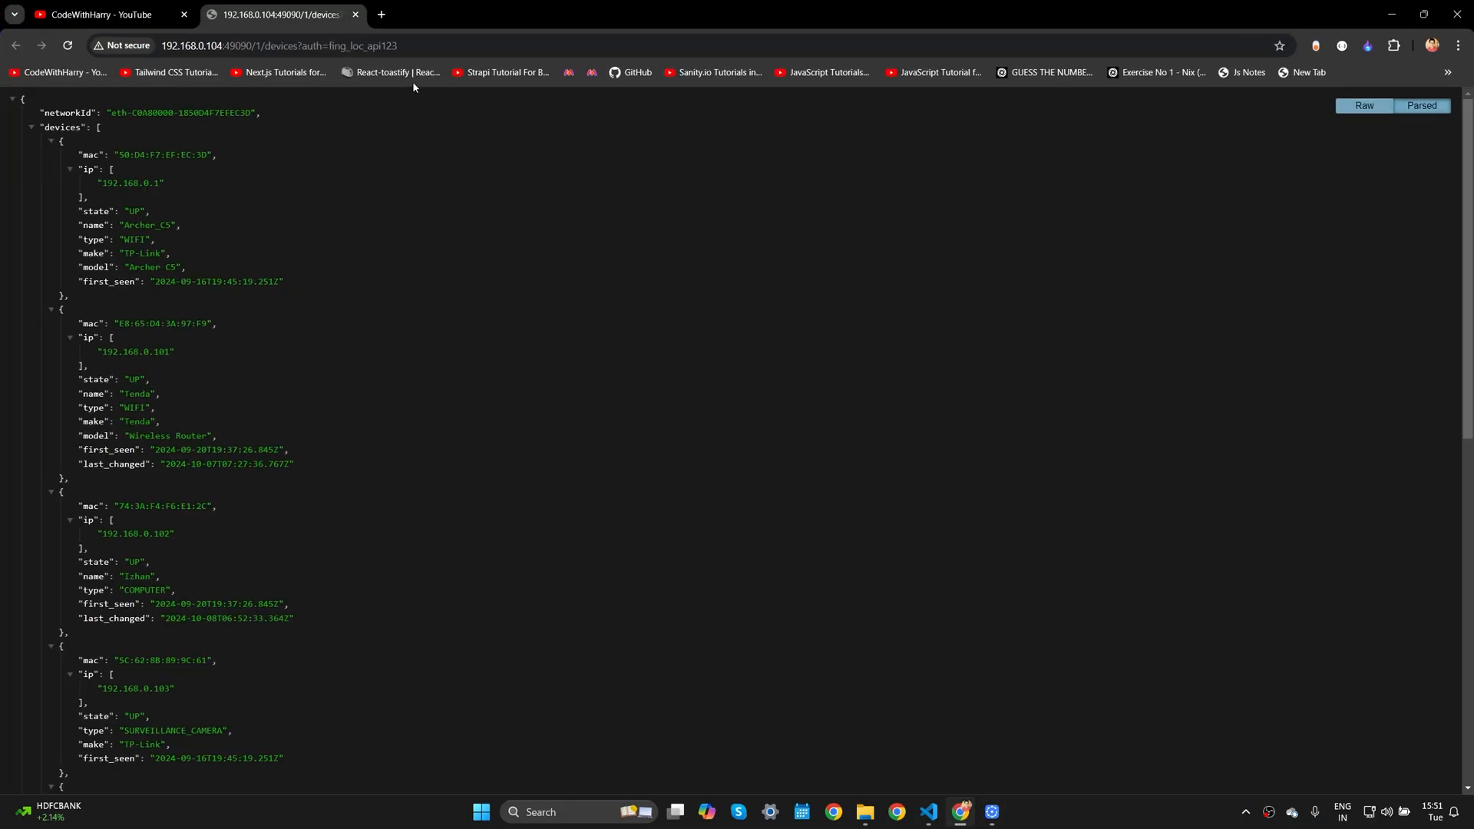
left_click(272, 45)
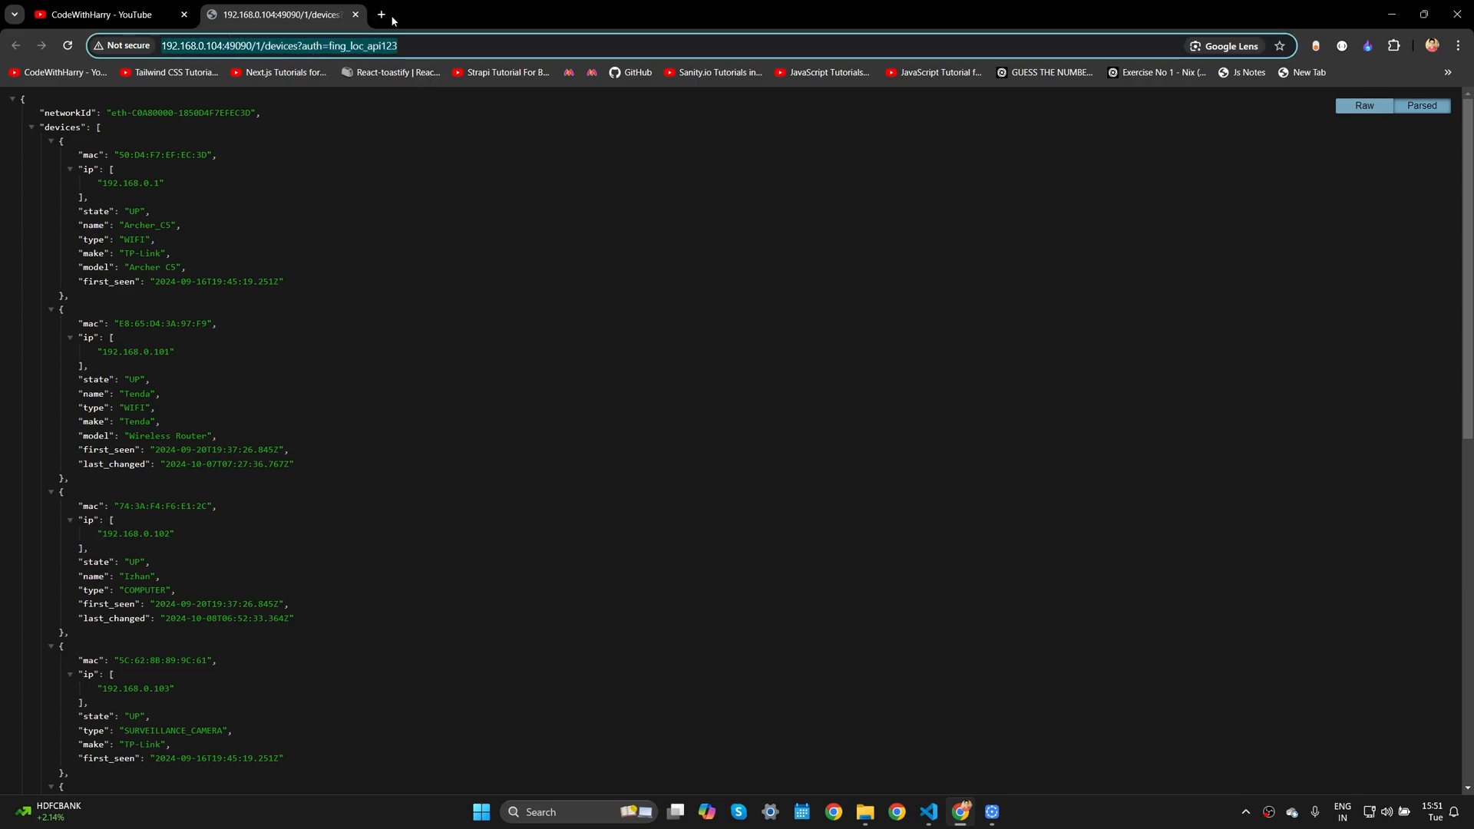
left_click(382, 14)
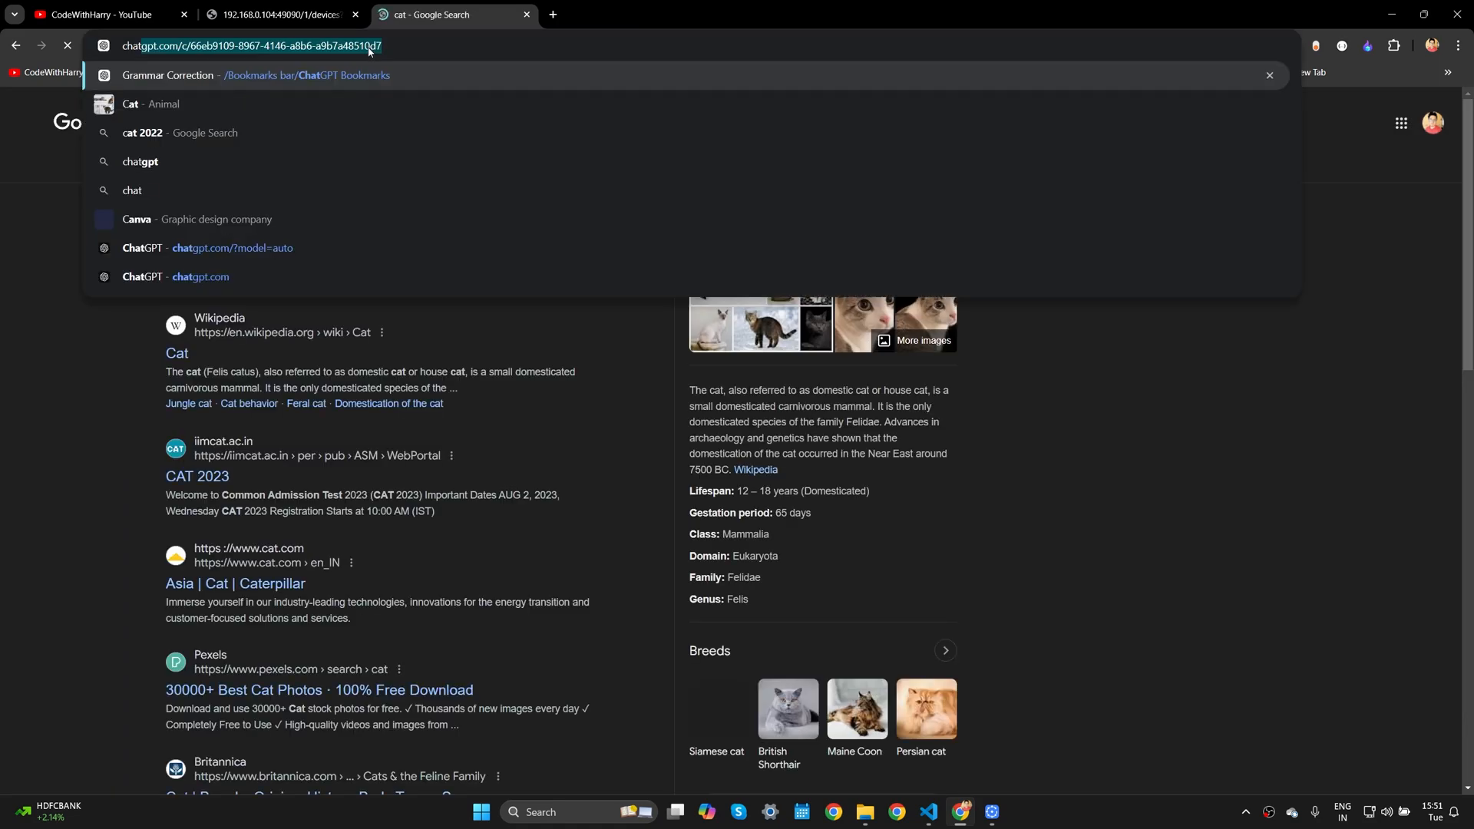
left_click(277, 13)
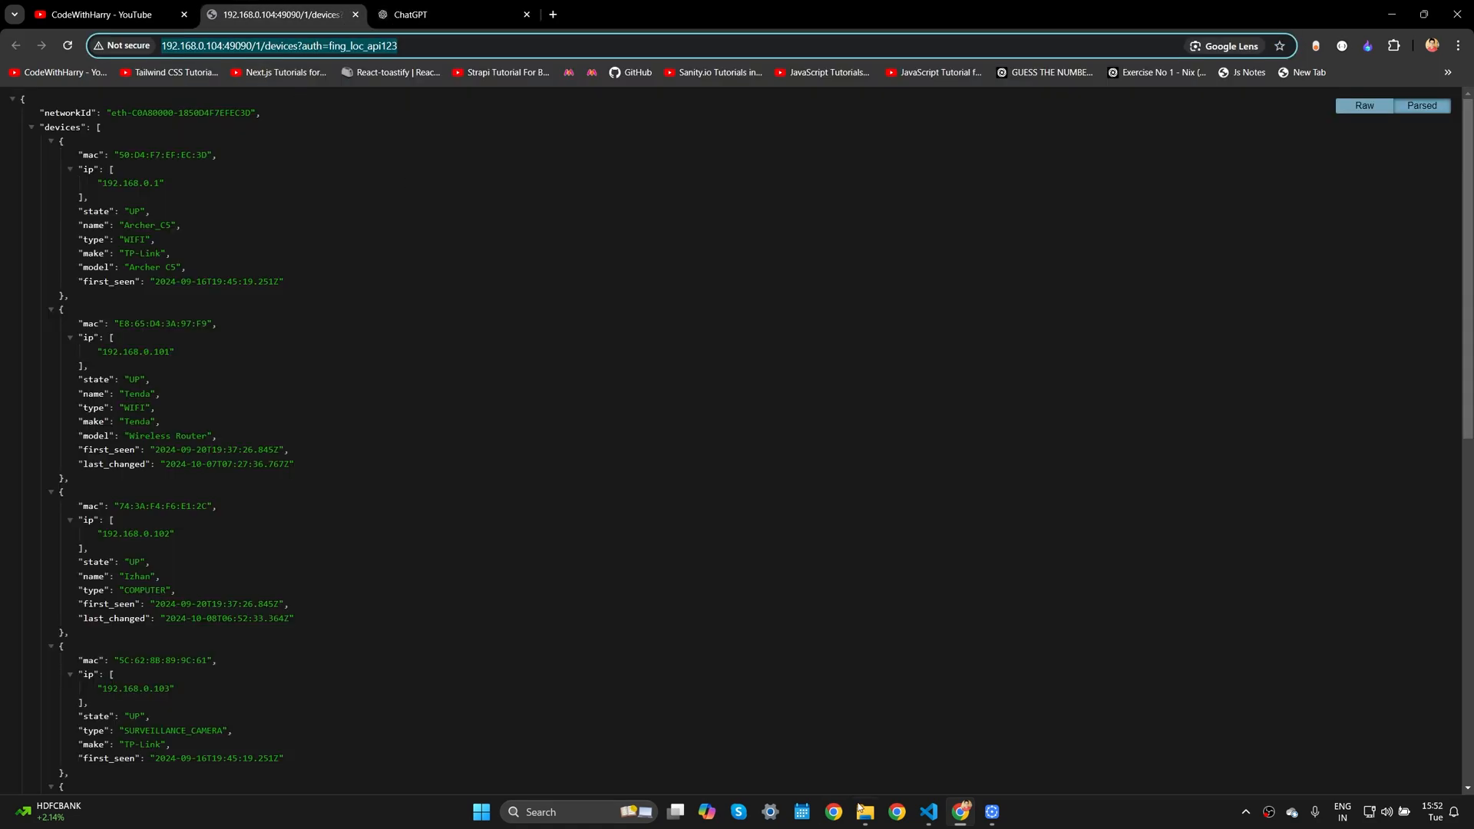
left_click(928, 811)
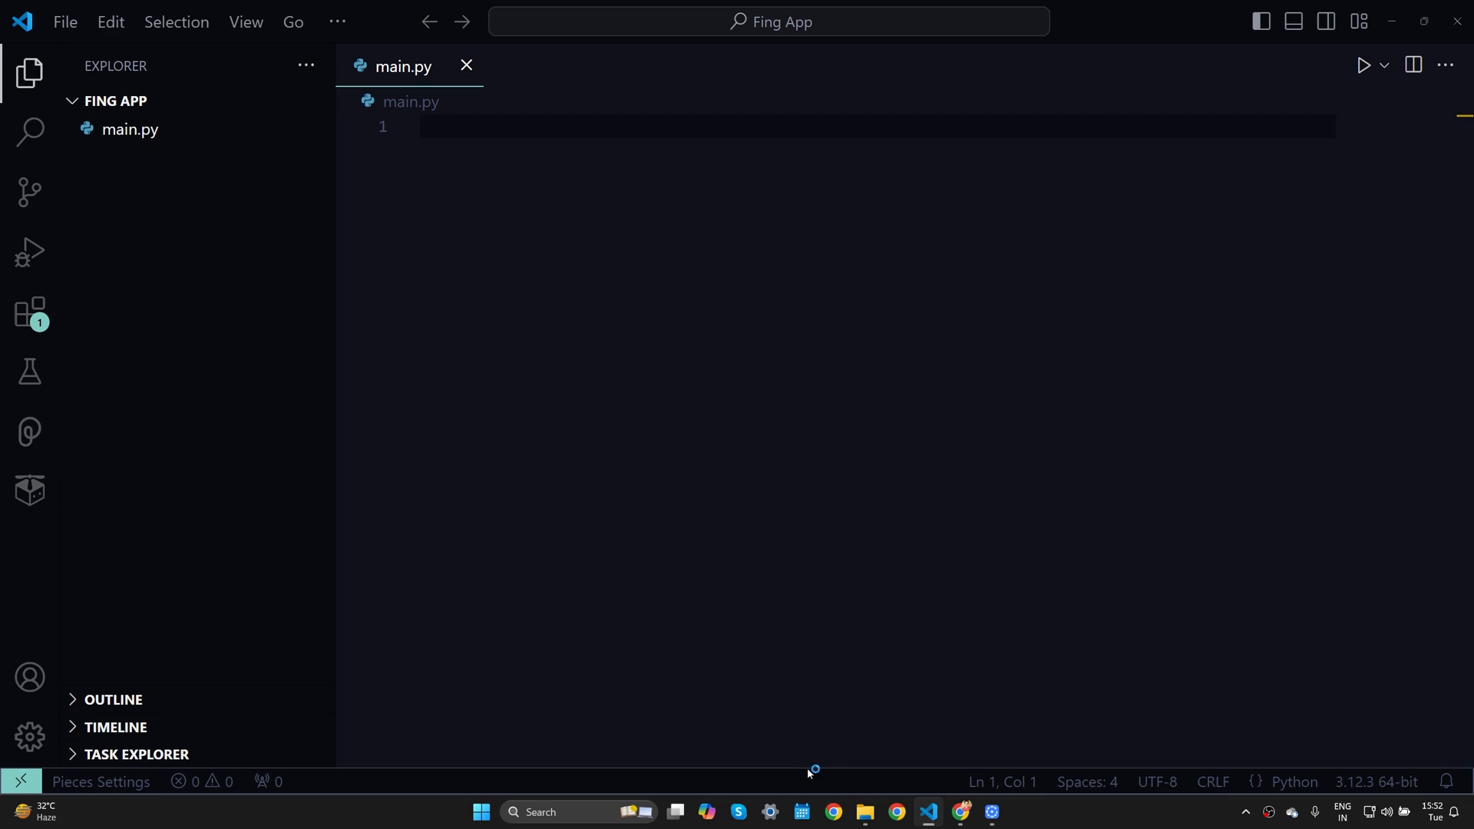
- Create a templates folder containing an empty dashboard.html in the Fing App project
type("pip install yt-dlp")
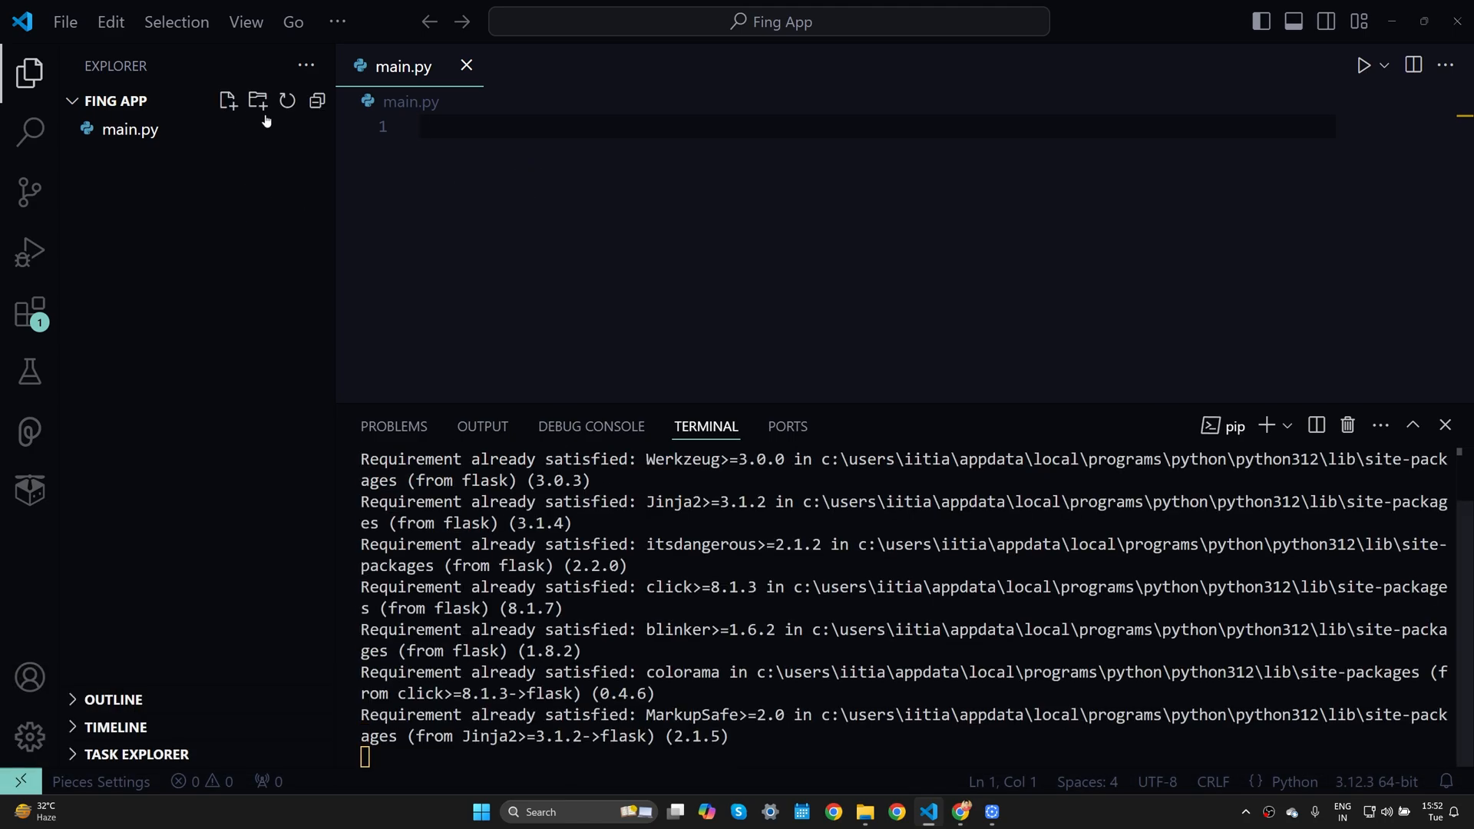
left_click(256, 101)
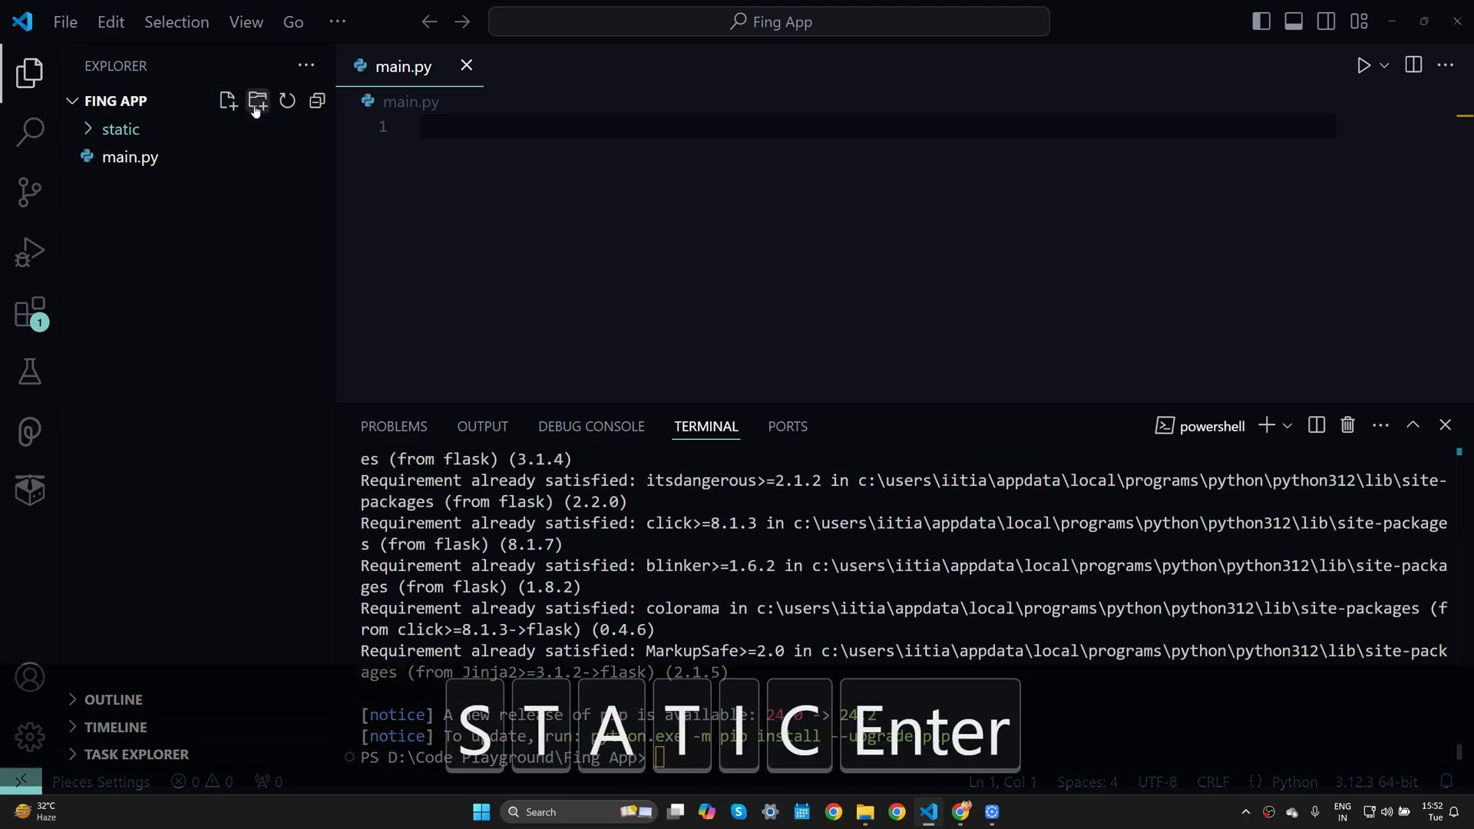
type("templa")
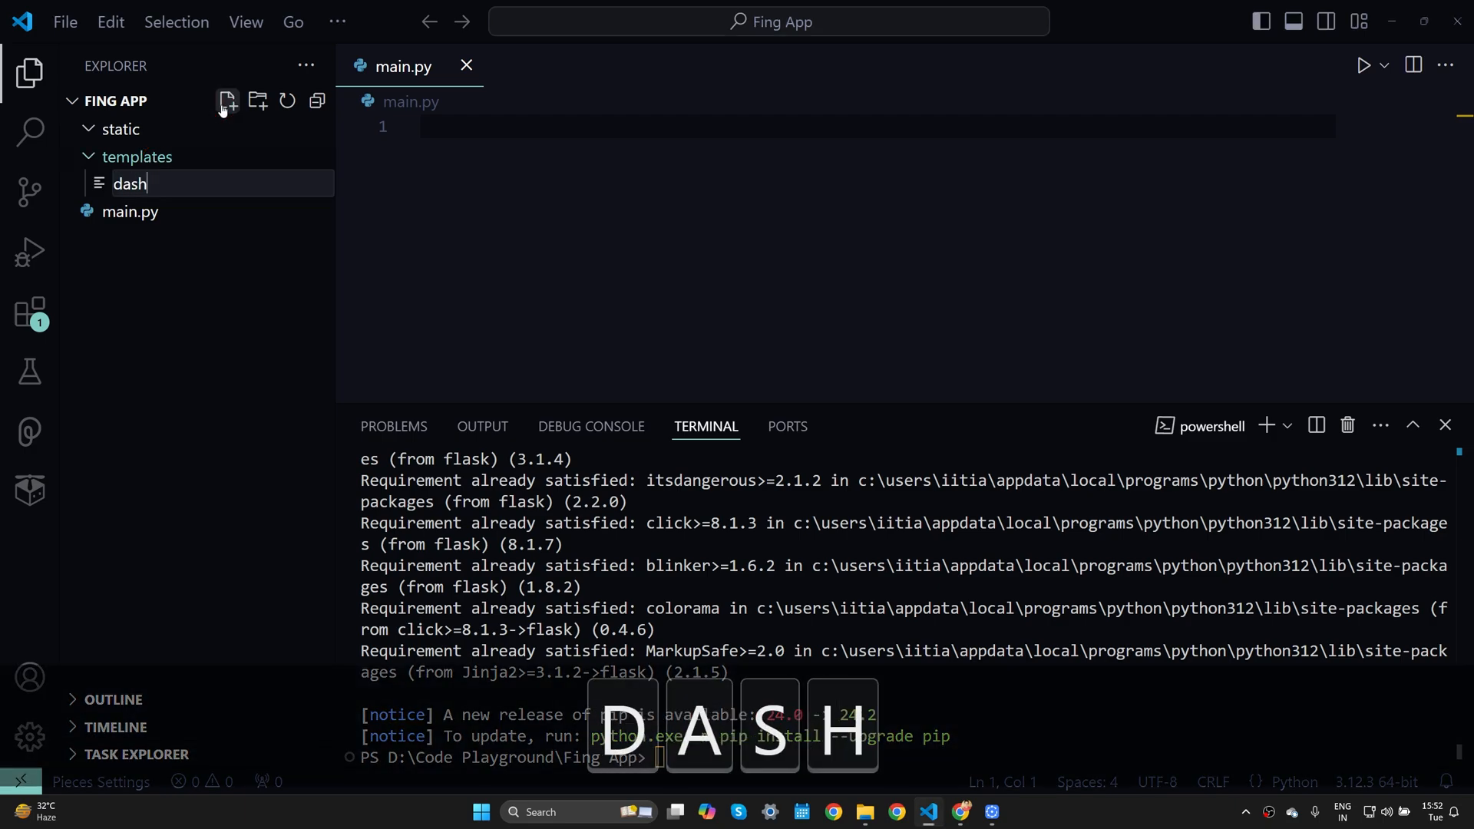
type("board.html")
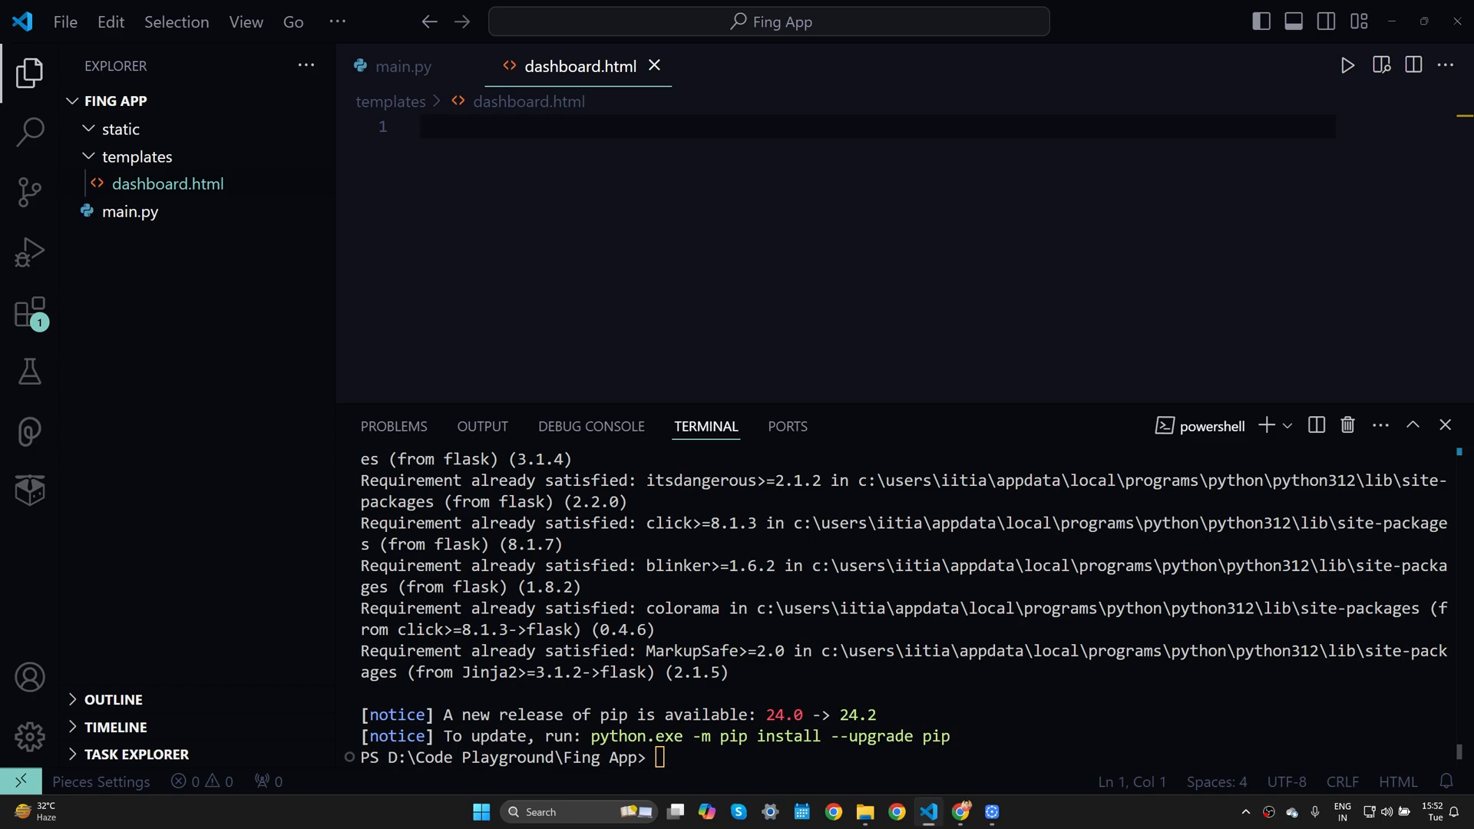
type("f")
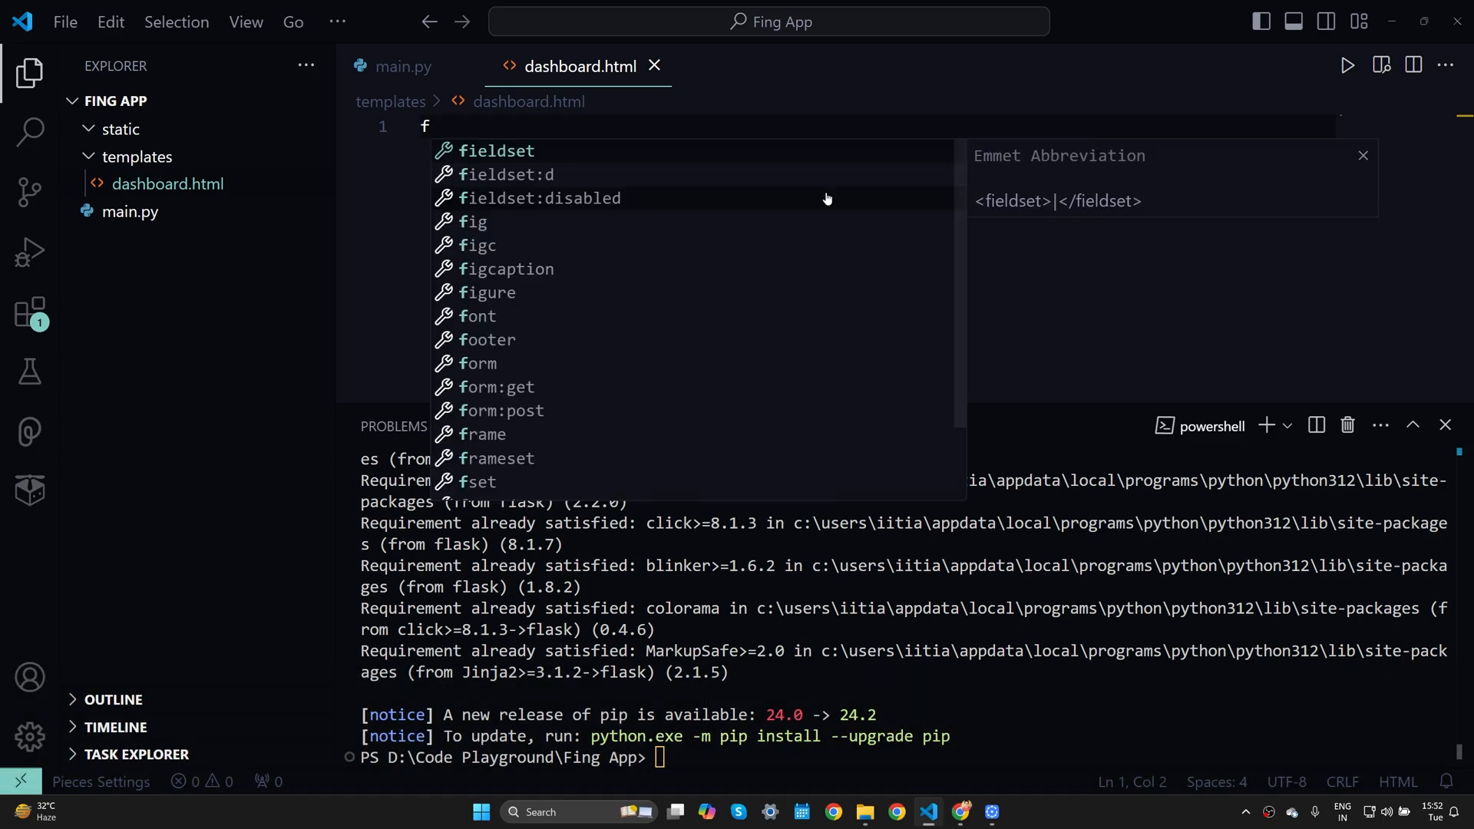
left_click(411, 66)
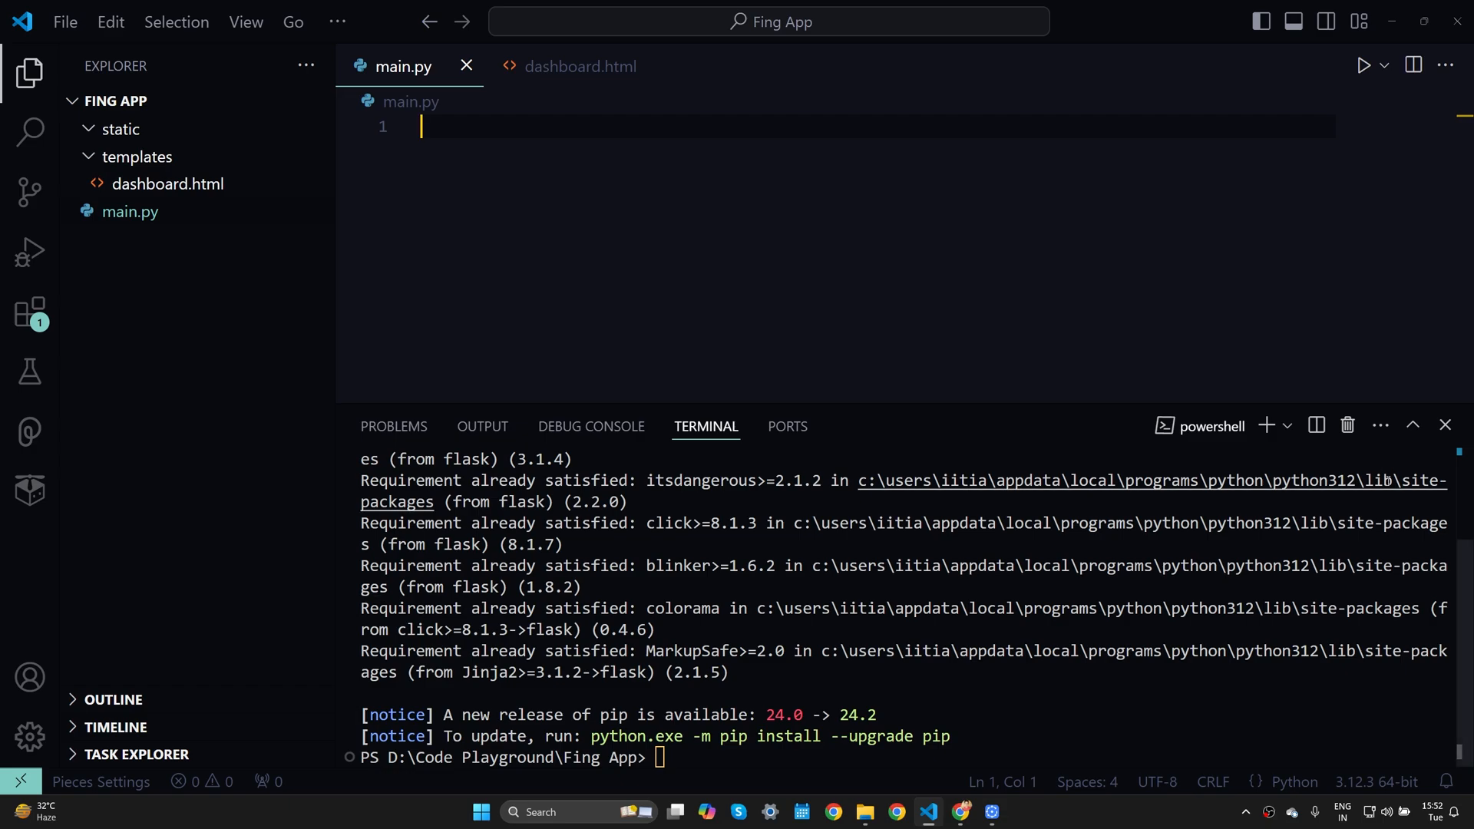
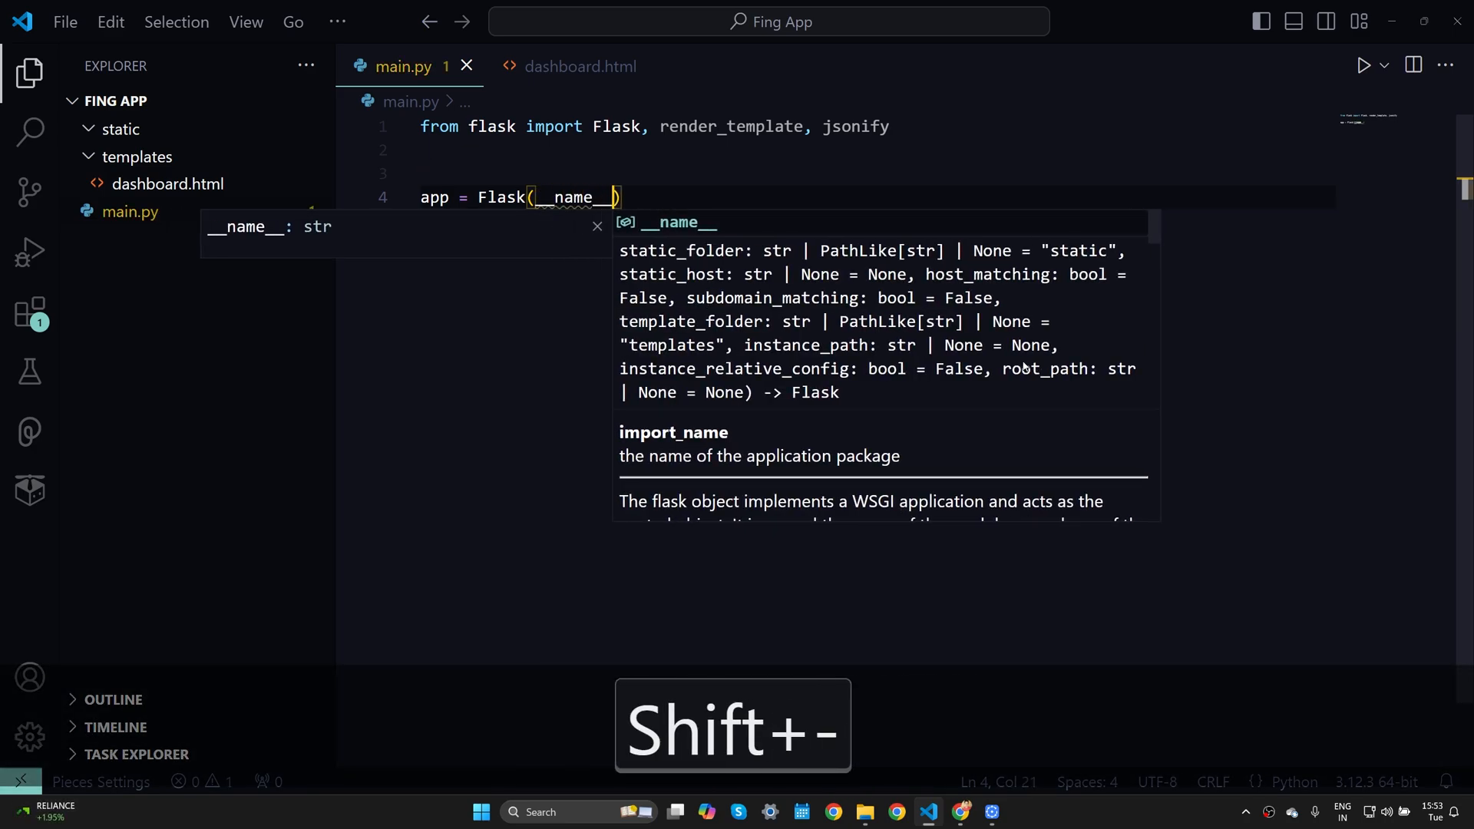
- Import Flask, render_template and jsonify, and create app = Flask(__name__)
key("Enter")
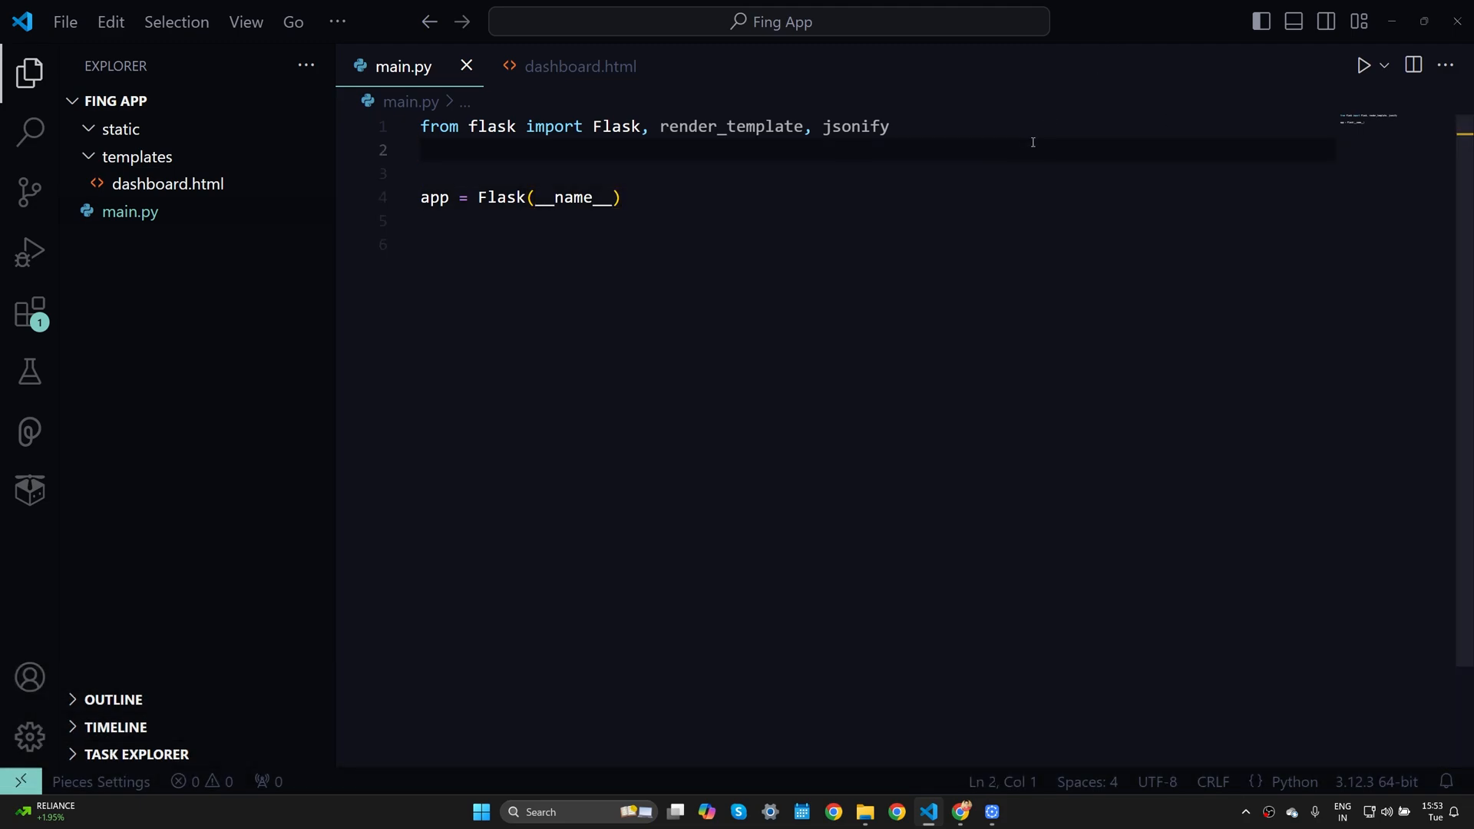
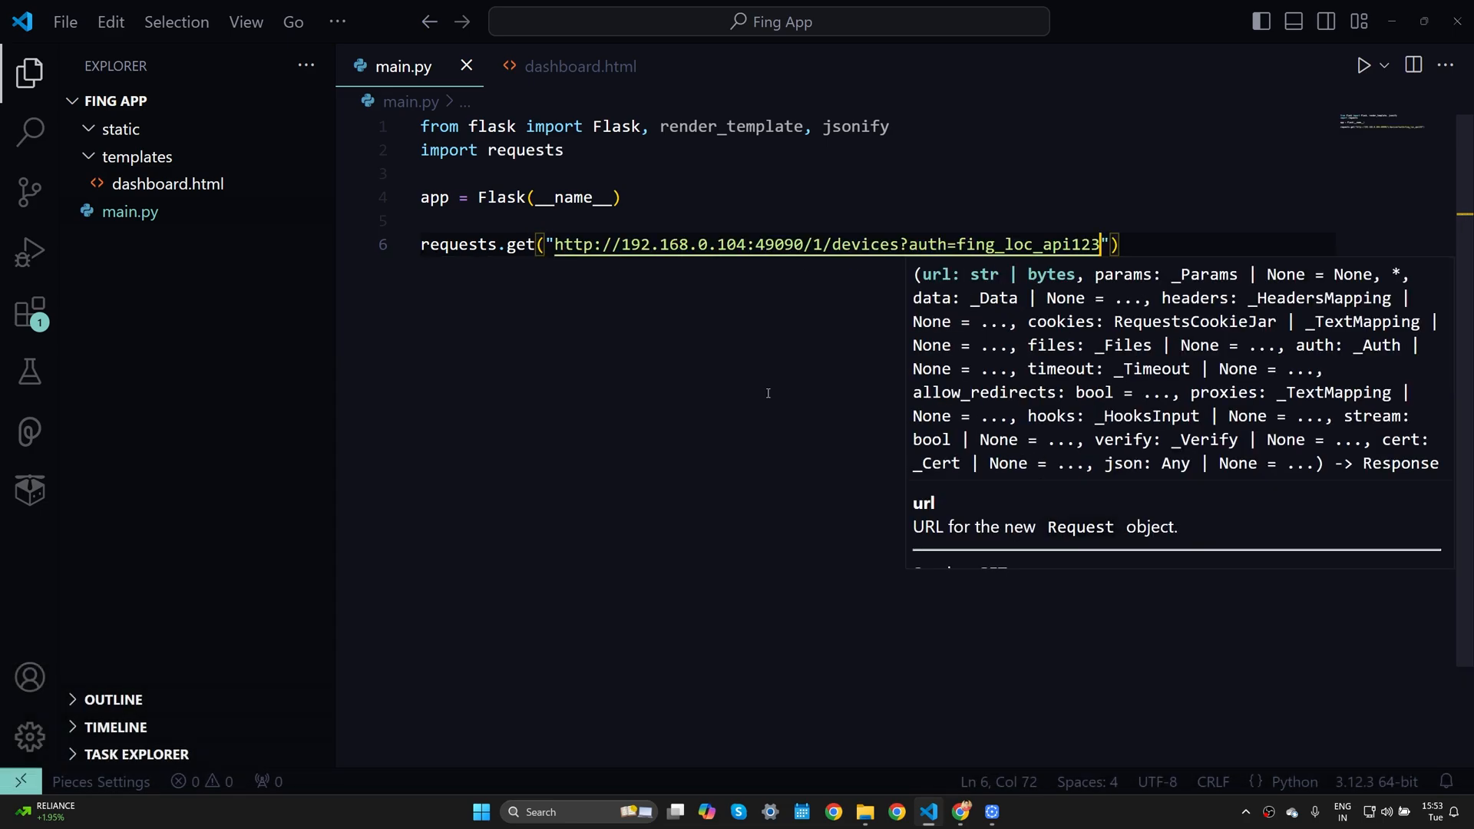
key("Enter")
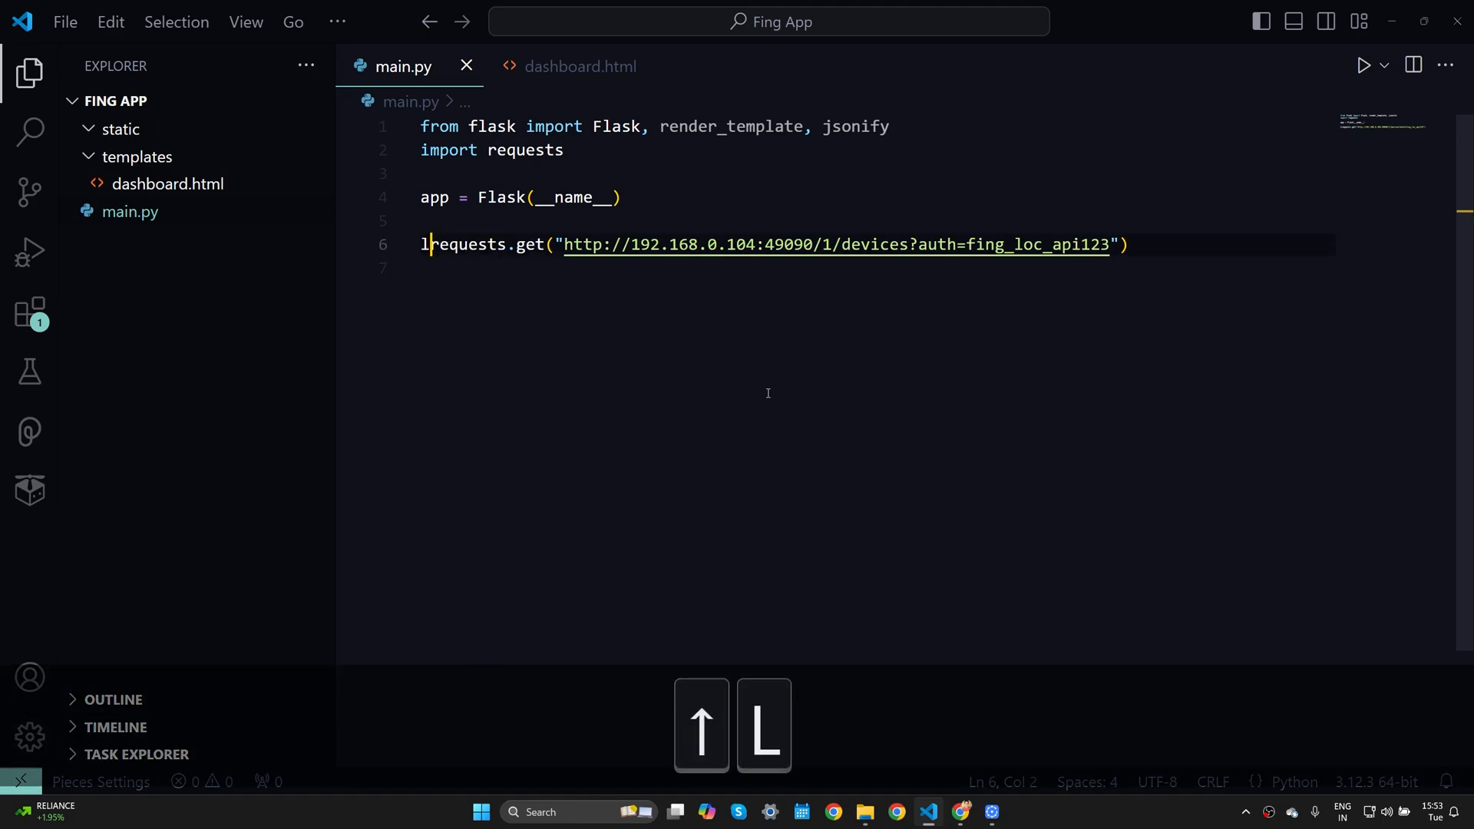
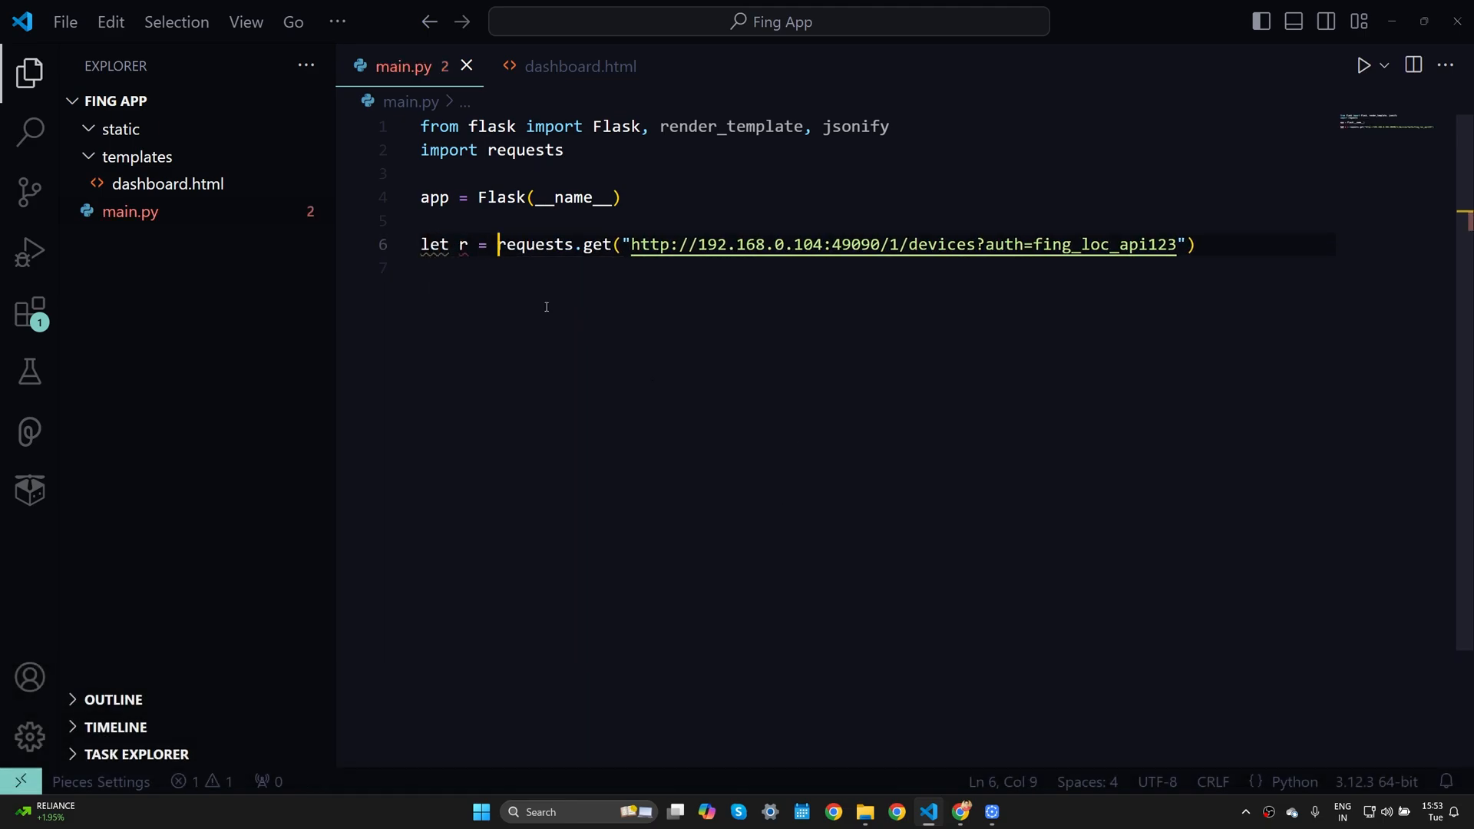
key("Backspace")
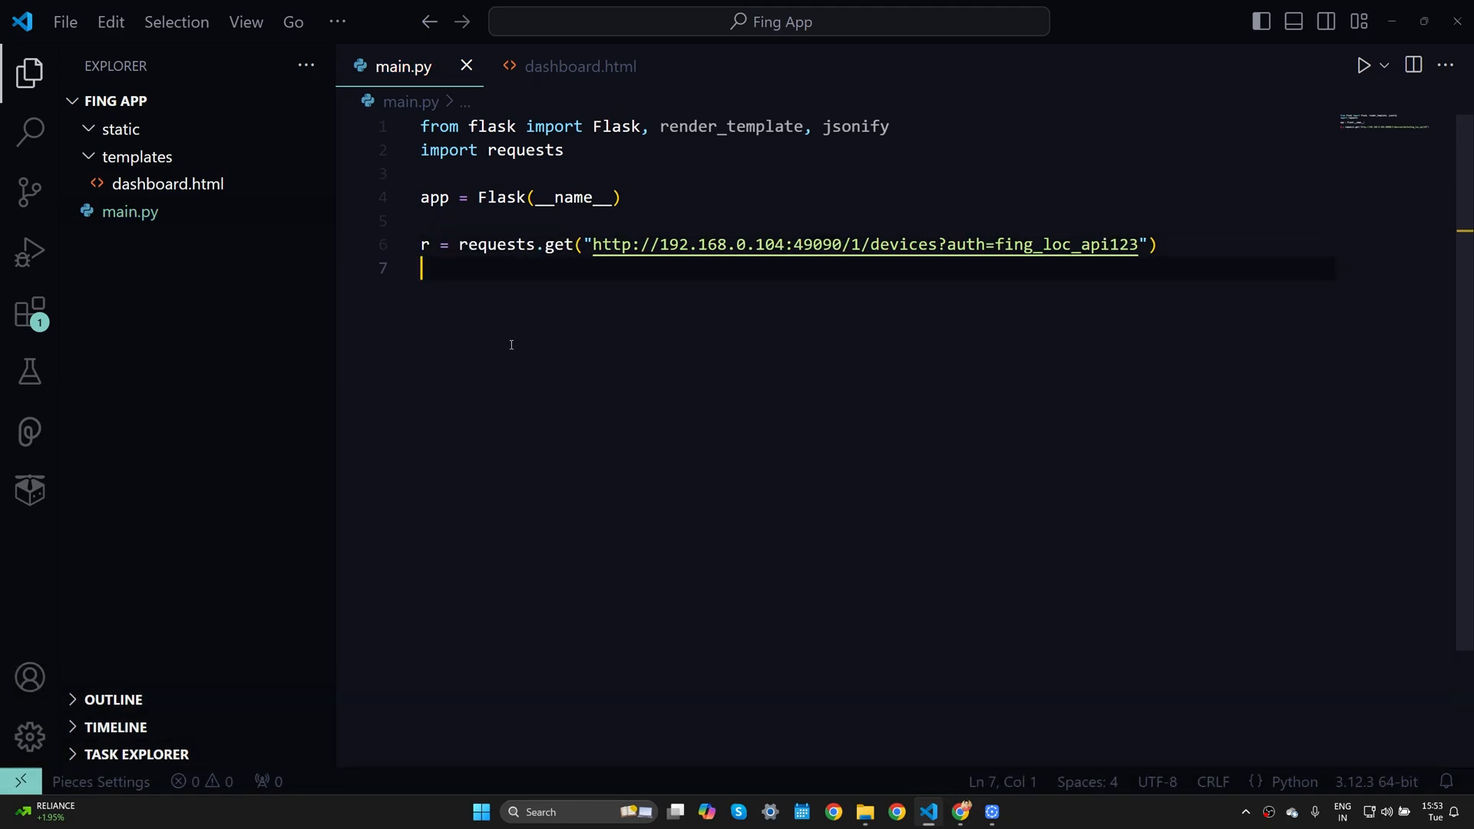
key("Enter")
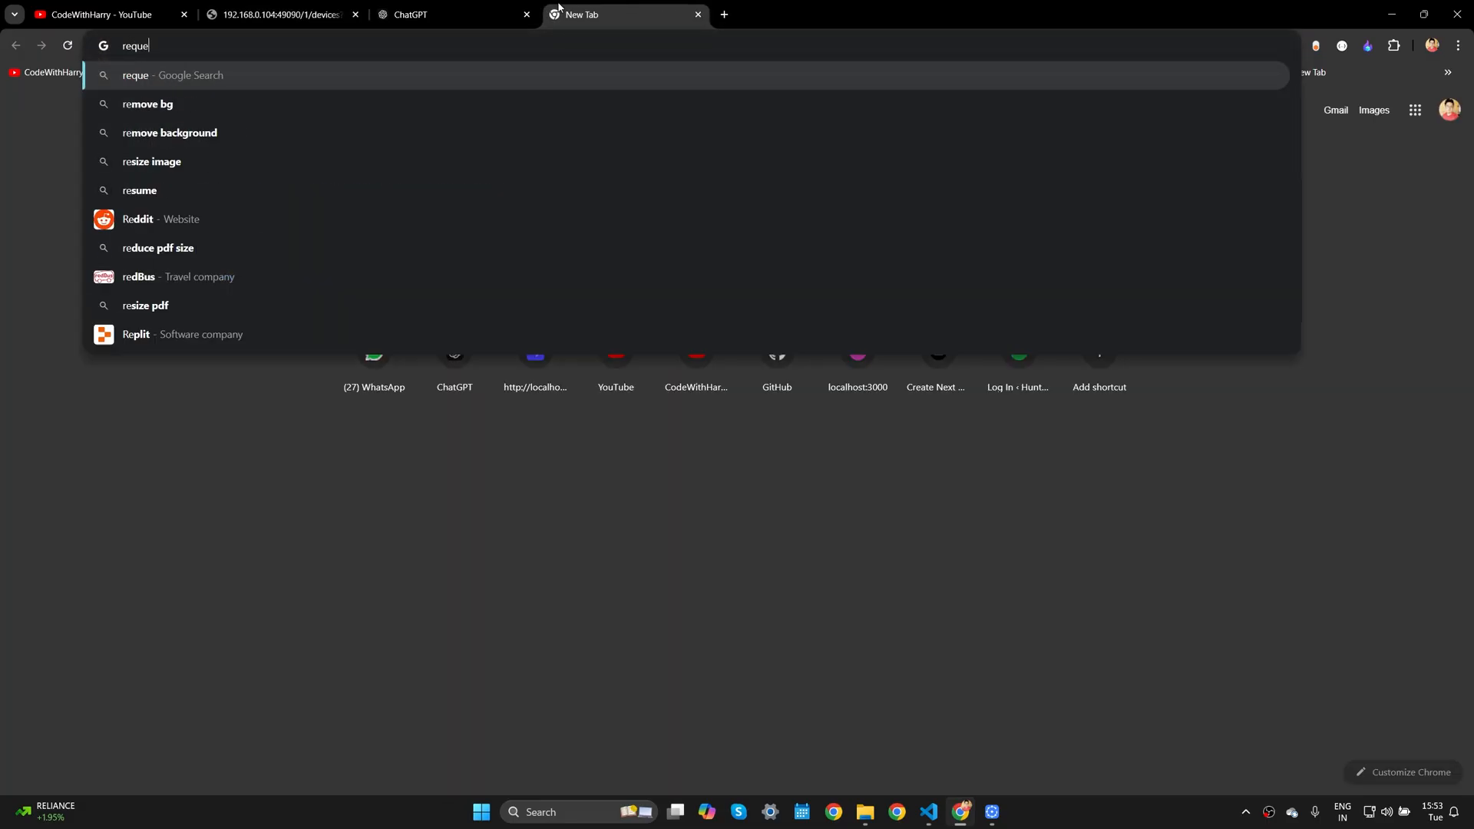
- Search Google for requests and open the Requests PyPI page
key("enter")
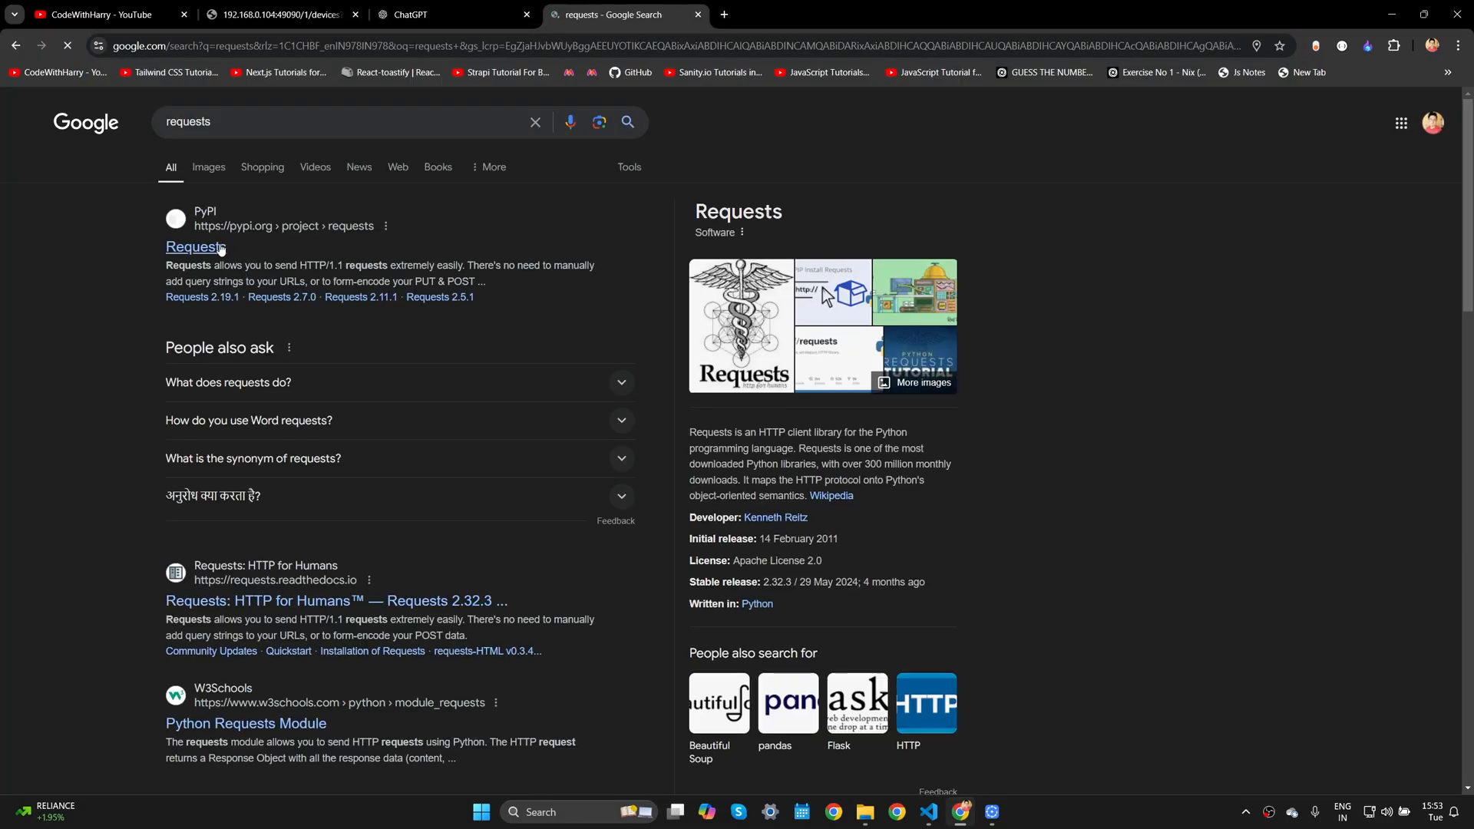
left_click(195, 248)
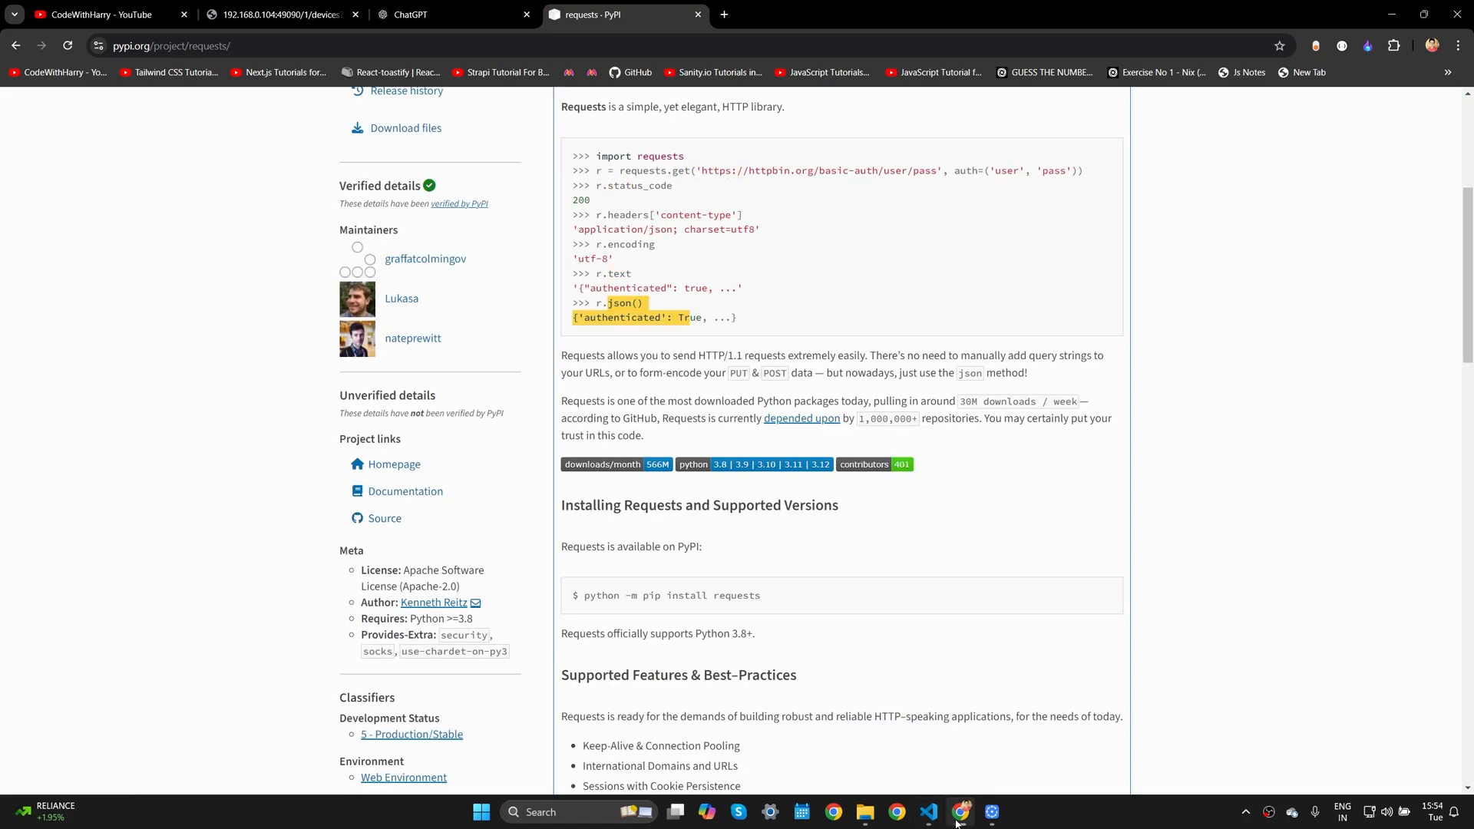
- Parse the response into network_data = r.json() and start the root '/' route function
left_click(928, 811)
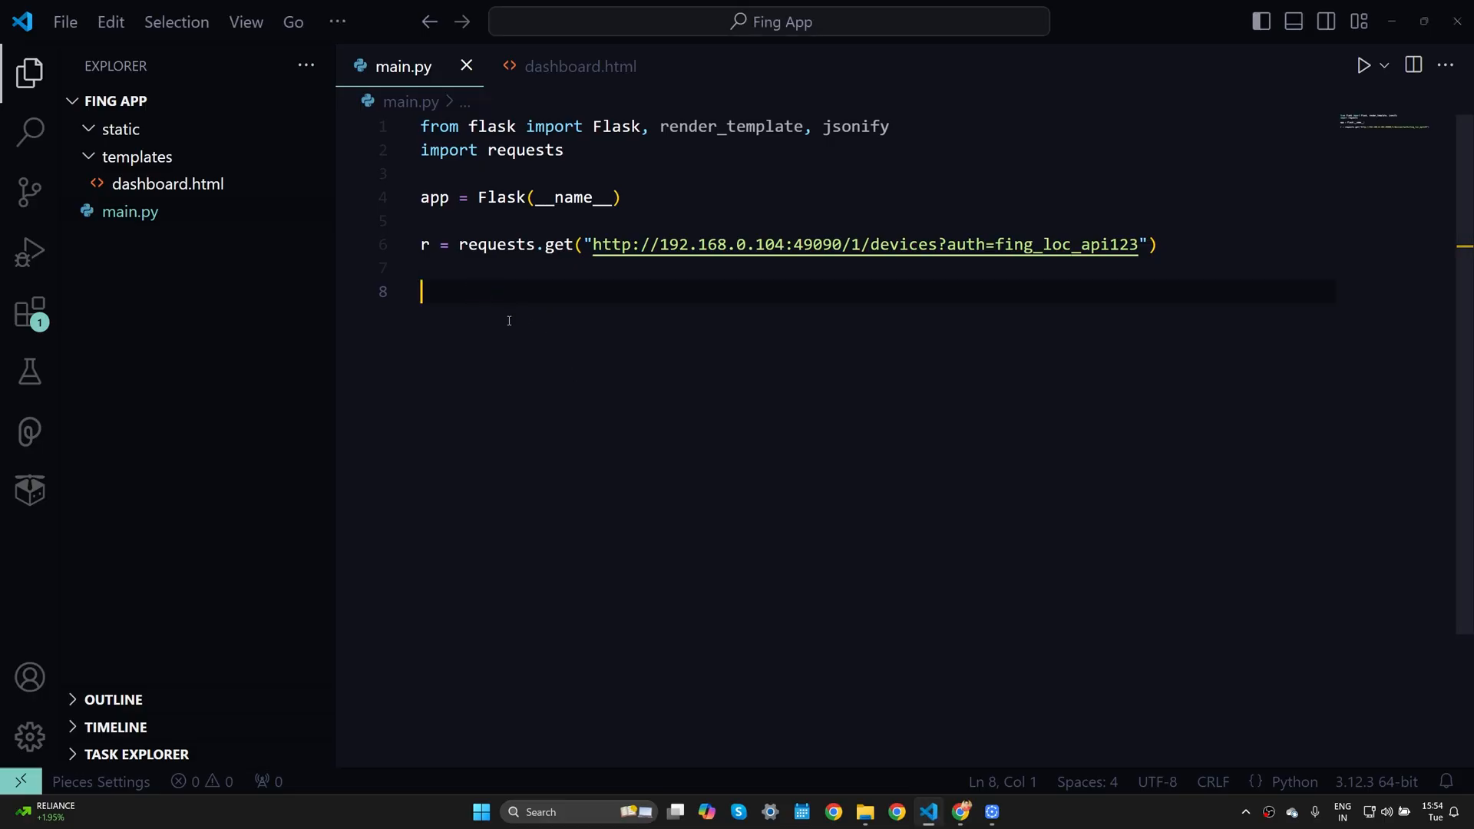
mouse_move(860, 413)
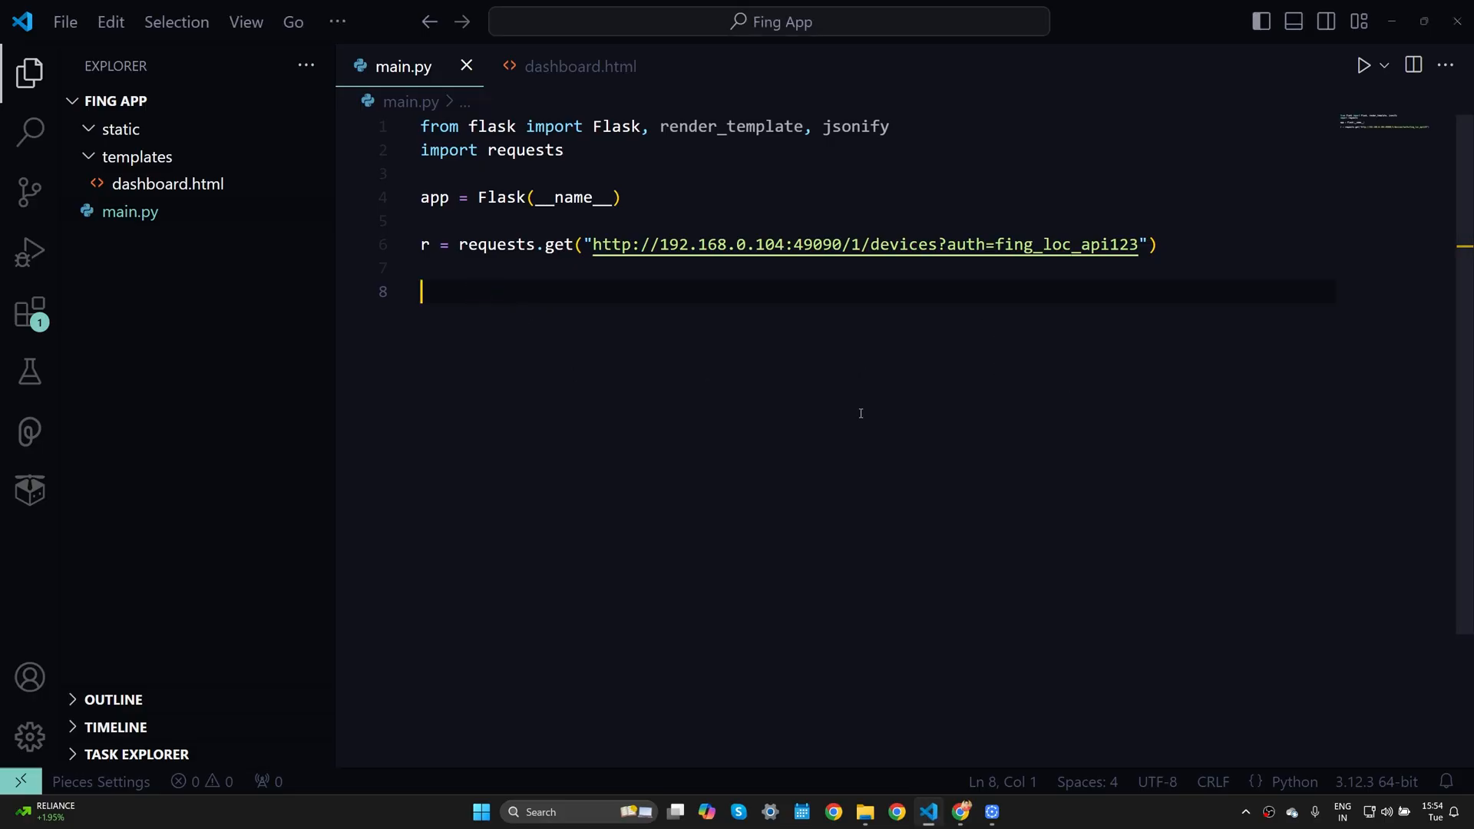
type("network")
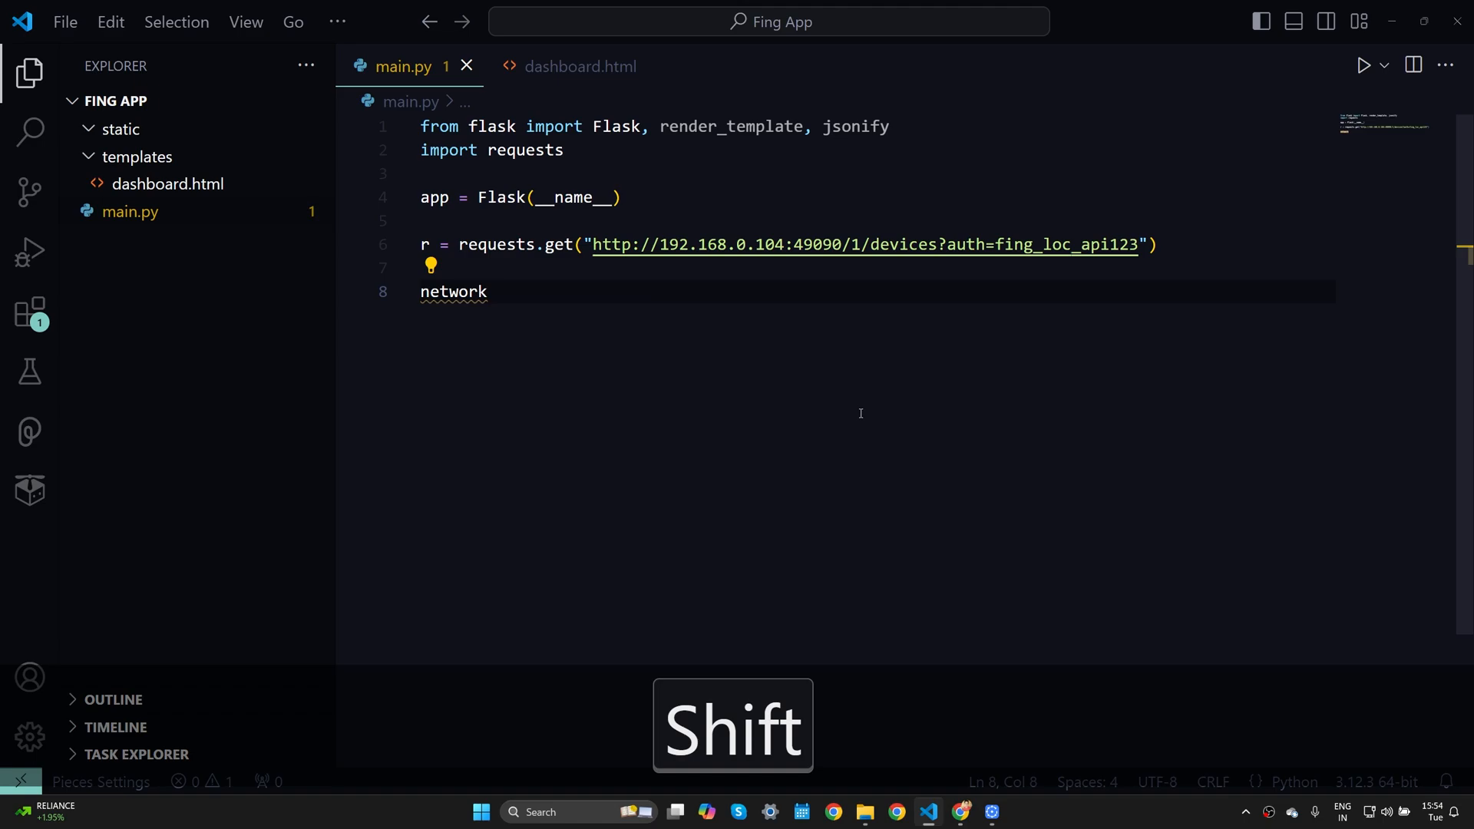
type("_data = r.json(")
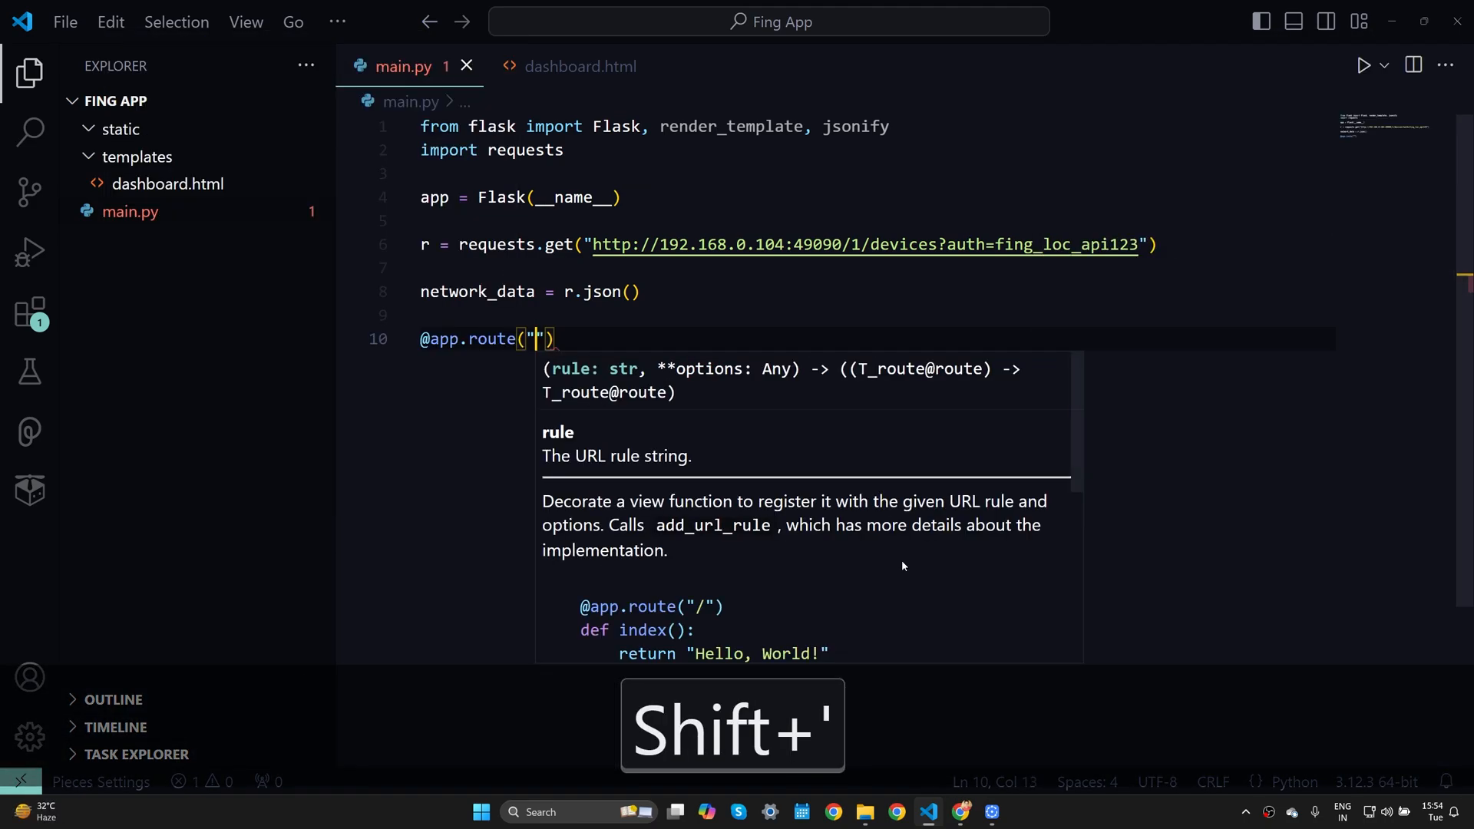
type("/")
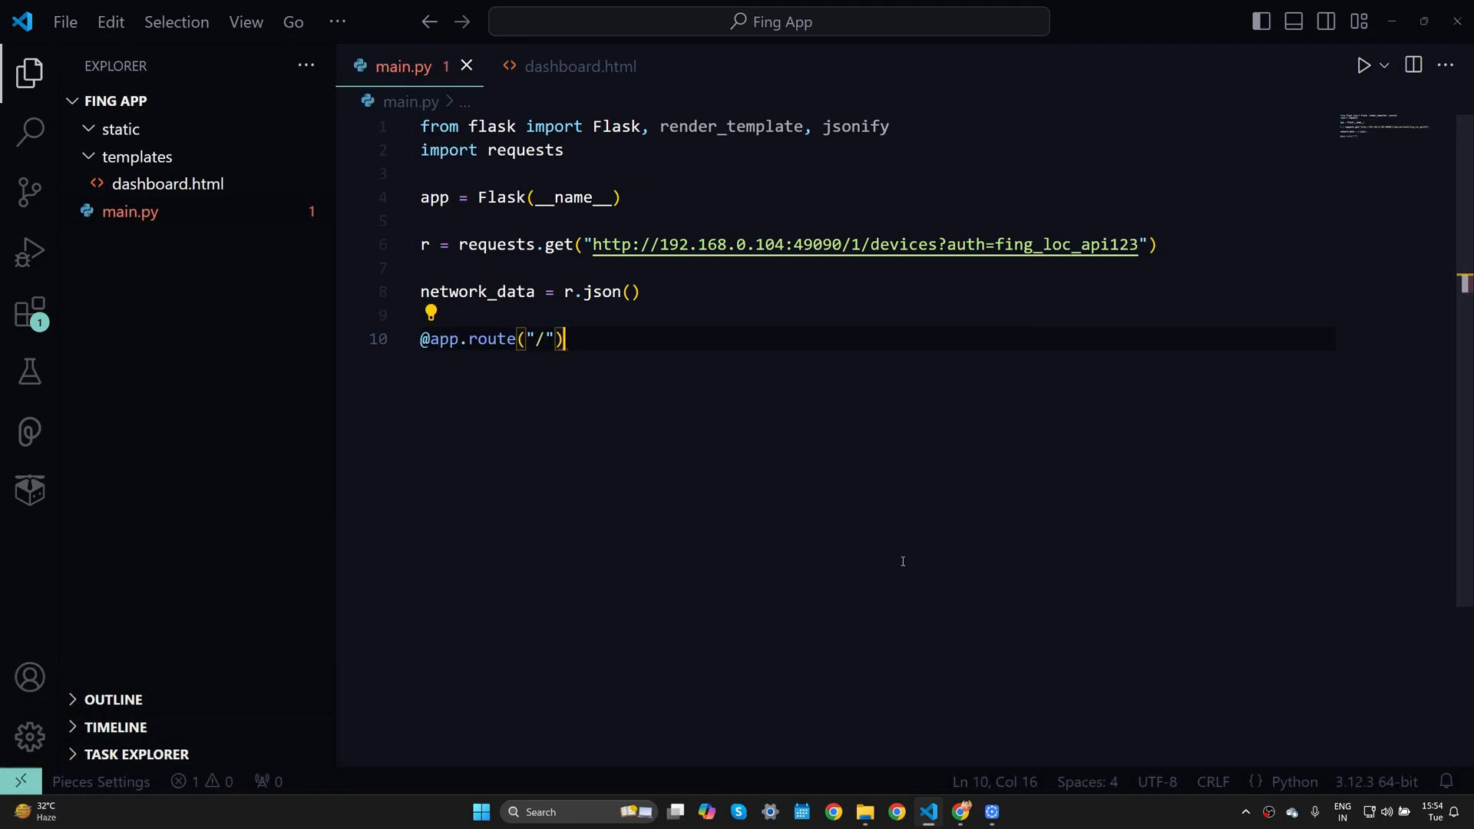
type("def dashboard():")
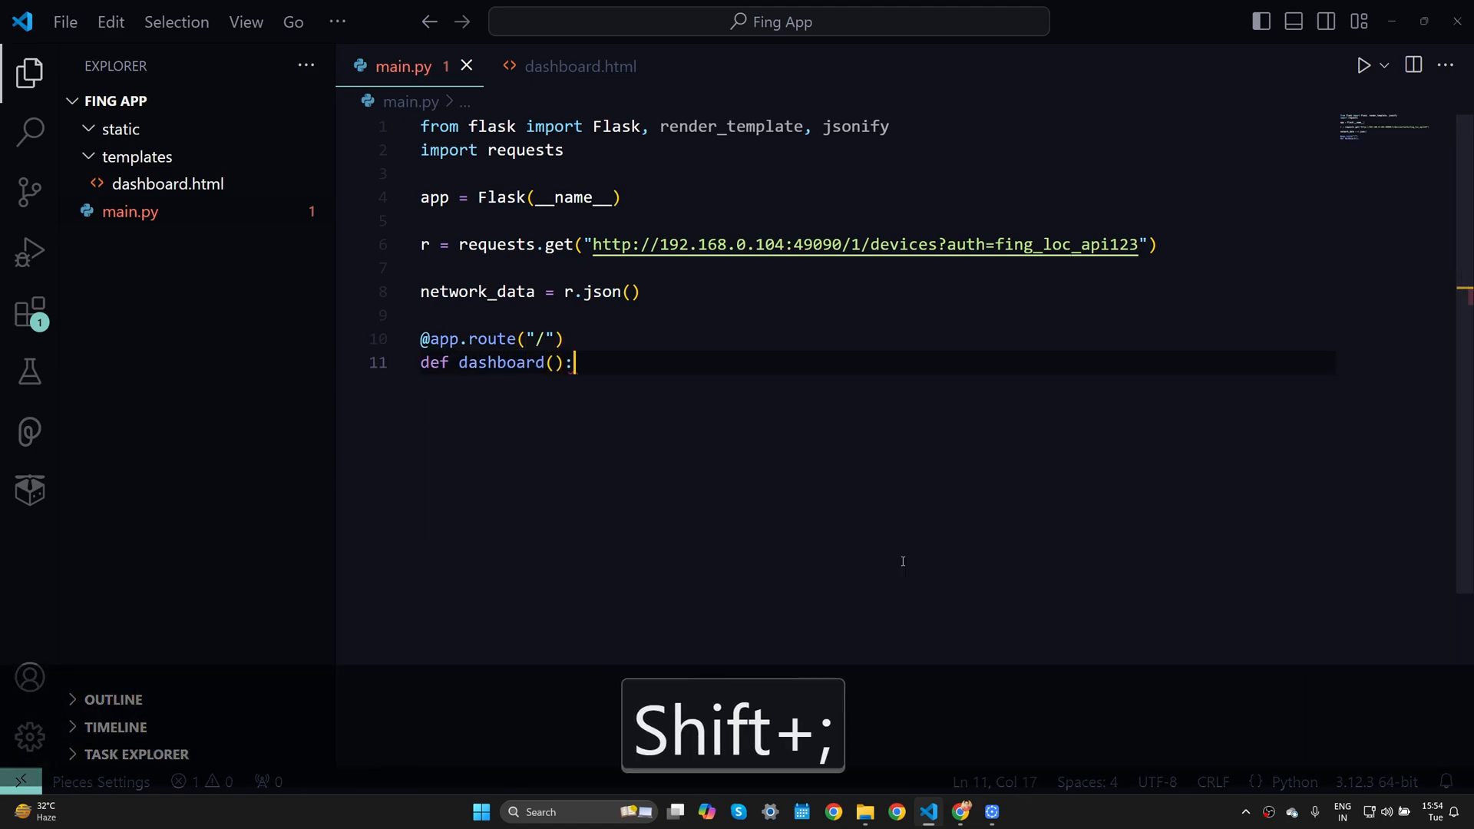
- Return render_template('dashboard.html') with devices set to network_data["devices"]
type("return render_template(\"")
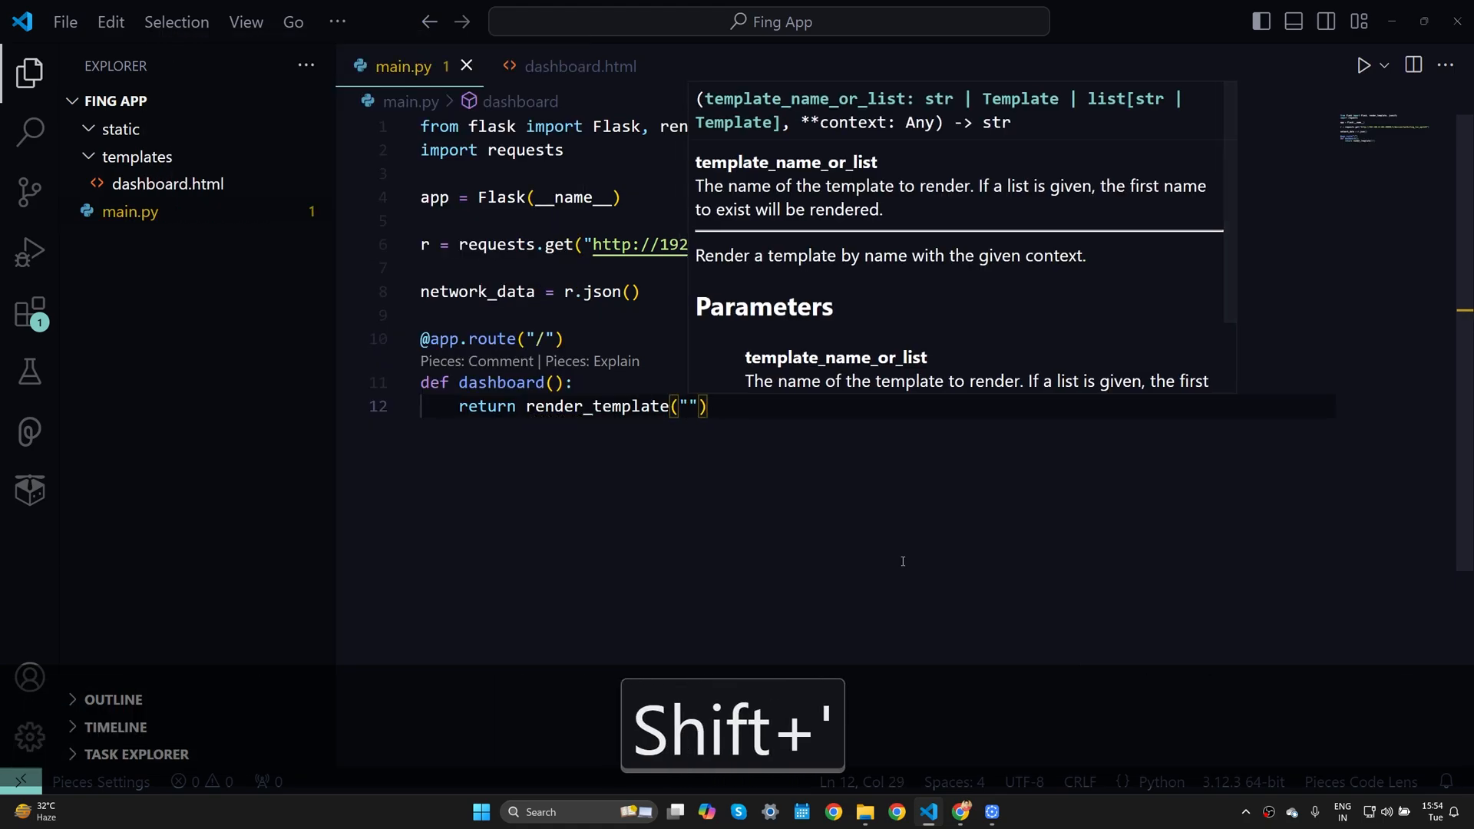
type("dashboard.html")
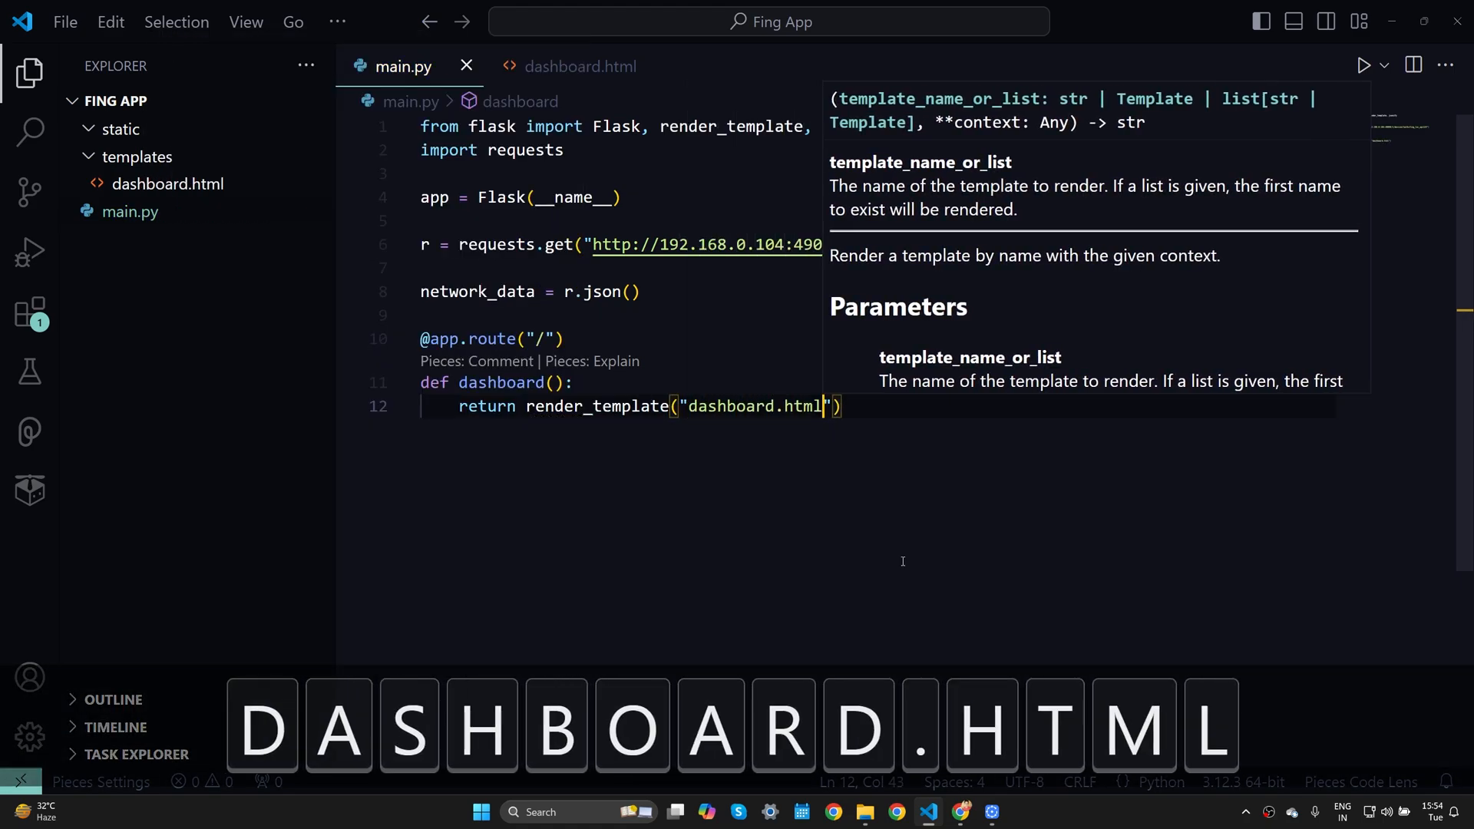
type(", d")
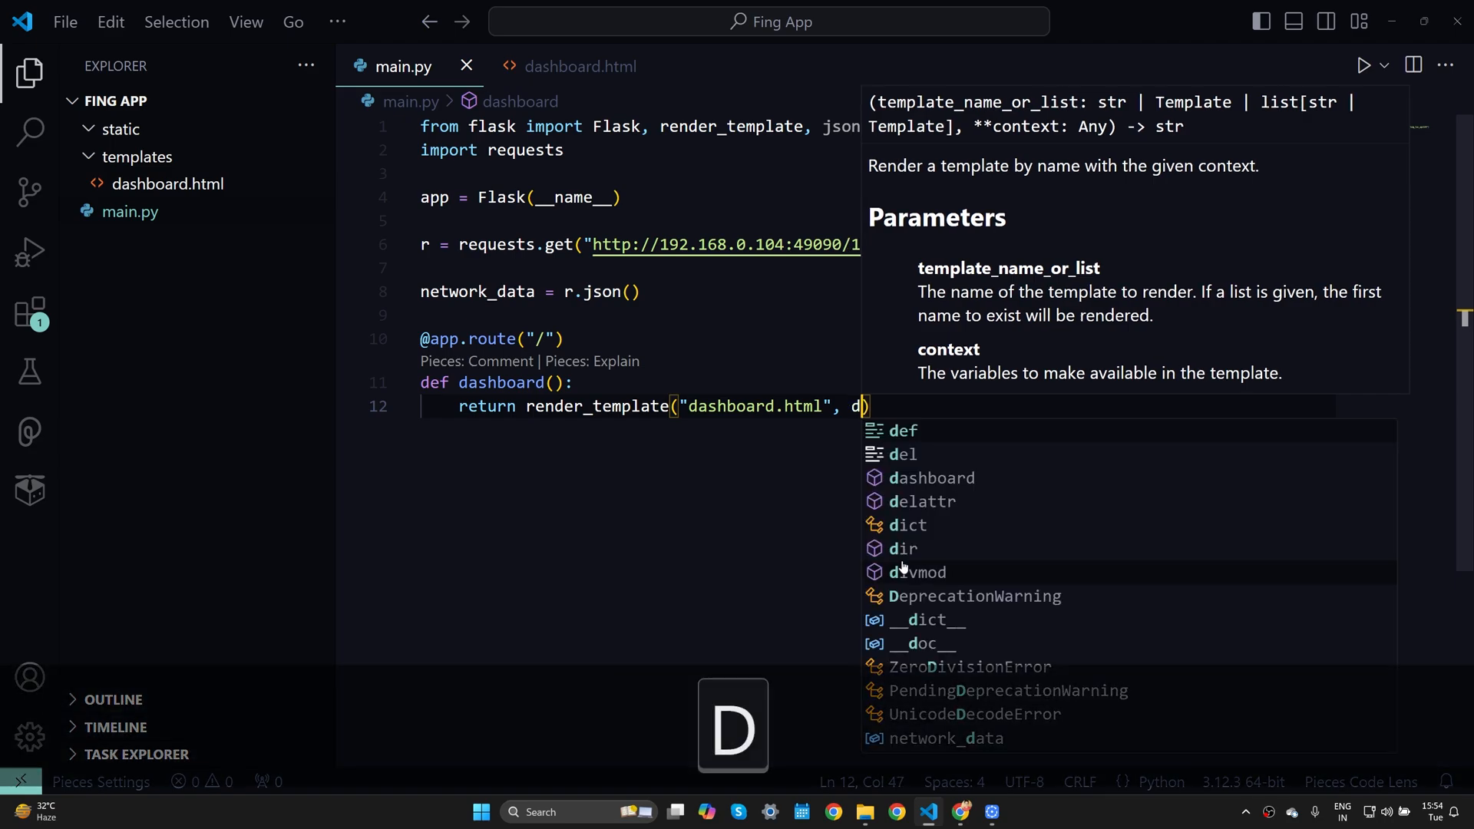
type("evices =")
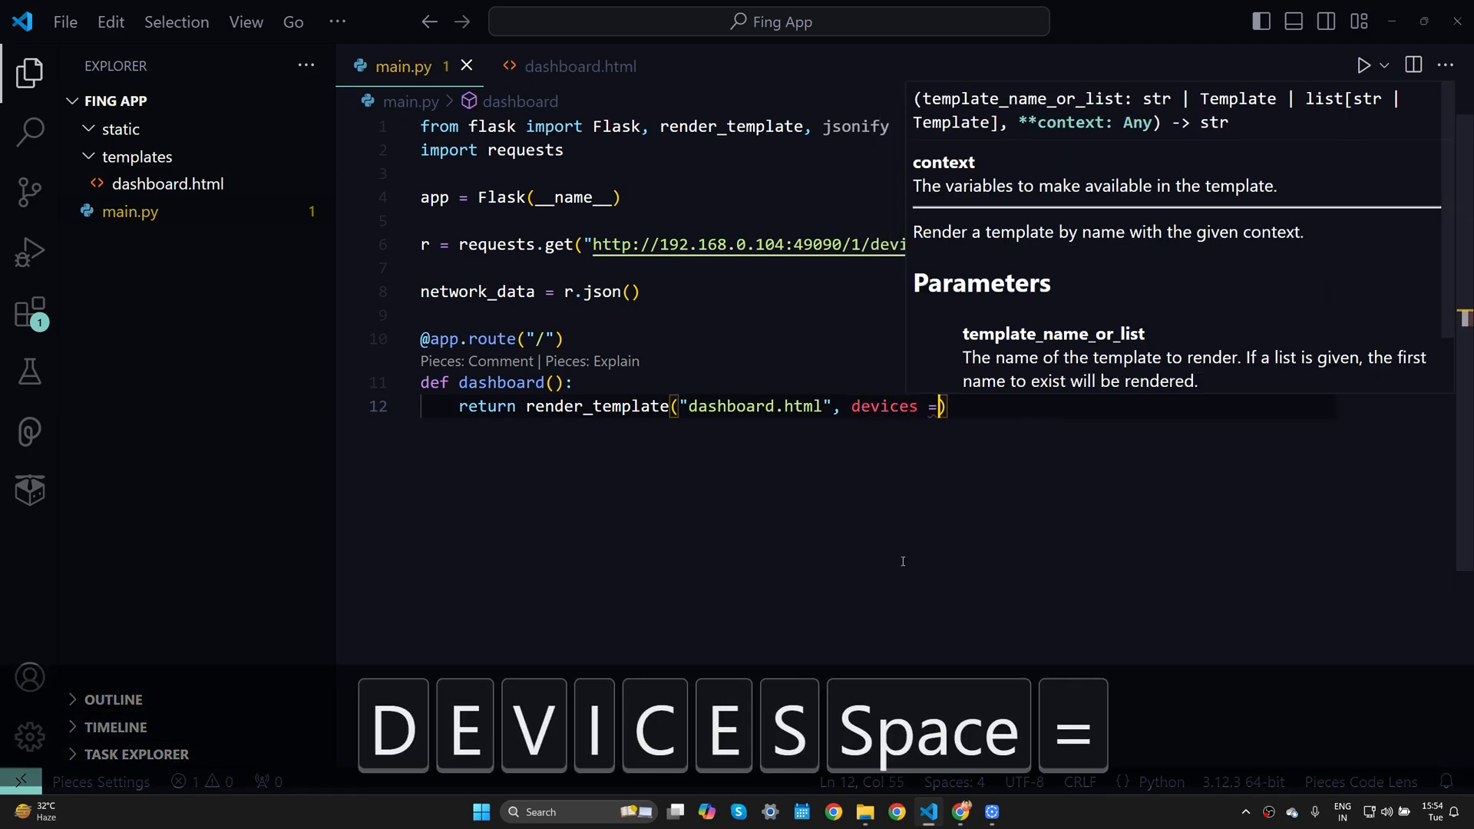
type("network_data]")
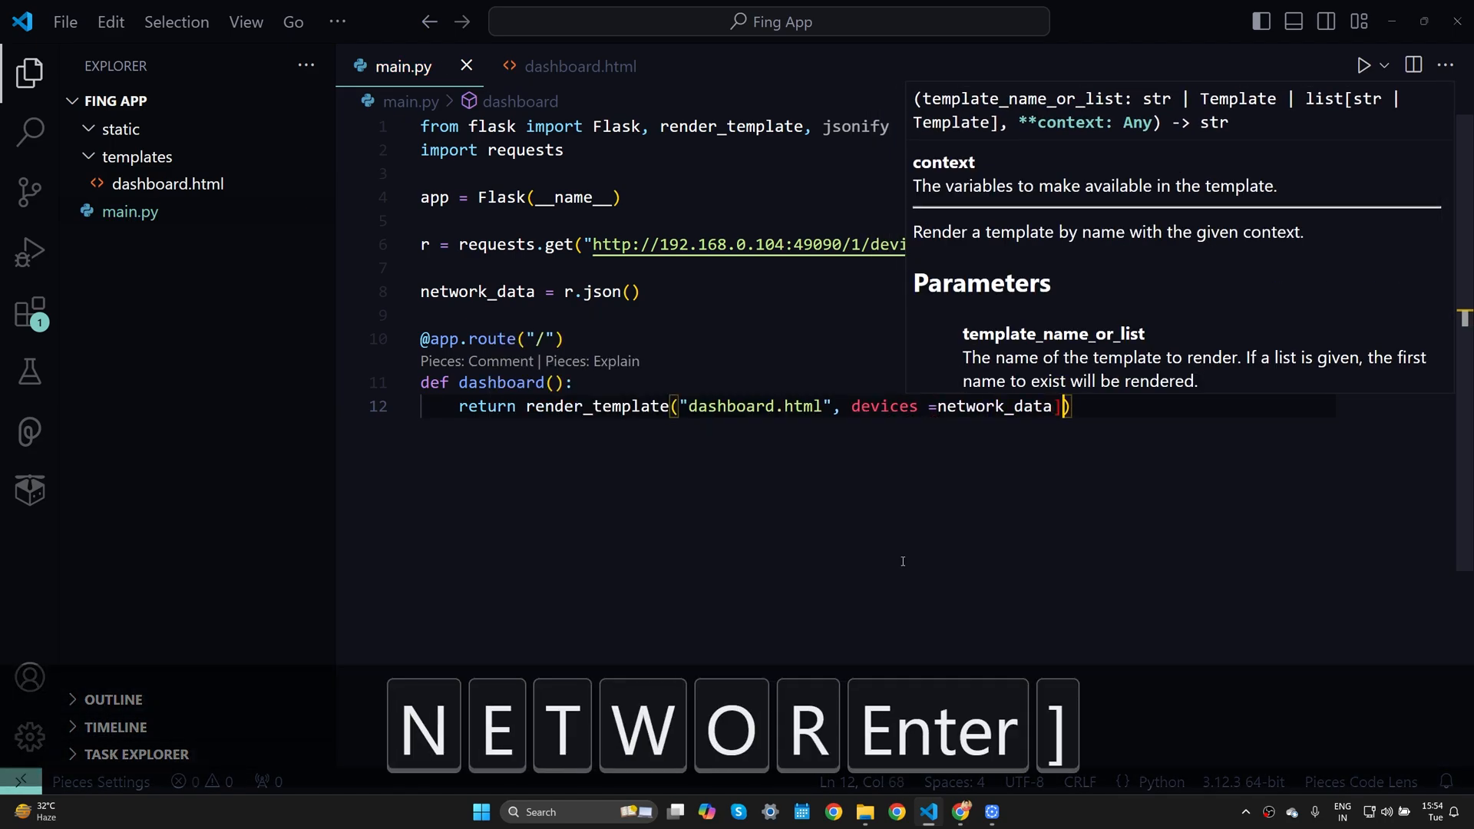
type("[\"device\"]")
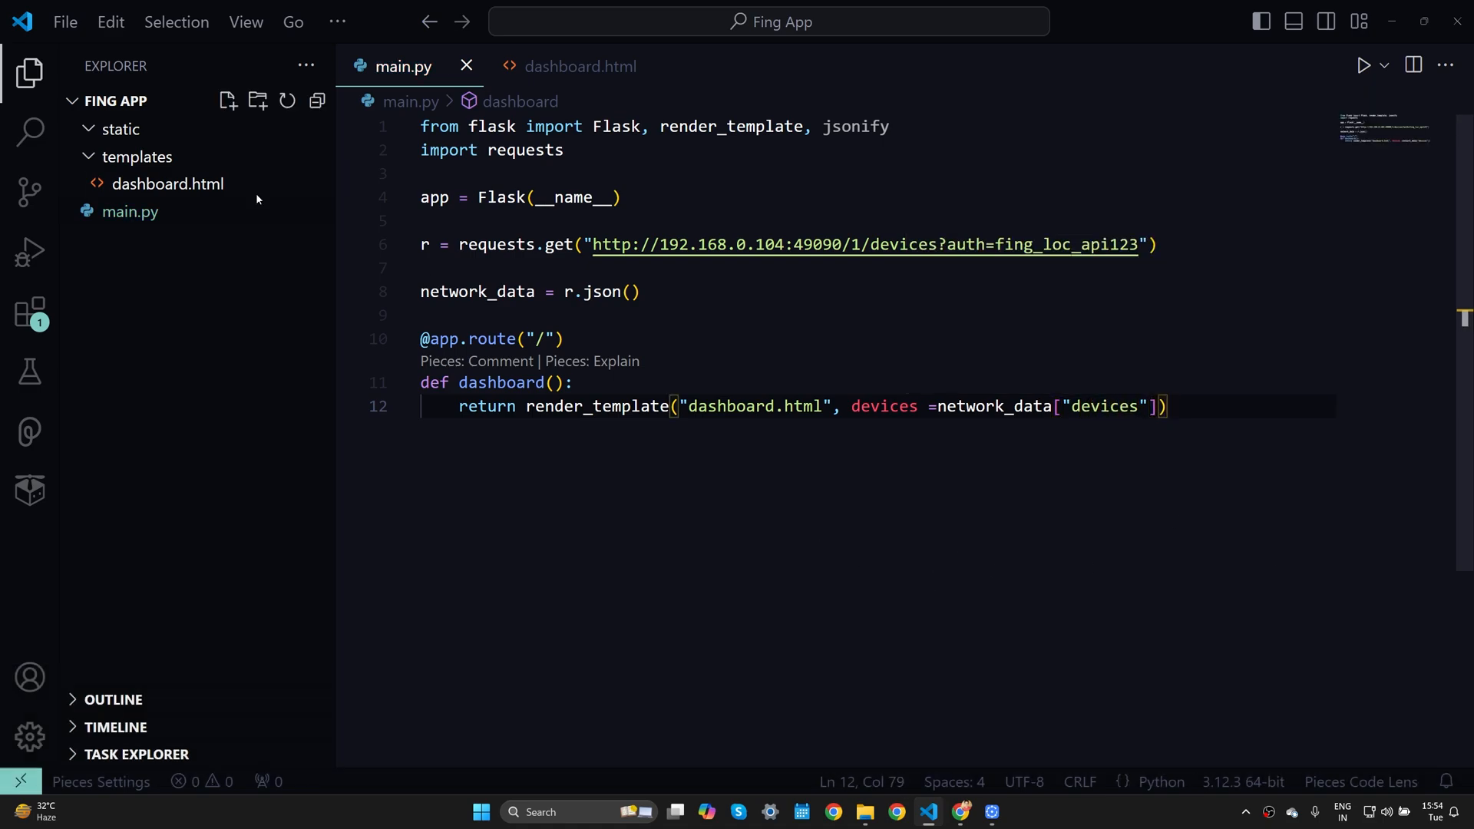
left_click(579, 66)
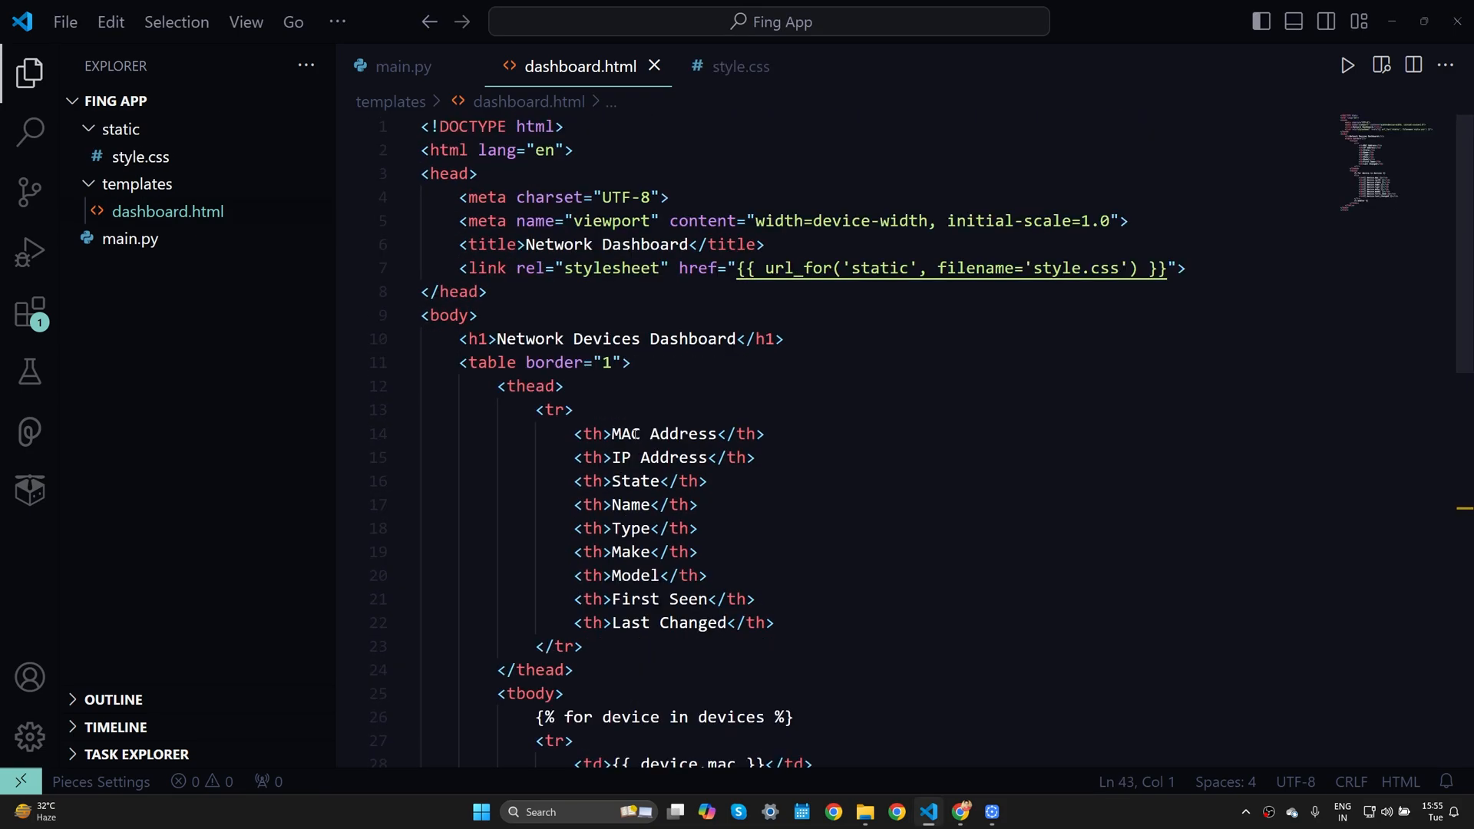
- Review dashboard.html and the style.css table stylesheet, then return to main.py
scroll("down", 3)
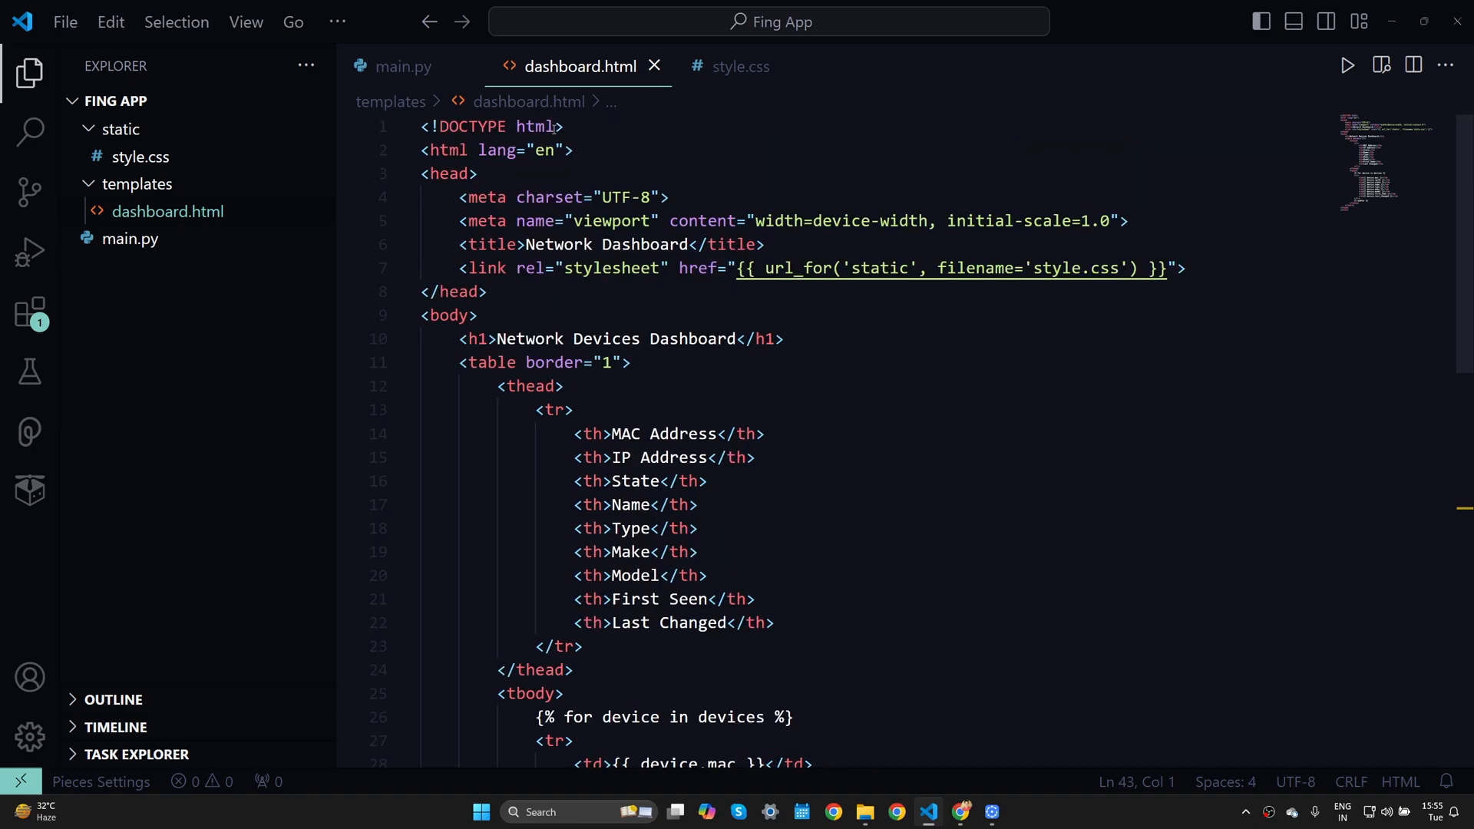
left_click(739, 66)
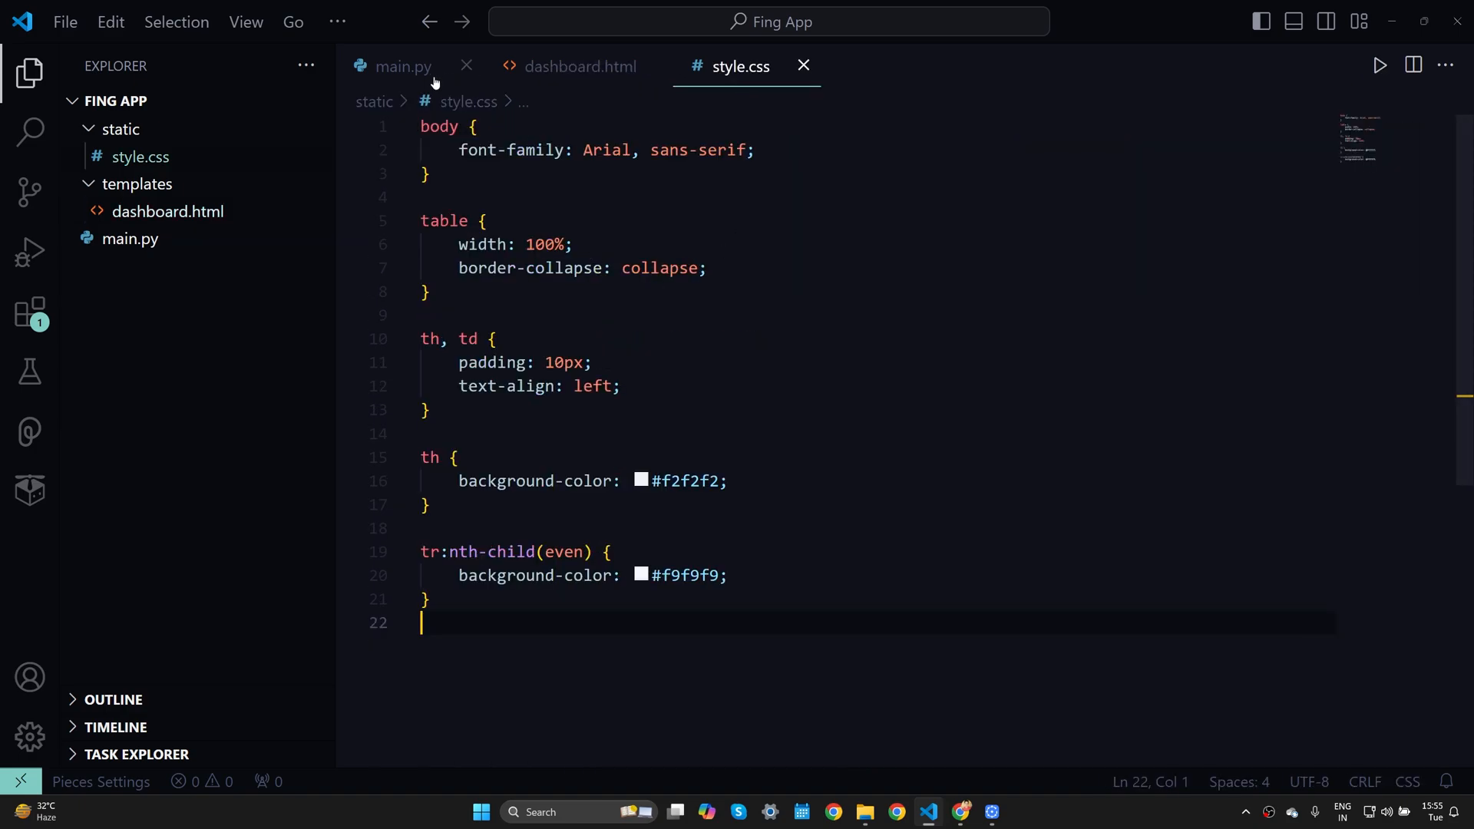
left_click(403, 66)
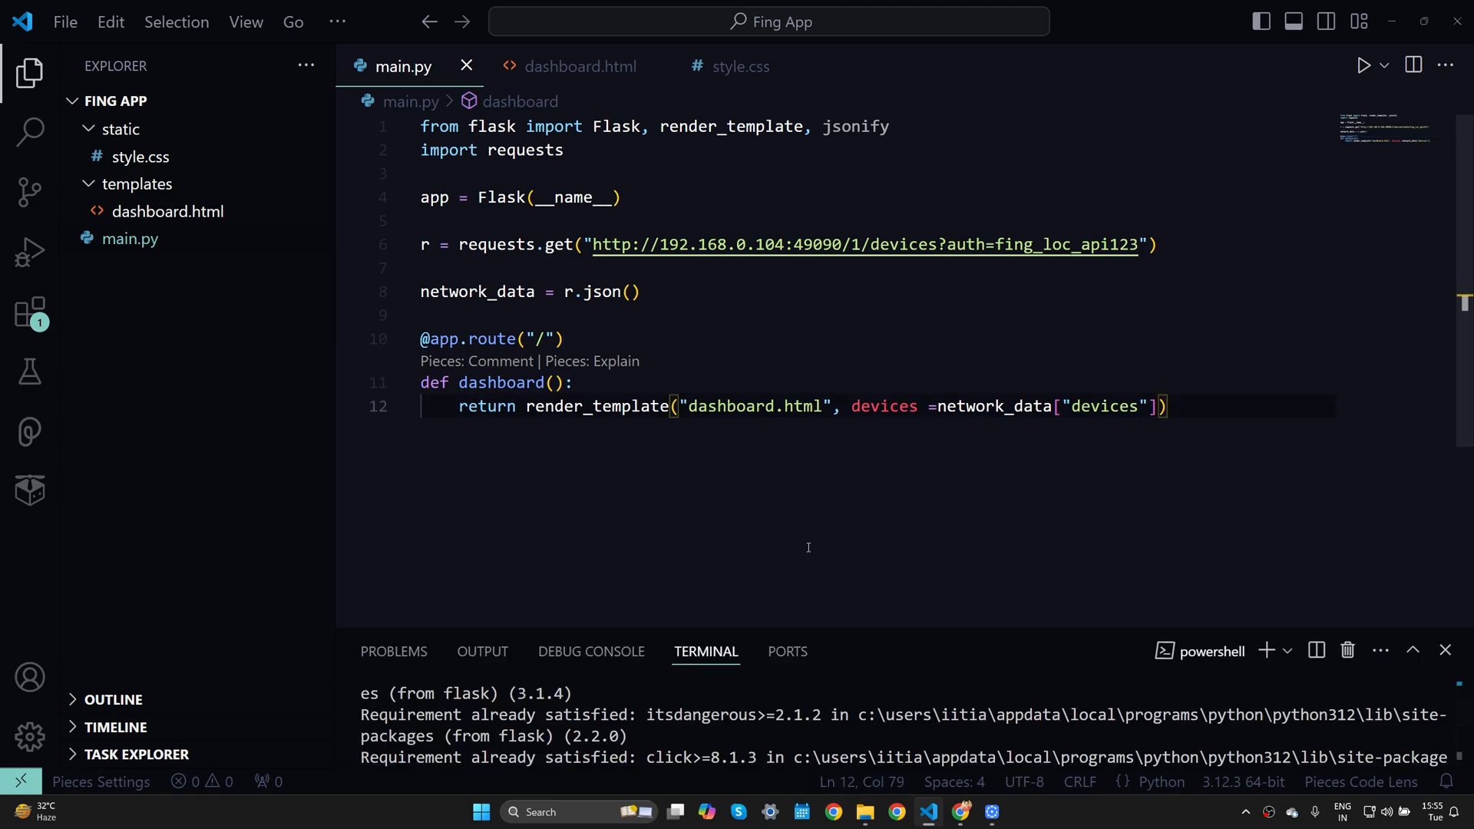
- End main.py with app.run(debug=True) and run the Flask server
type("app.run")
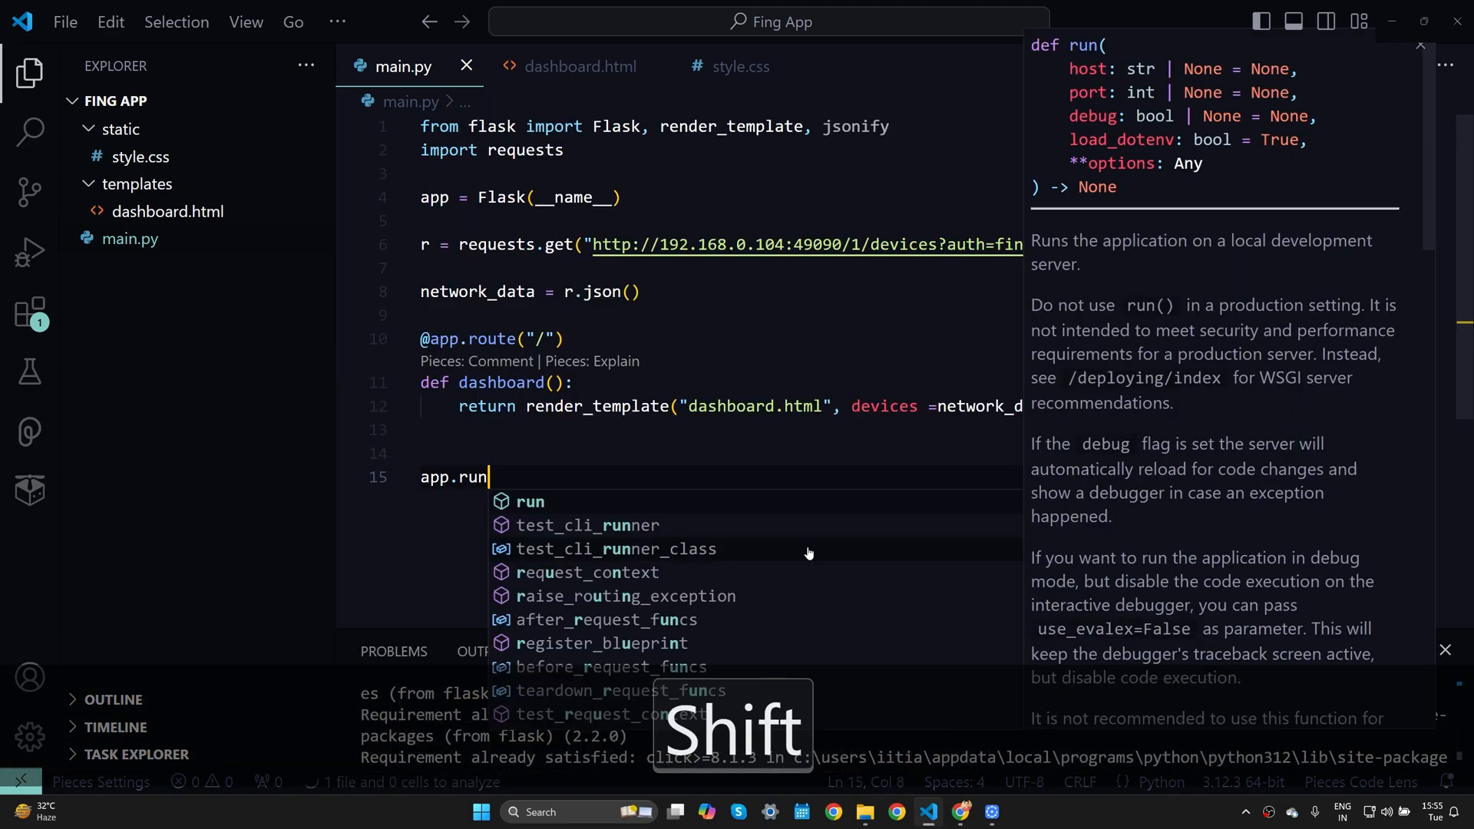
type("(debug=")
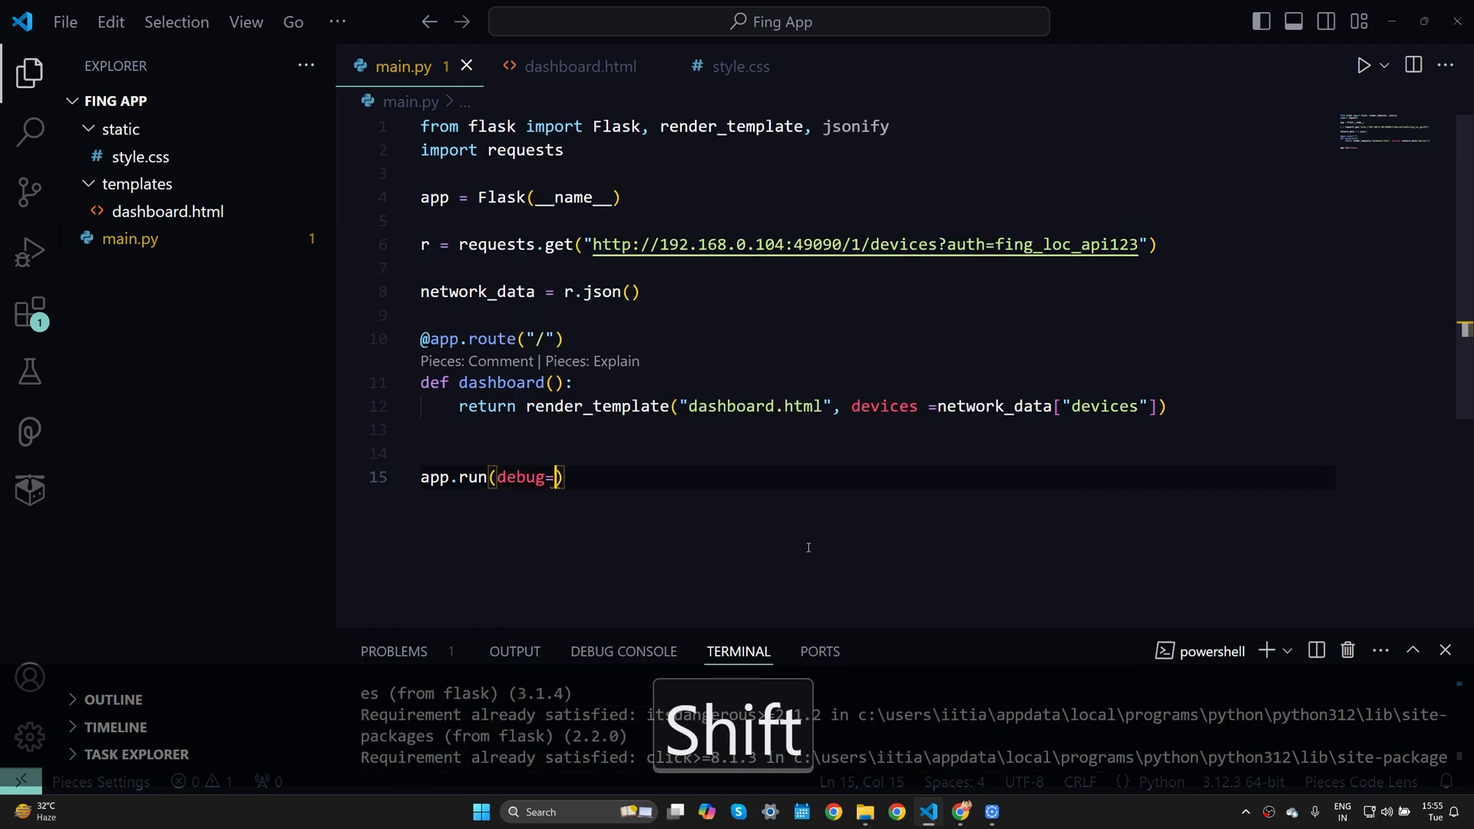
type("True")
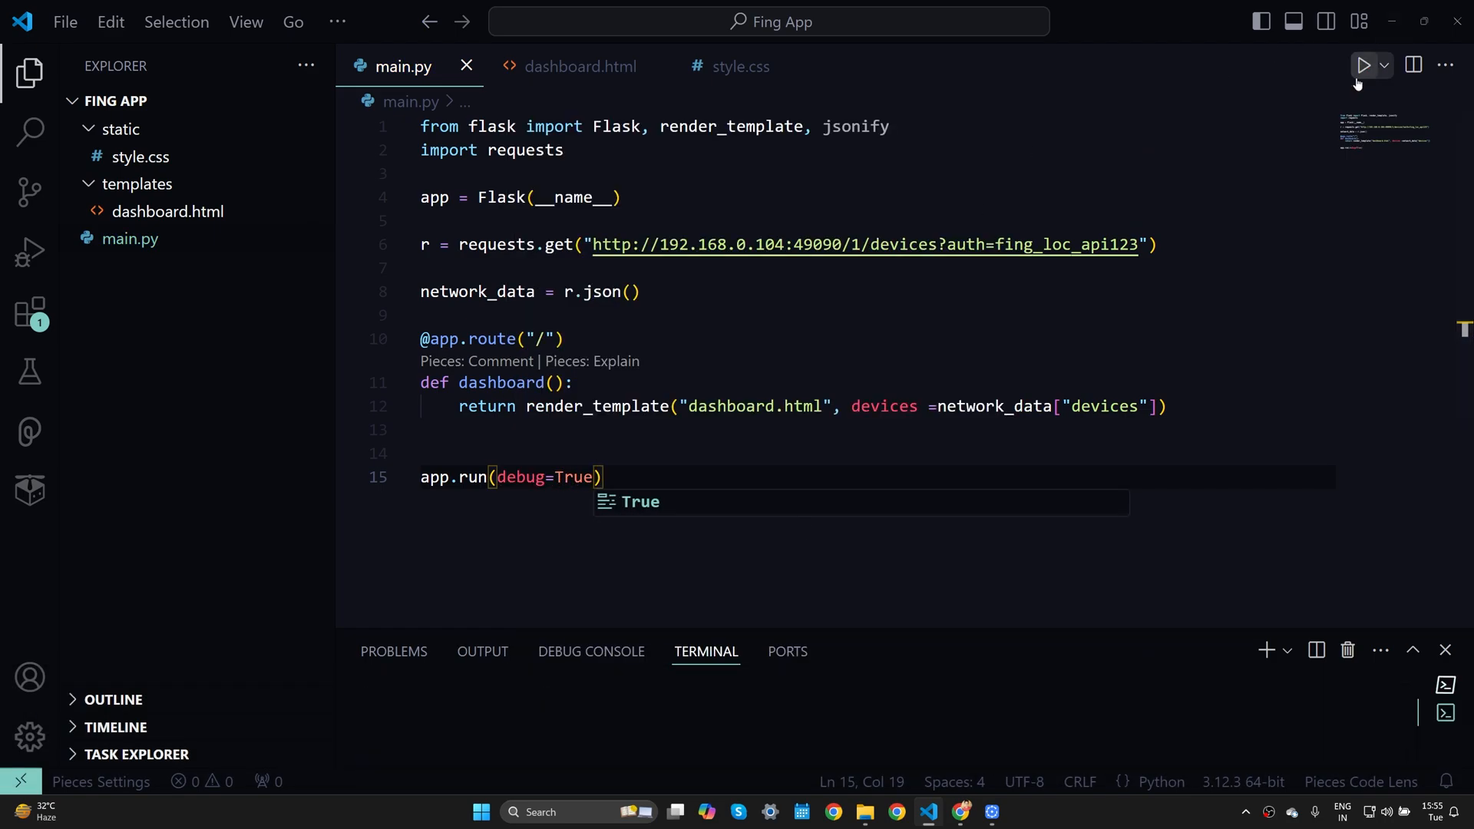
left_click(1362, 66)
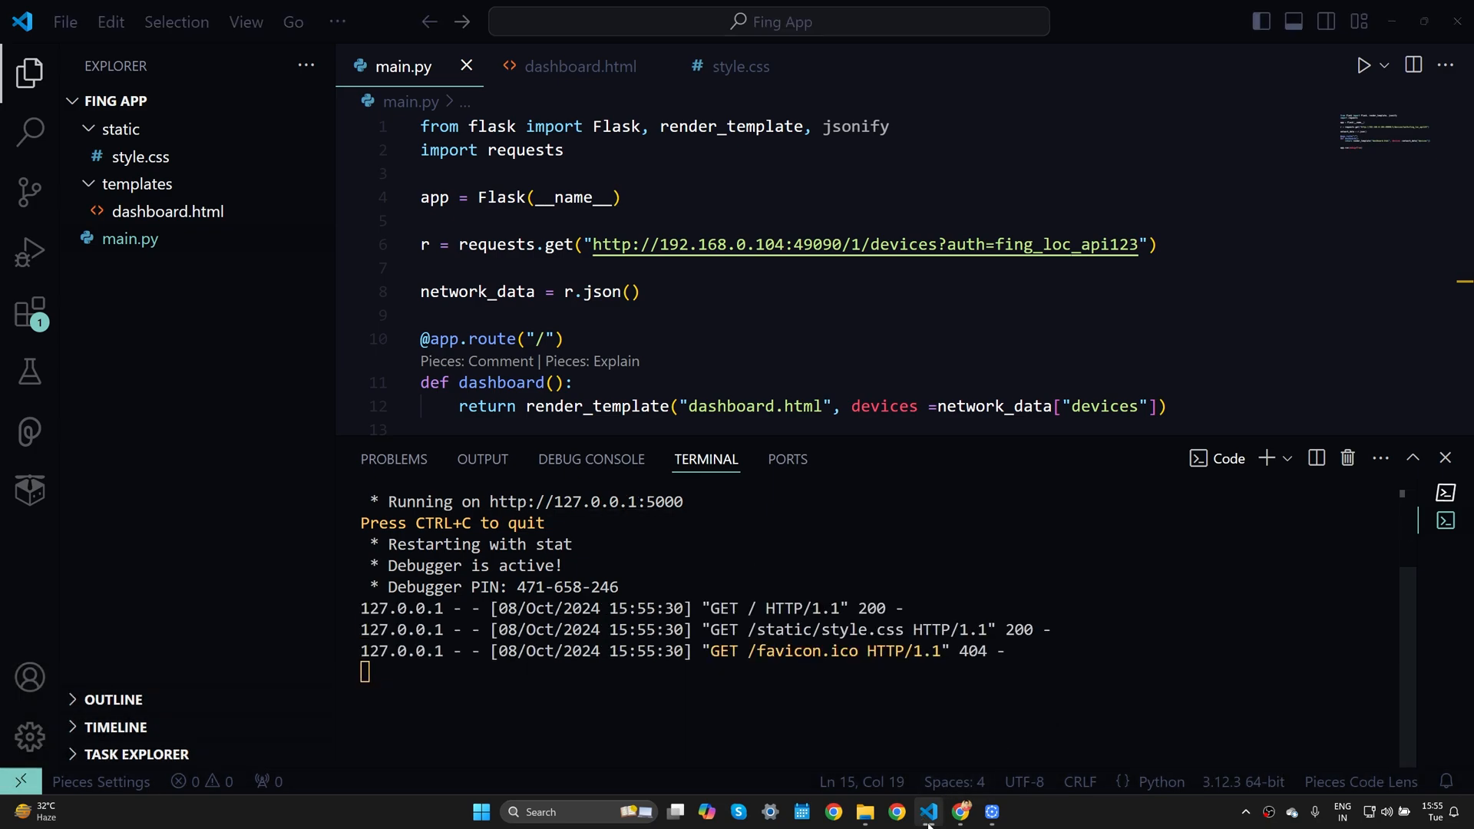
left_click(960, 819)
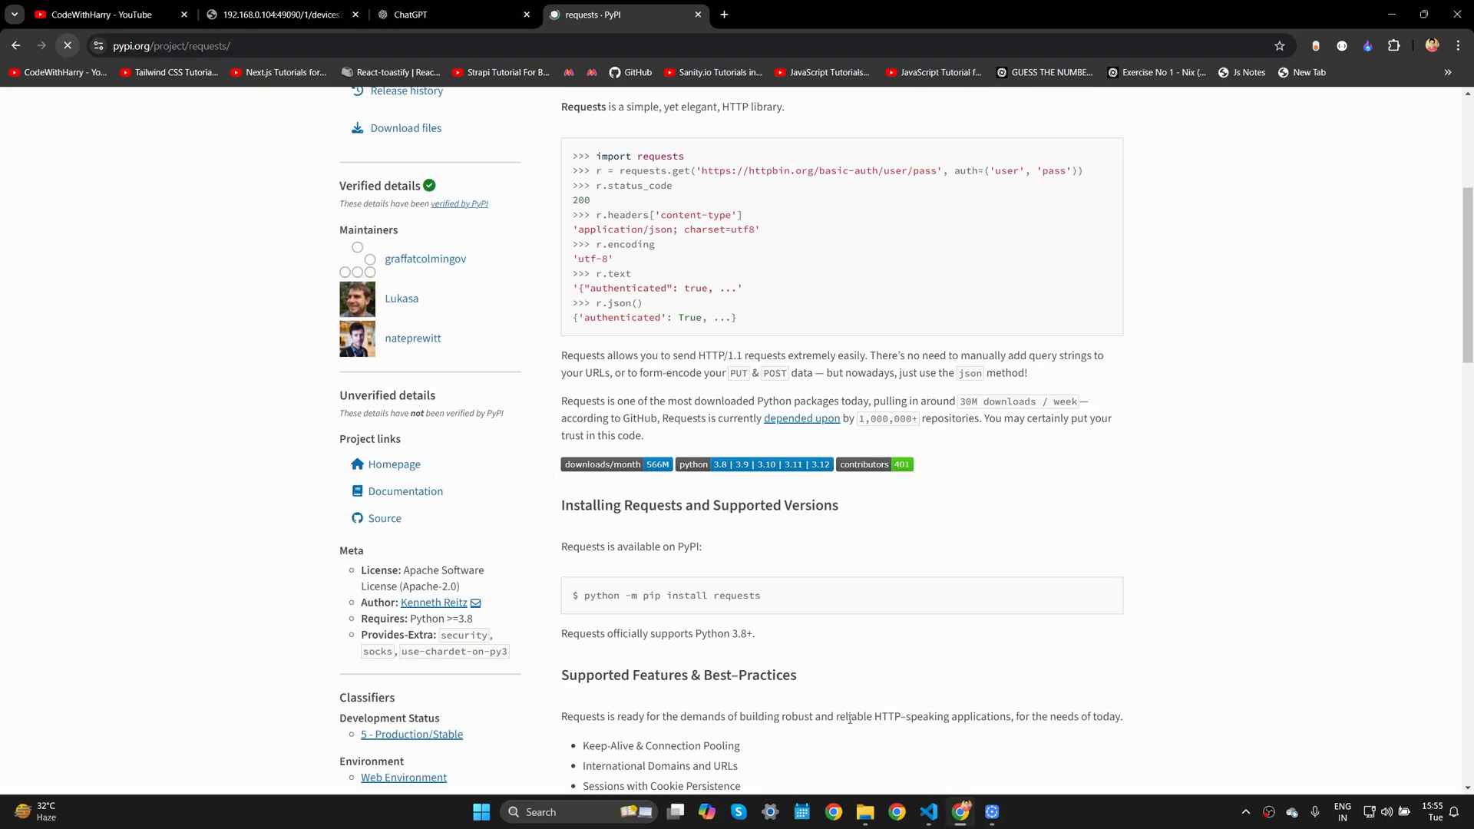
- View the eight-device Network Devices Dashboard table at 127.0.0.1:5000
left_click(723, 14)
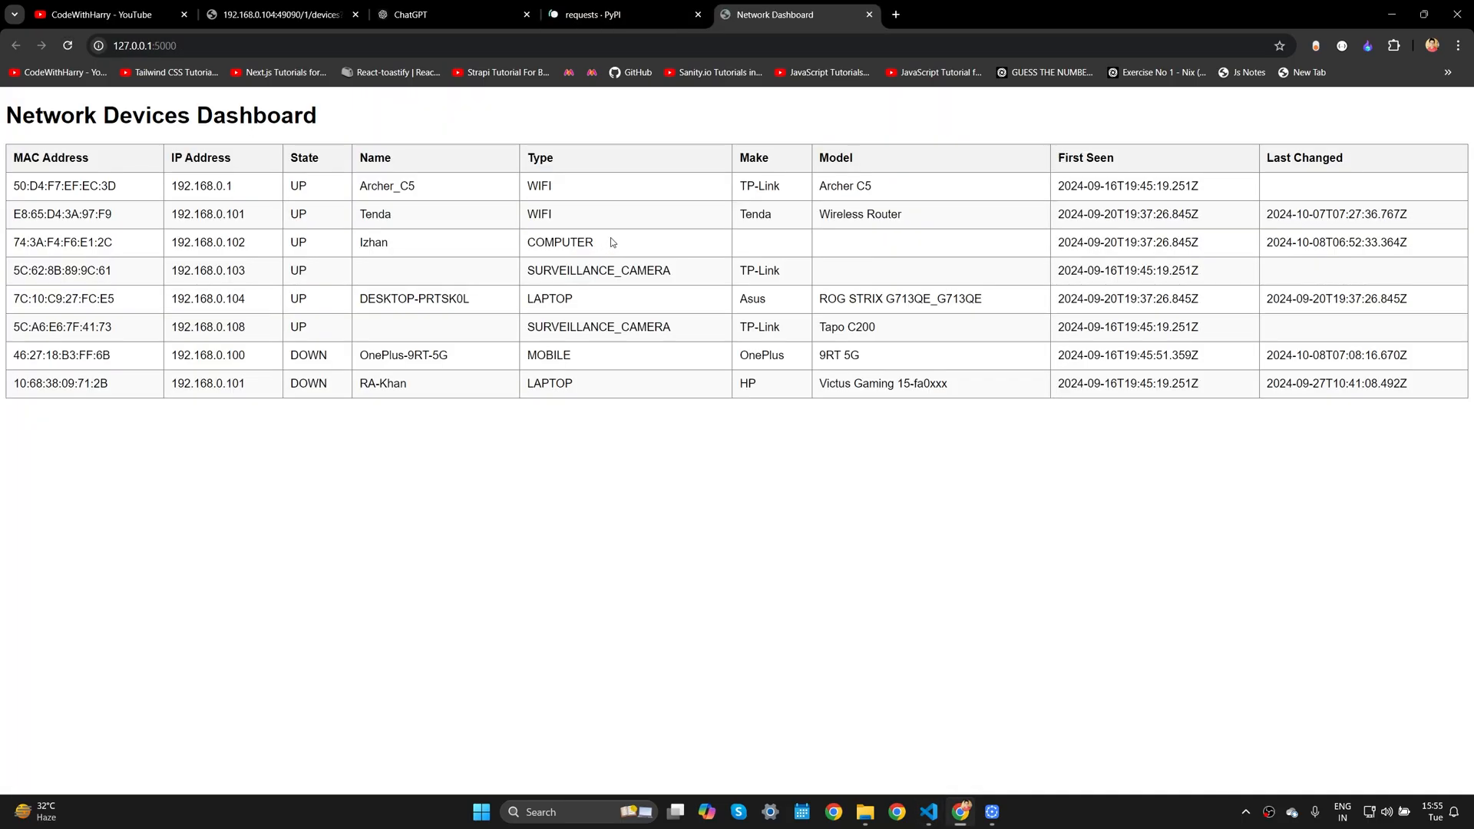
mouse_move(357, 194)
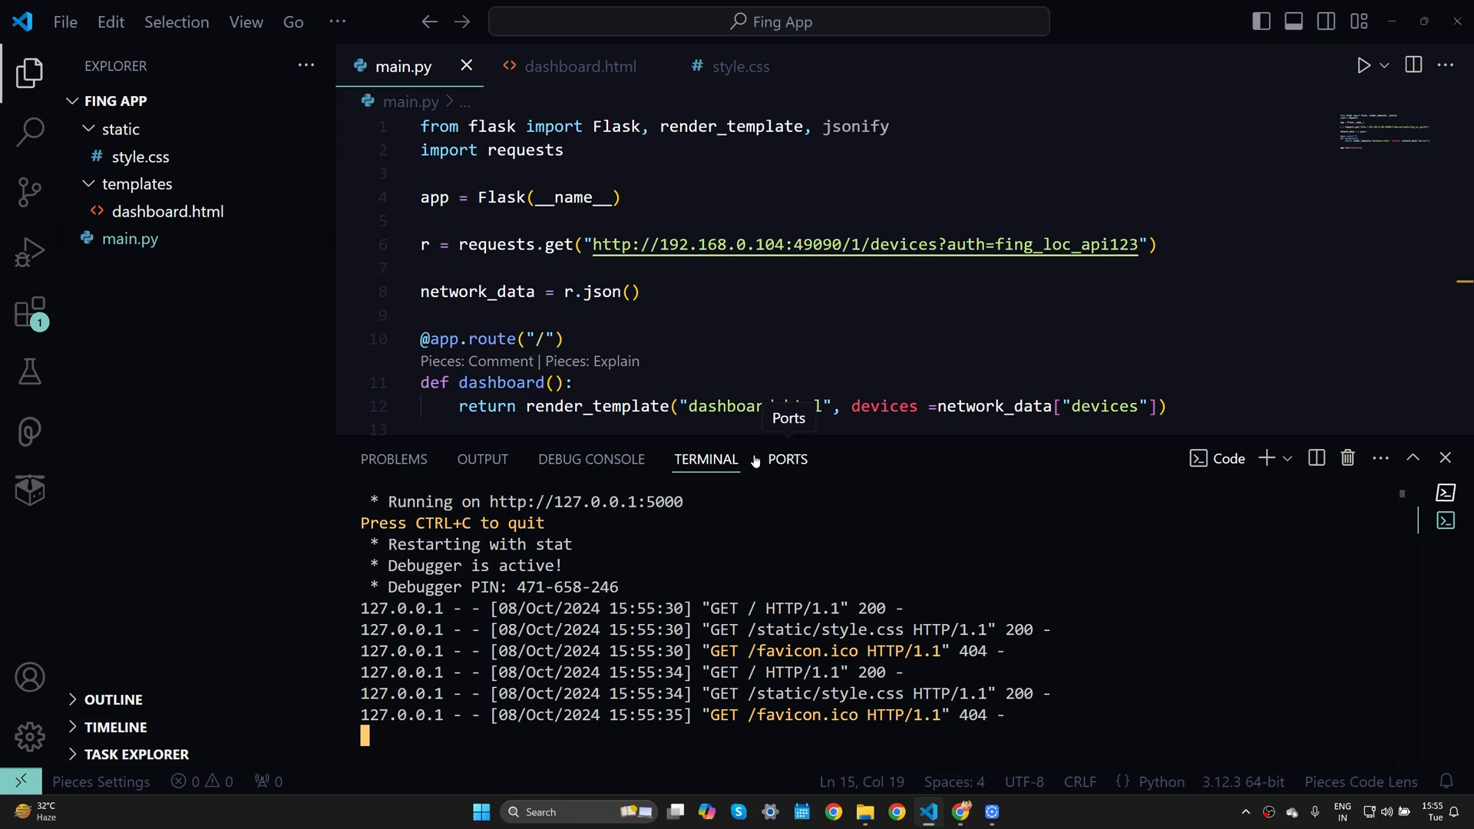
- Add a GET /api/devices route returning jsonify(network_data) and save main.py
left_click(1446, 459)
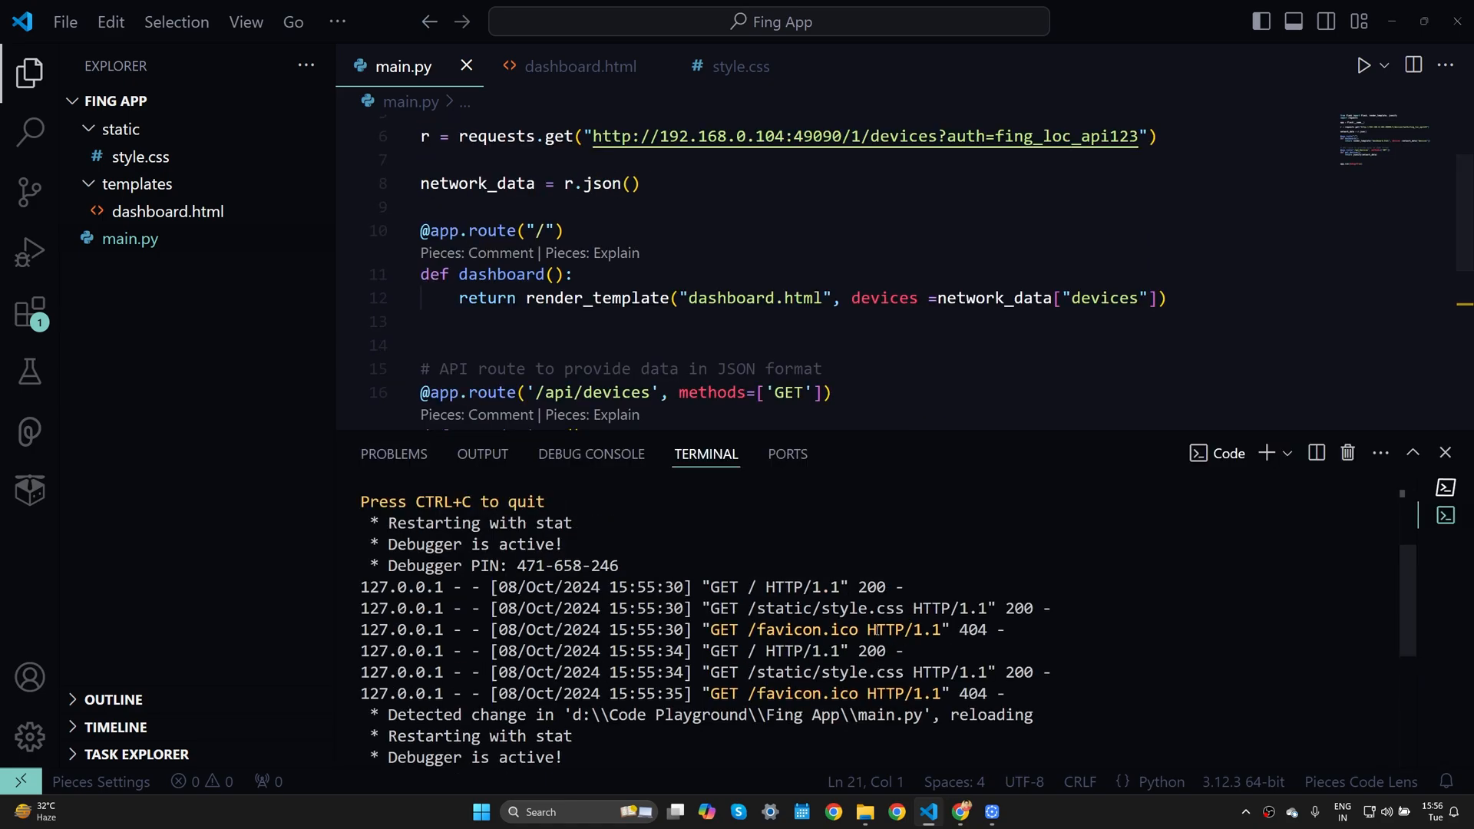
scroll("down", 3)
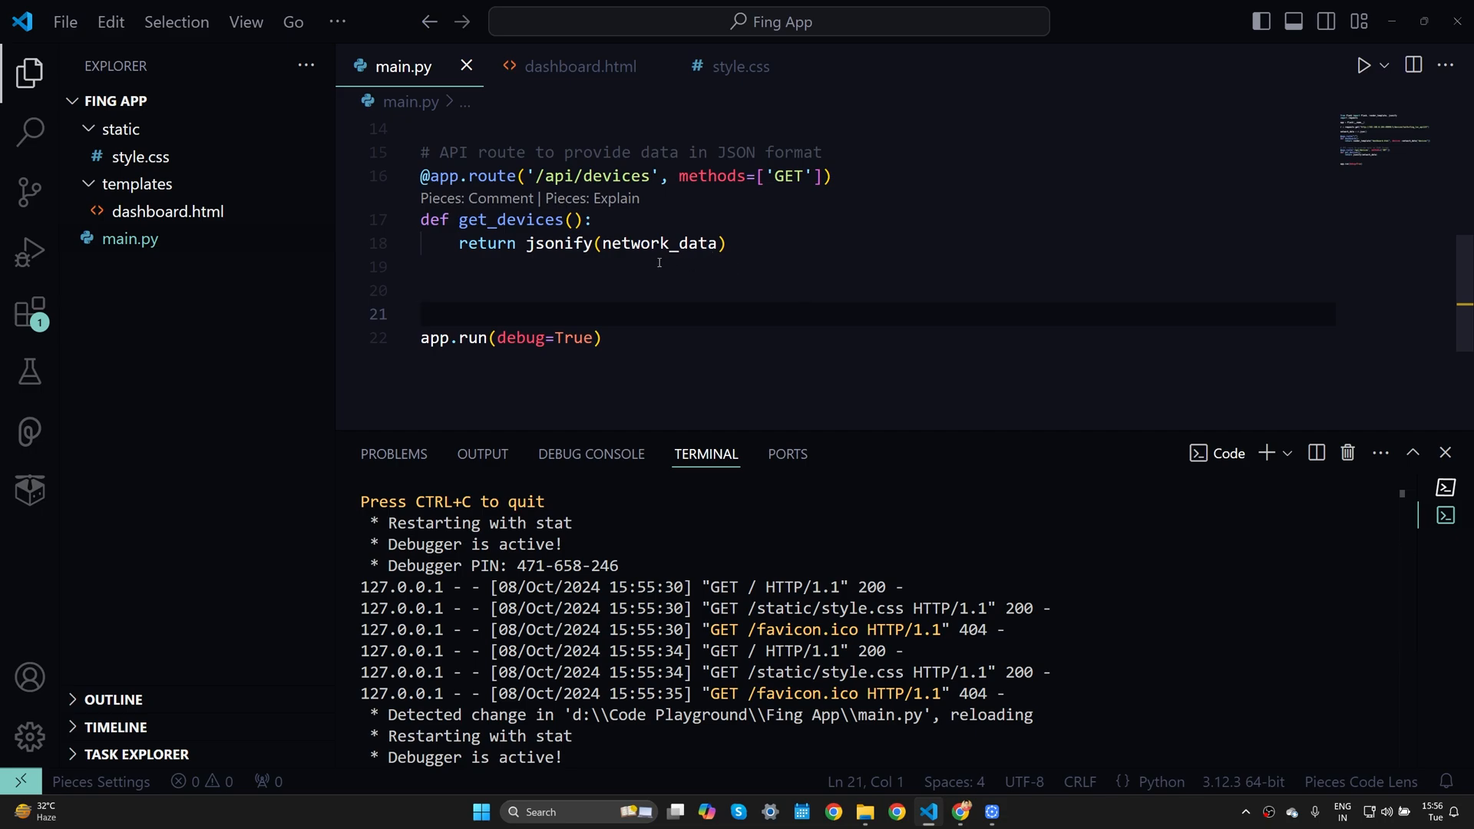
double_click(657, 243)
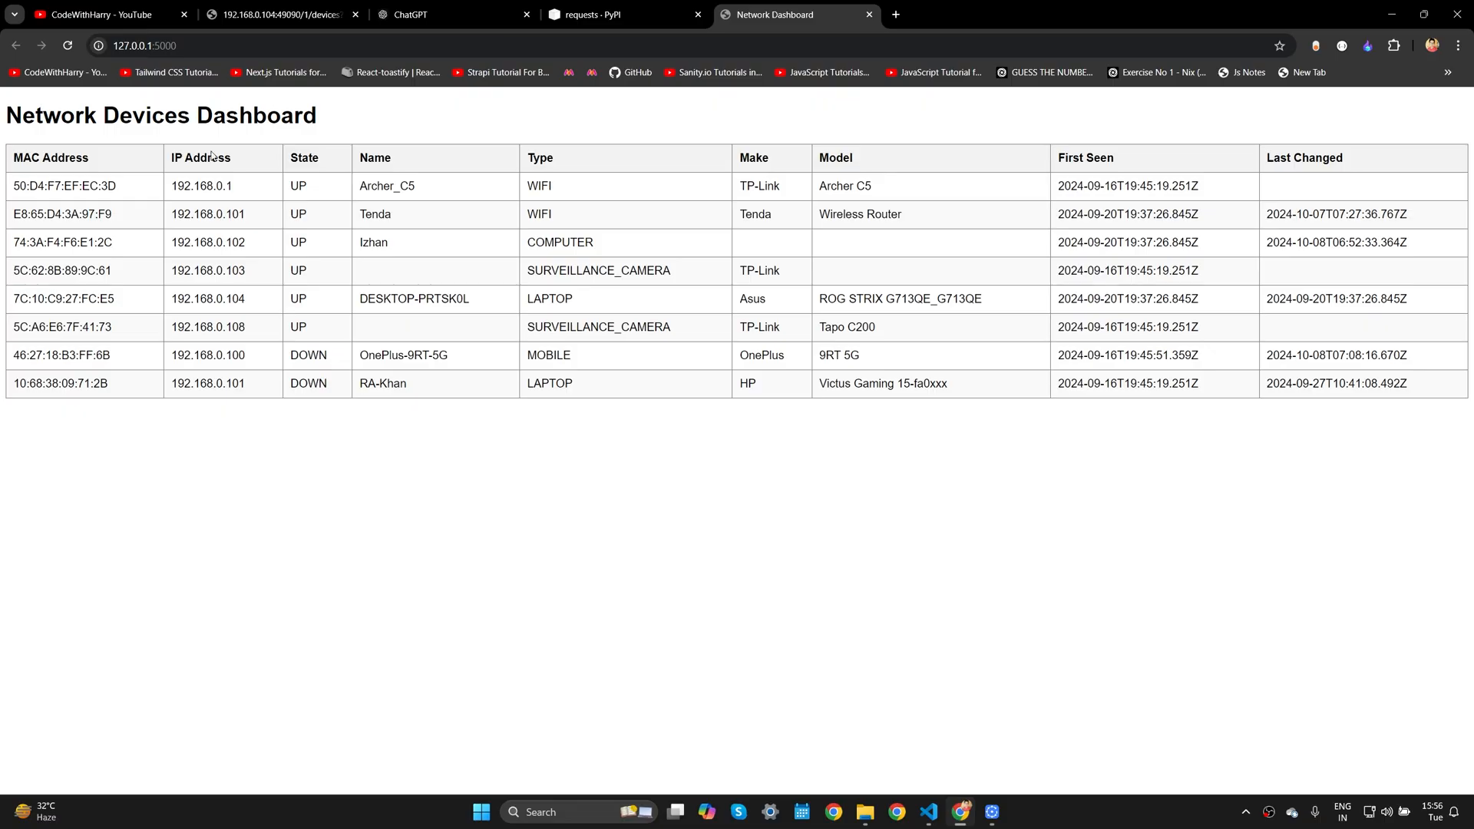
- Load 127.0.0.1:5000/api/devices in Chrome to view the devices JSON
left_click(142, 45)
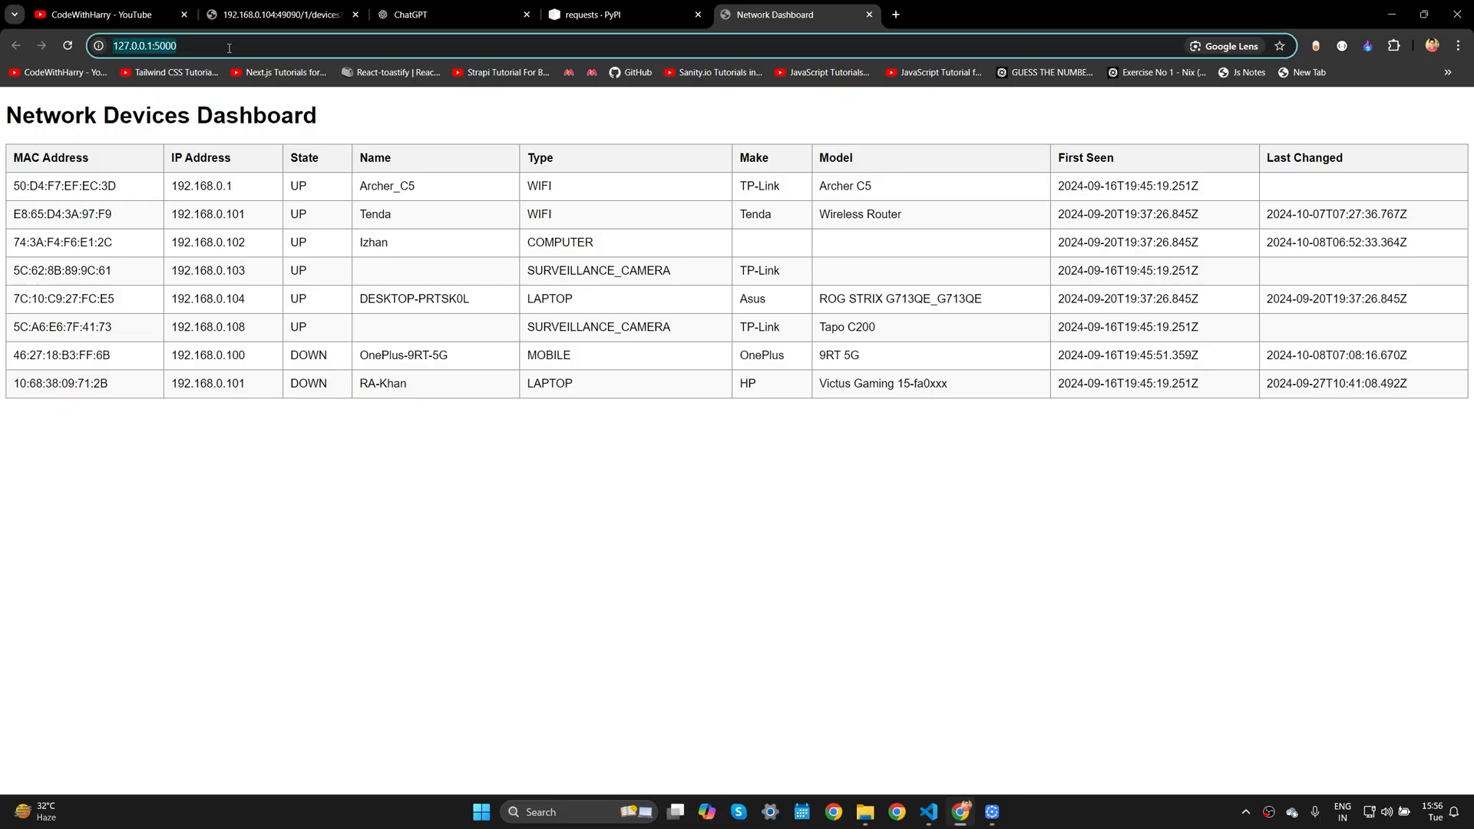
type("/api/devices")
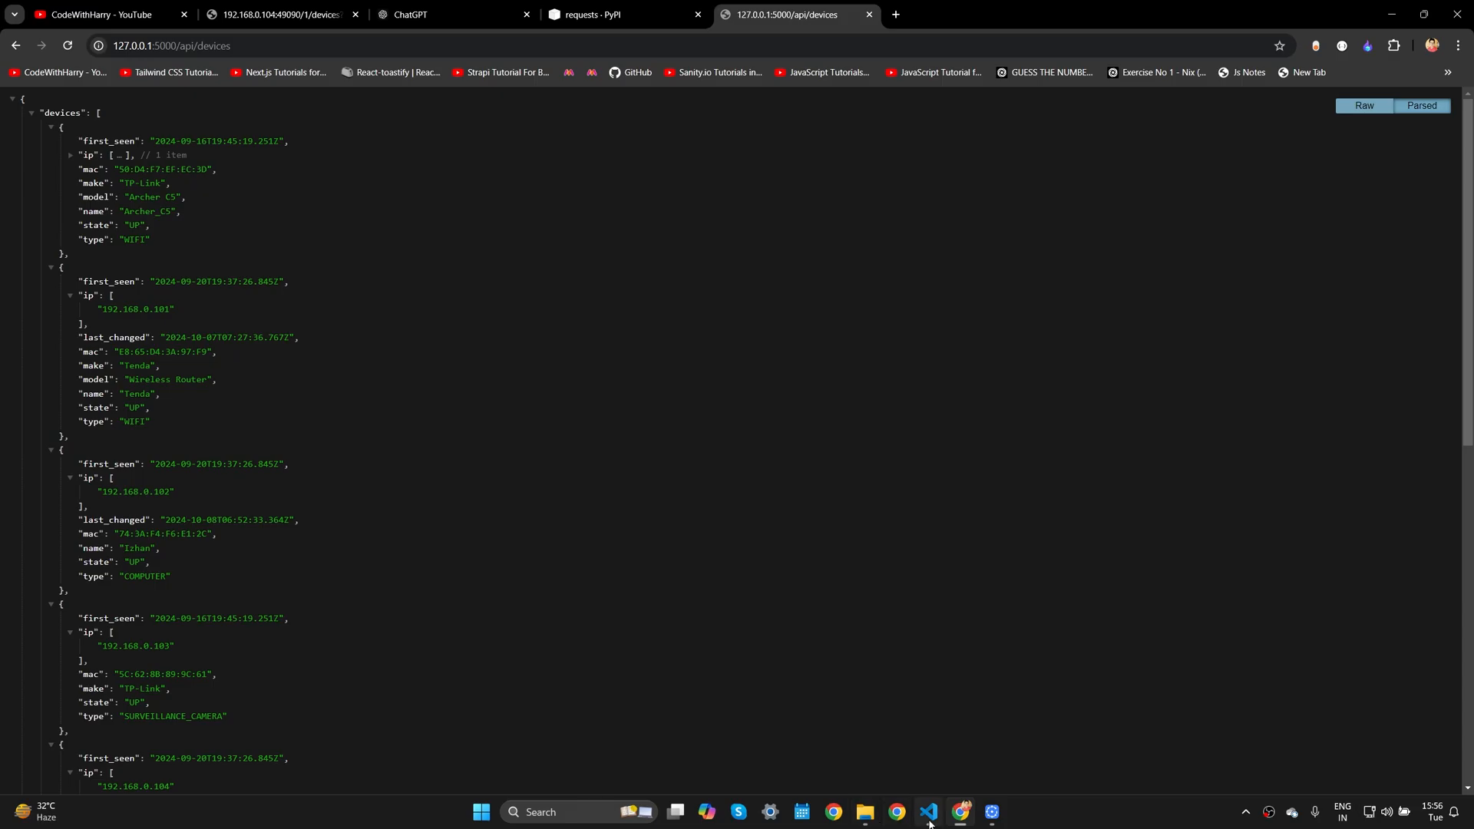
left_click(929, 812)
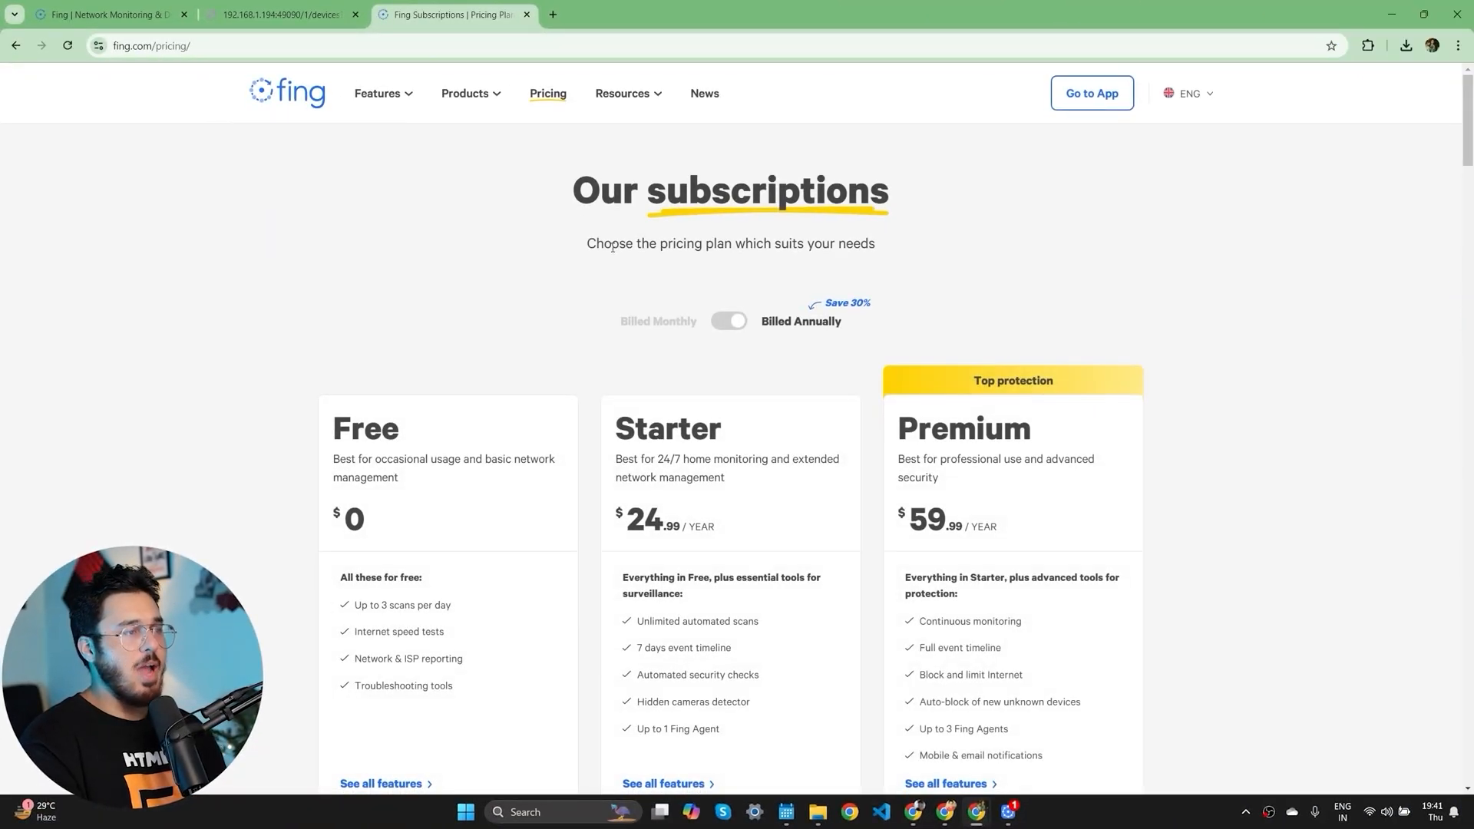
scroll("down", 3)
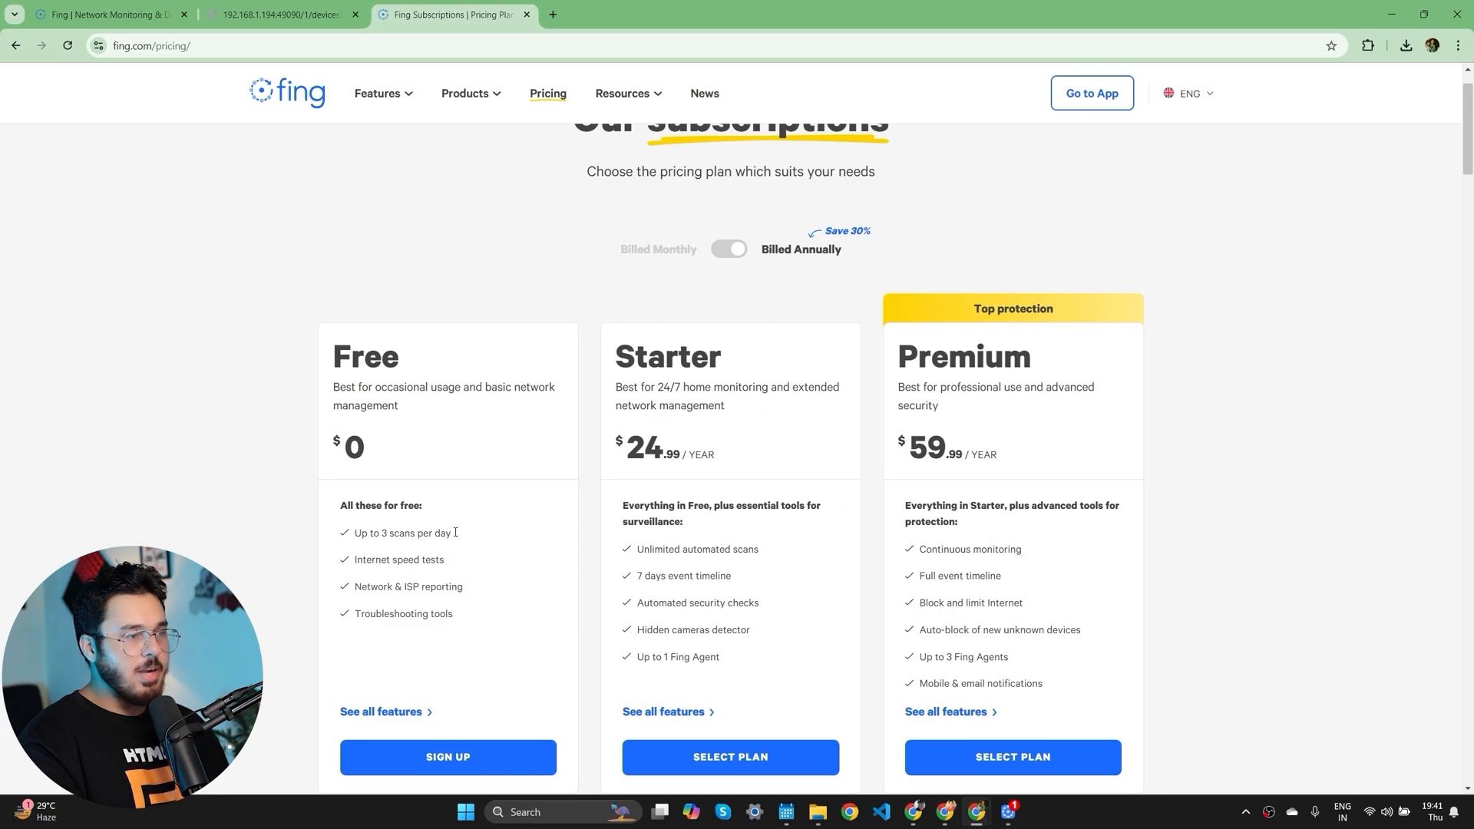
mouse_move(690, 376)
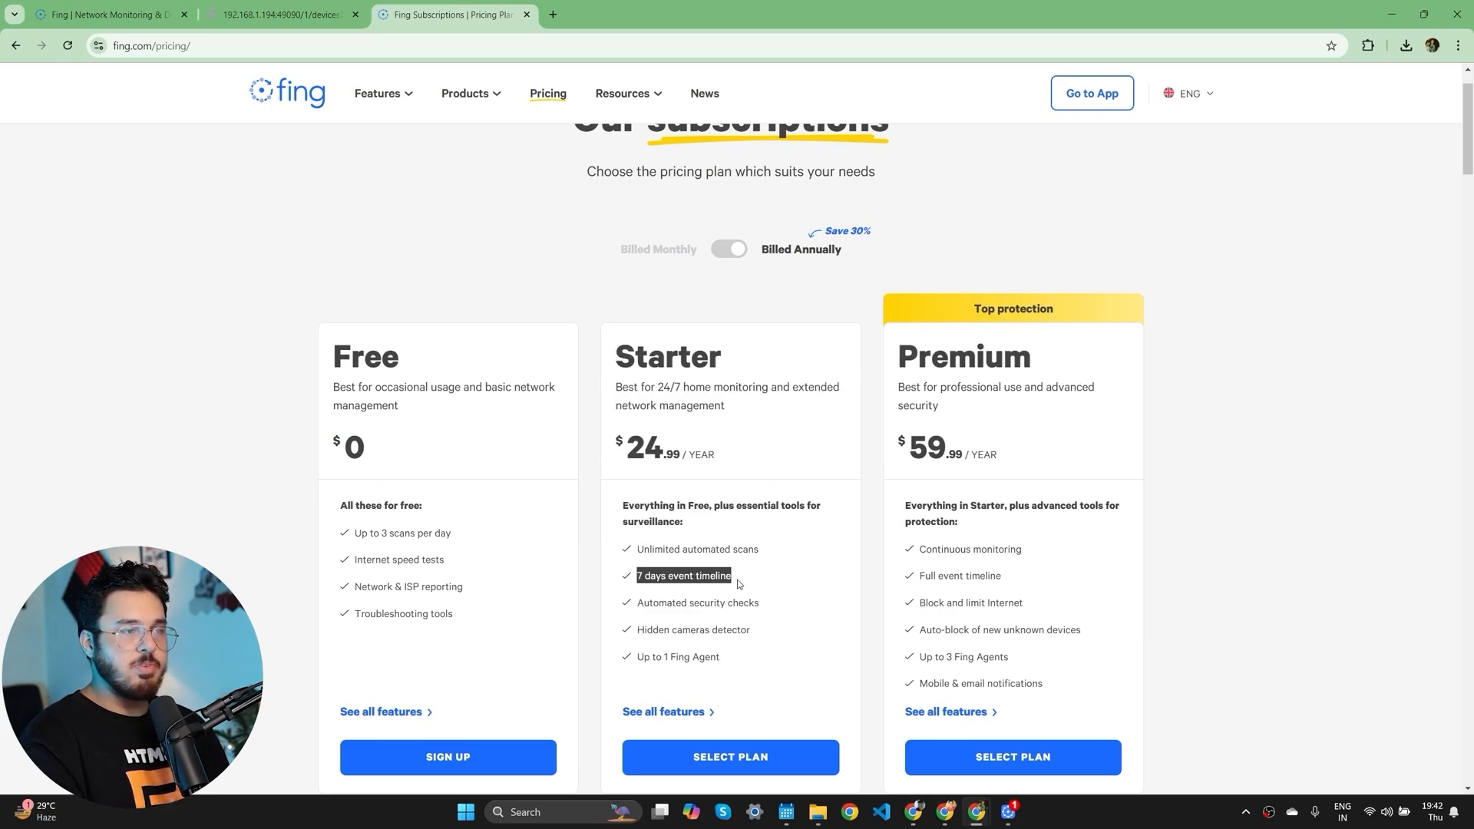
left_click_drag(681, 574, 766, 628)
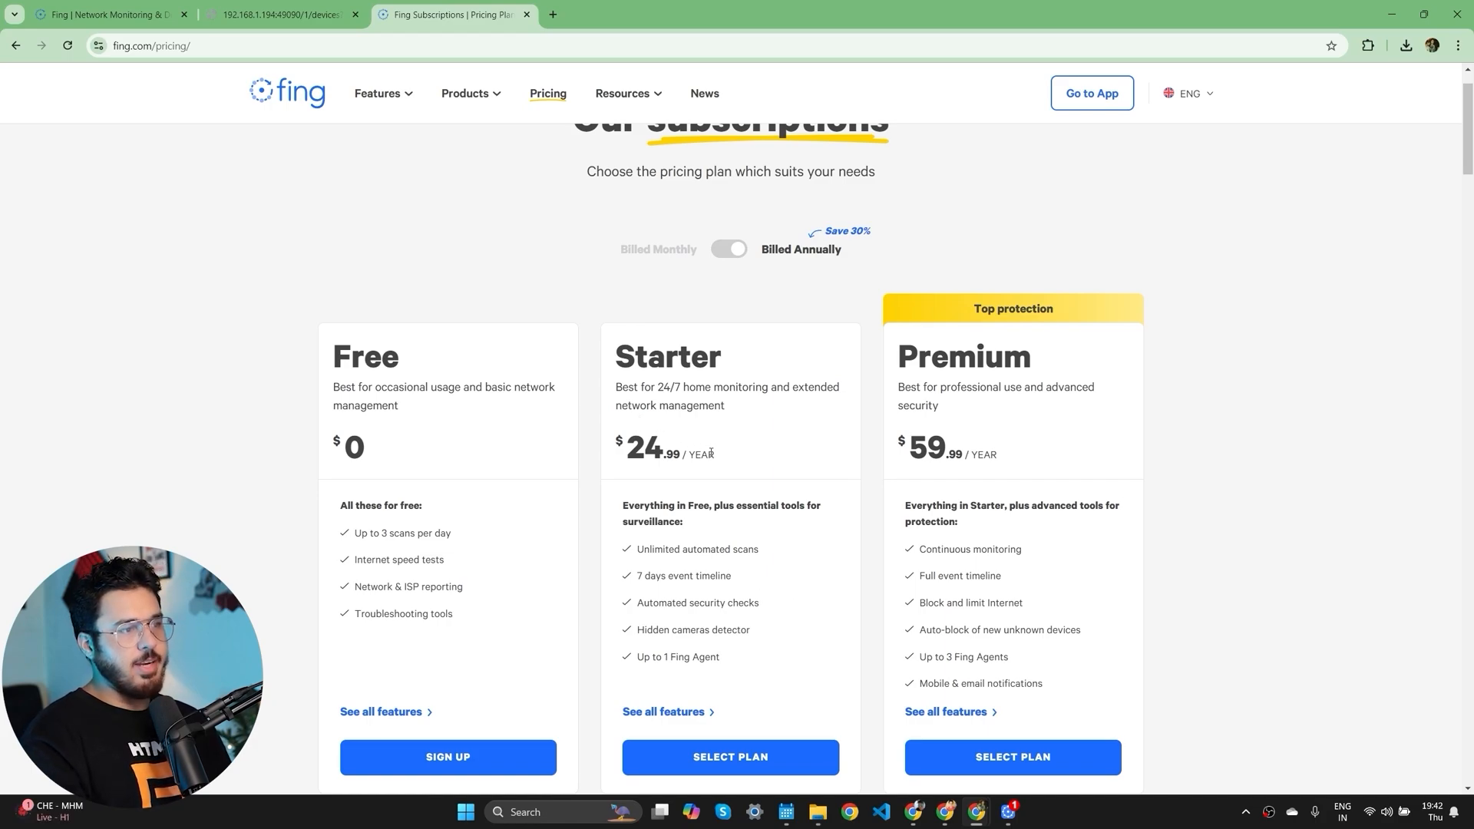
mouse_move(635, 367)
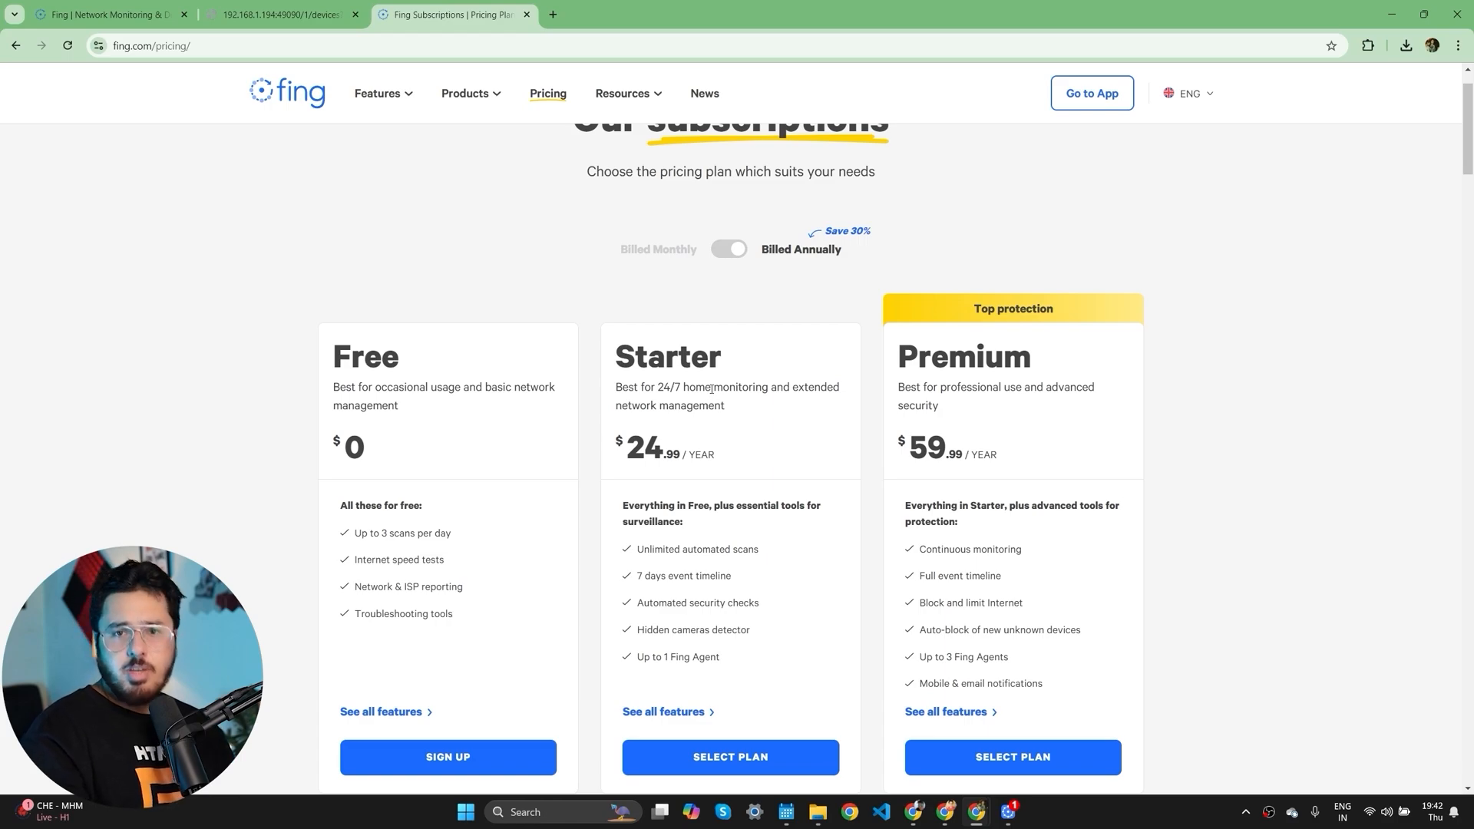
mouse_move(1026, 461)
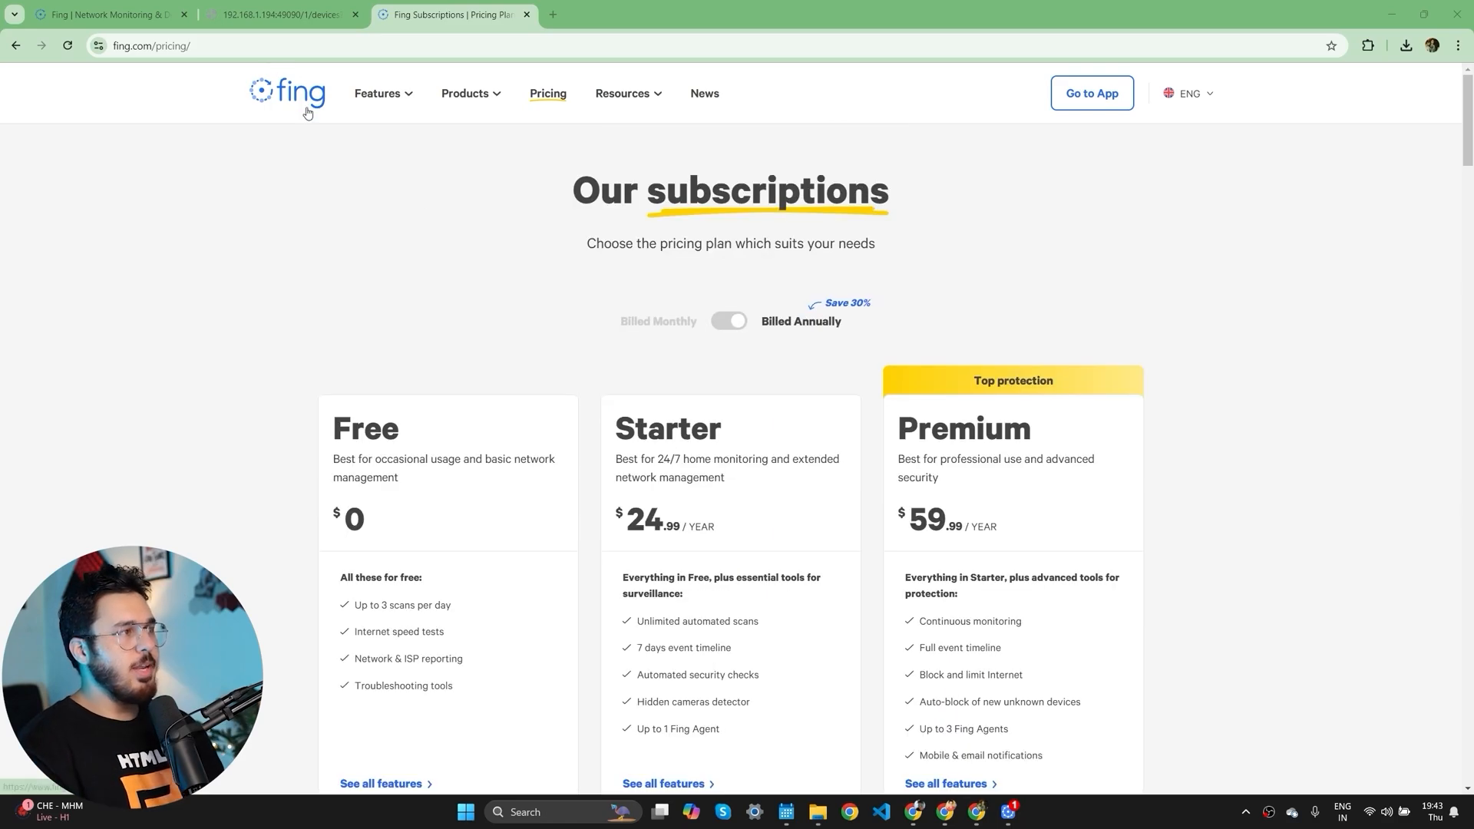
- Return to the Fing homepage and scroll to its usage statistics (15,000,000 monthly scans)
left_click(288, 93)
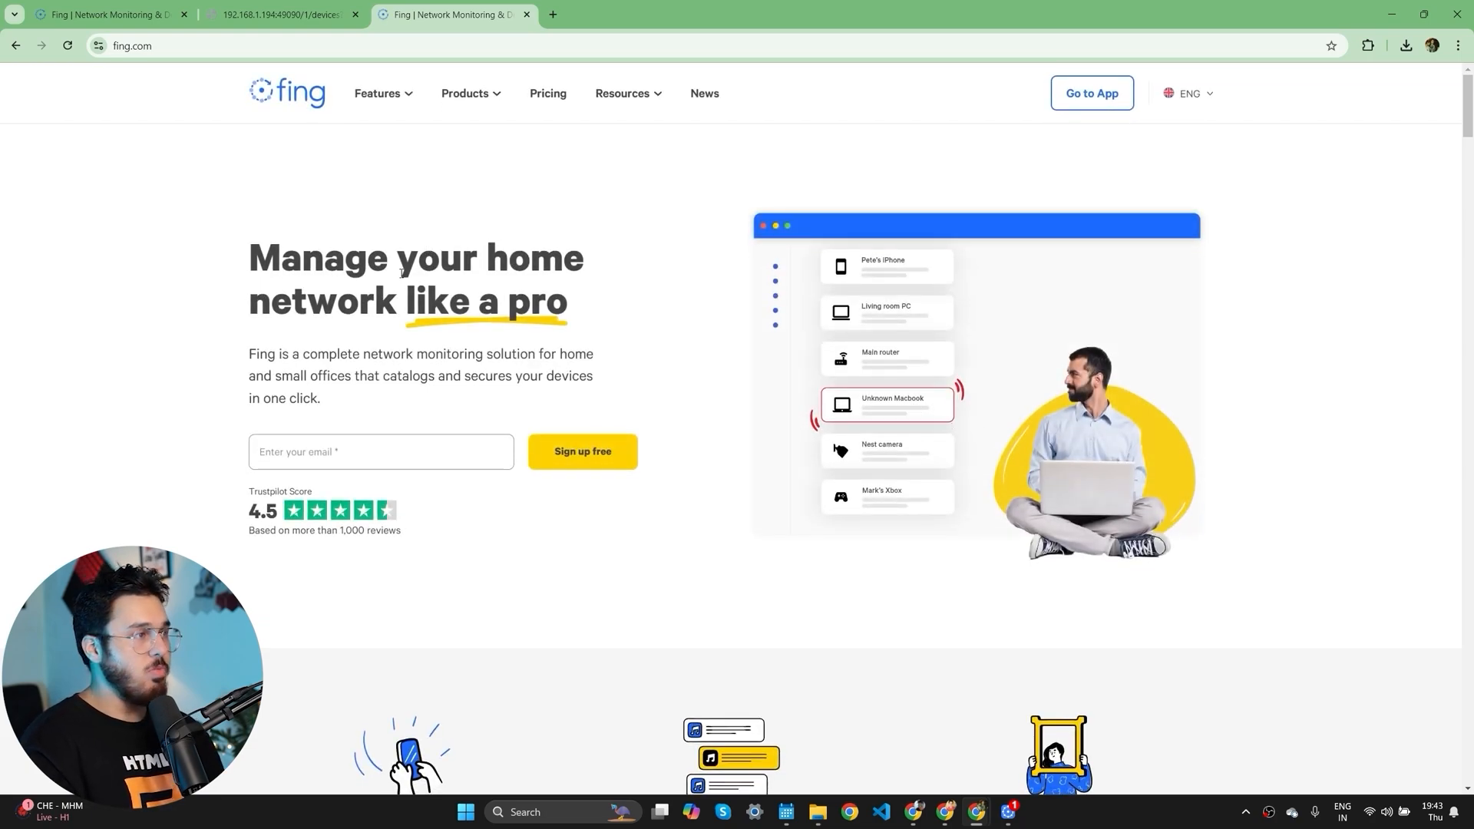
scroll("down", 3)
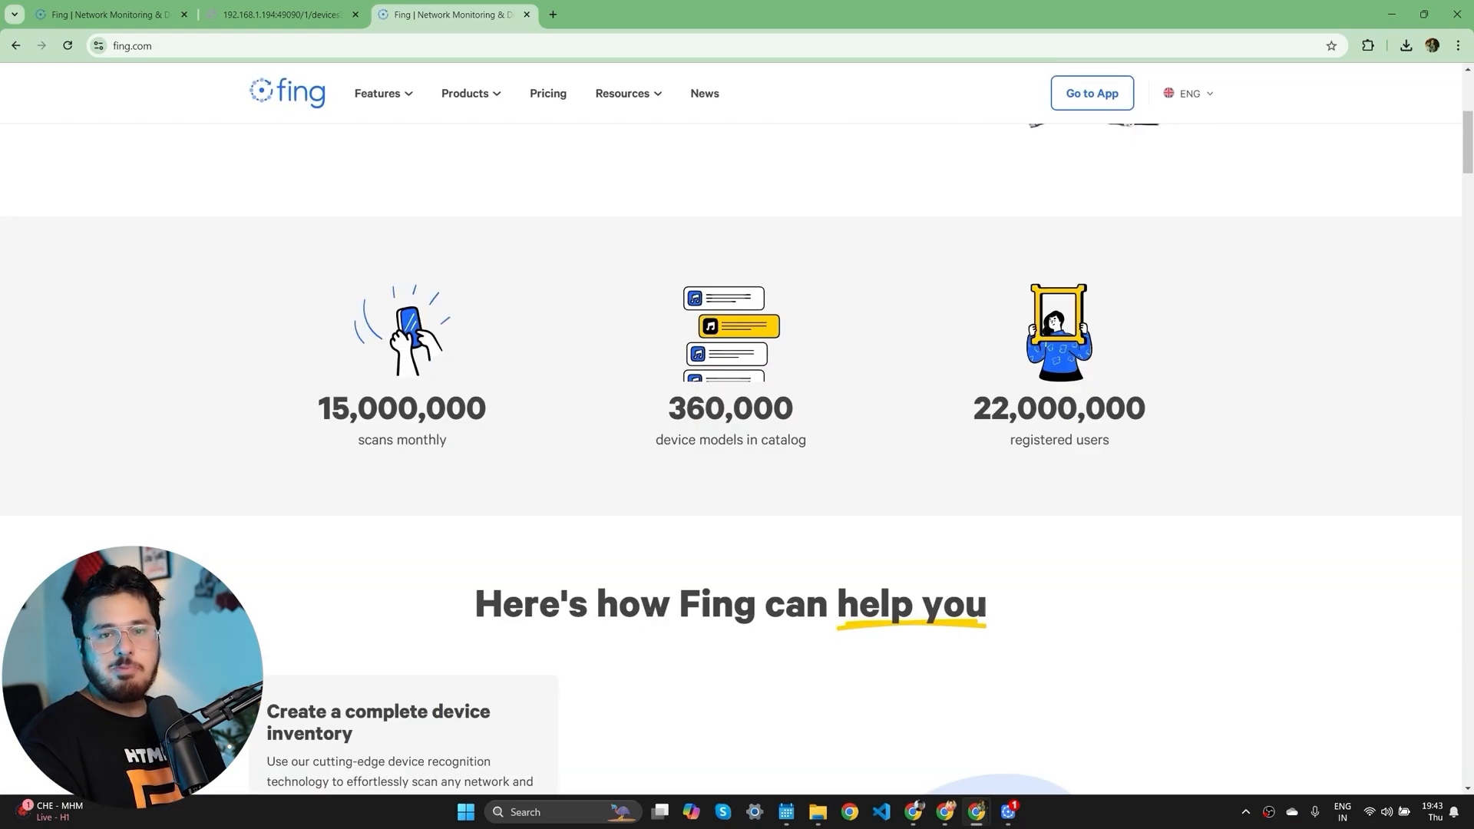